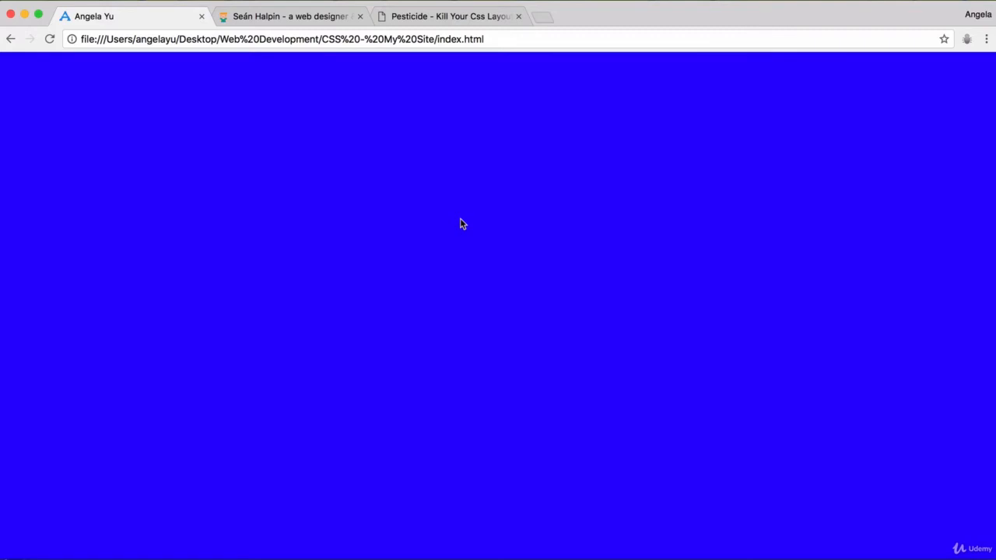
# Step: Browse the designer's portfolio site for reference, then open the empty styles.css in Atom
pyautogui.click(291, 15)
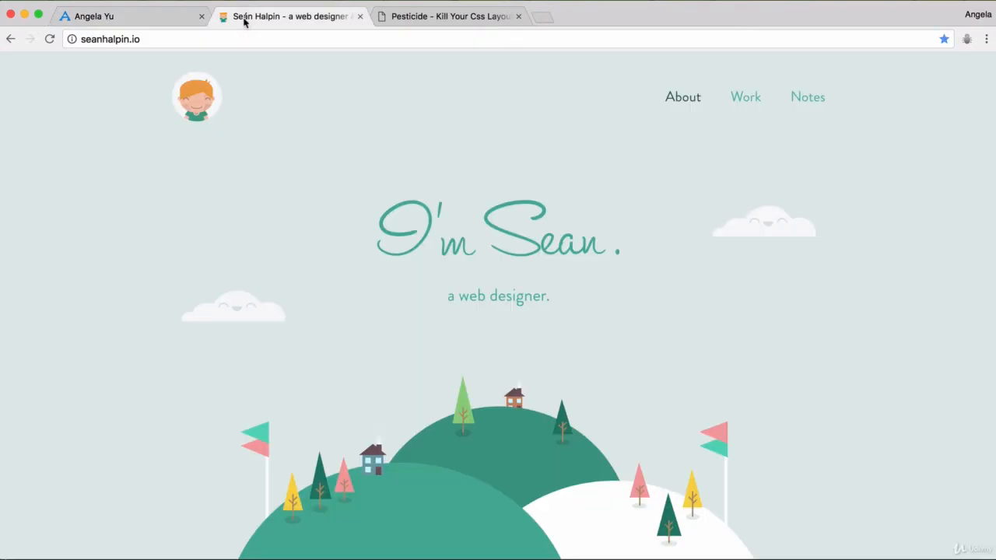
pyautogui.moveTo(816, 273)
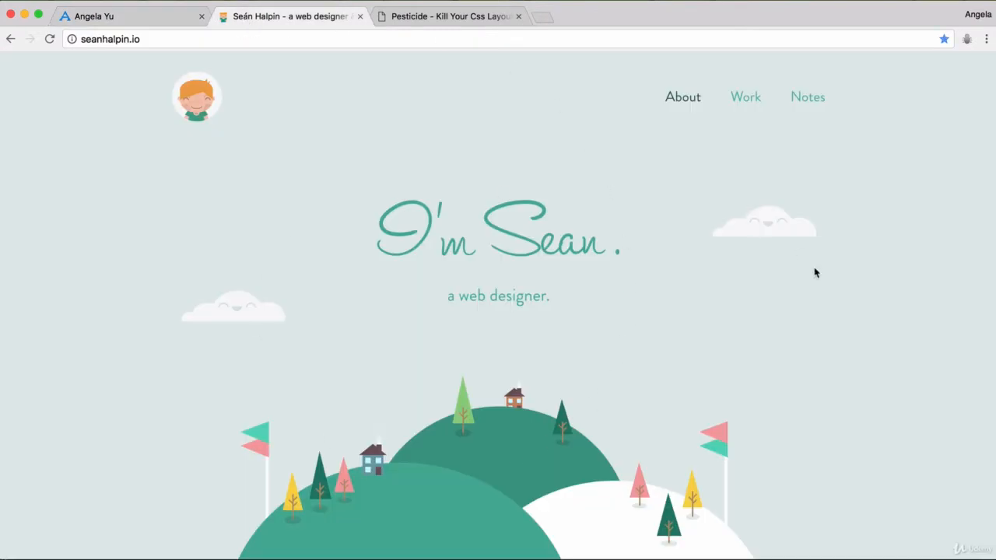
pyautogui.scroll(-3)
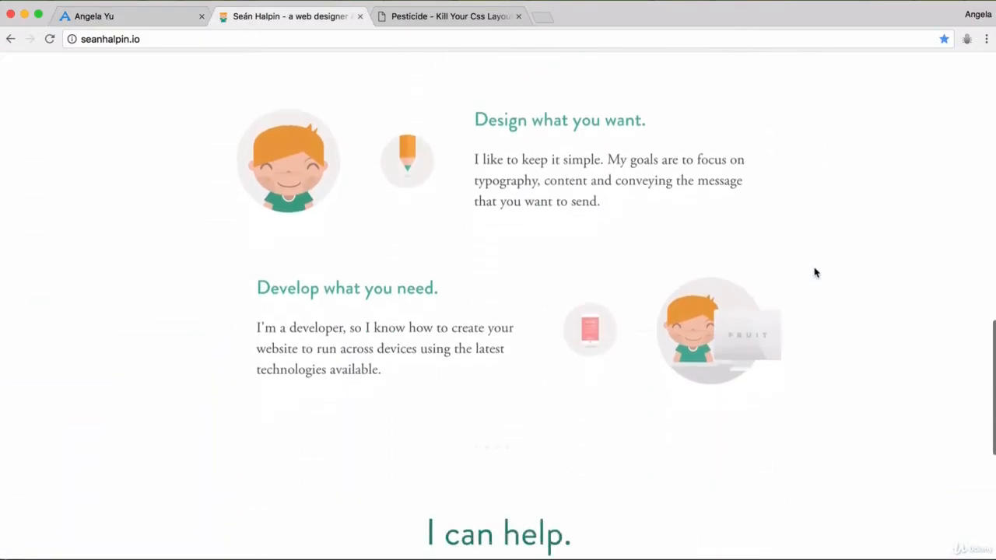
pyautogui.scroll(3)
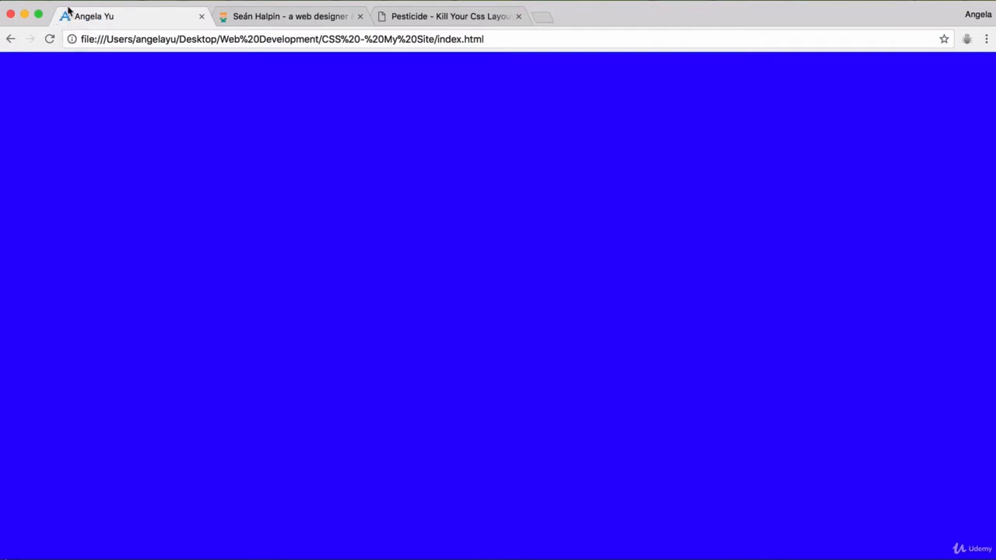
pyautogui.moveTo(90, 23)
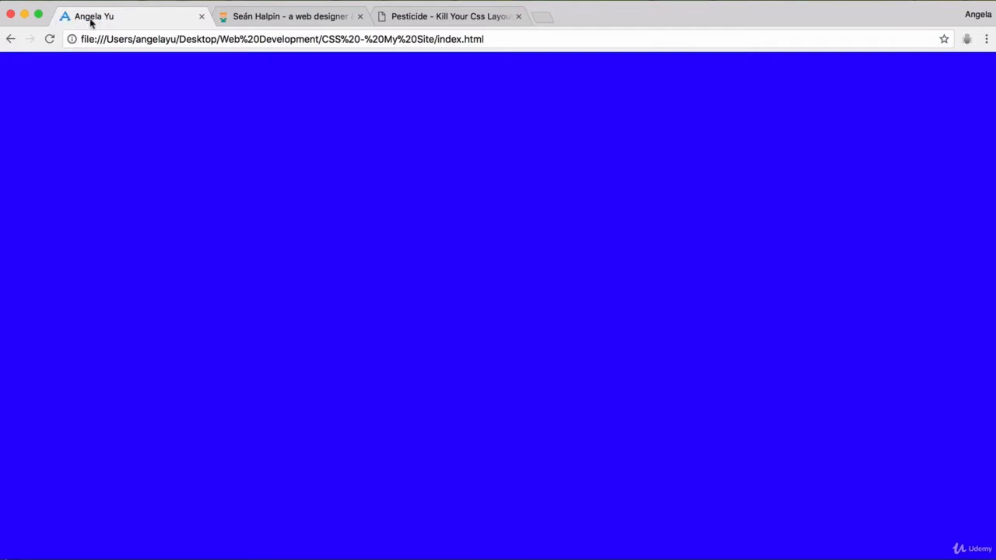
pyautogui.moveTo(292, 250)
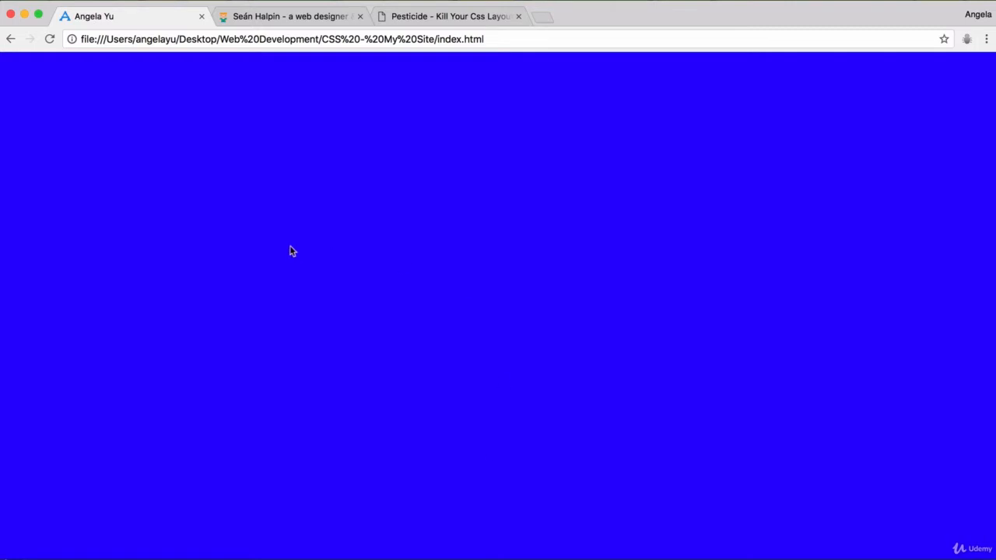
pyautogui.moveTo(324, 275)
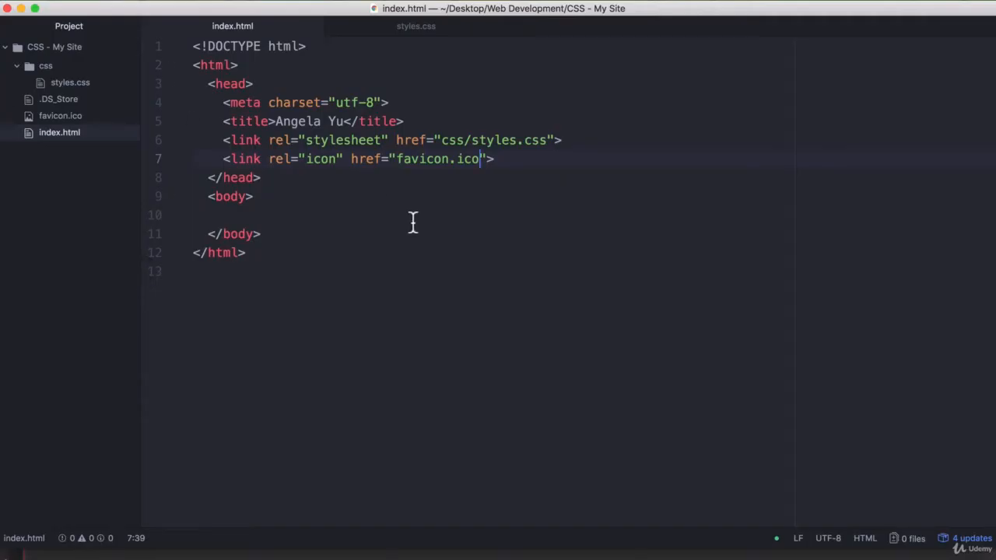
pyautogui.click(415, 26)
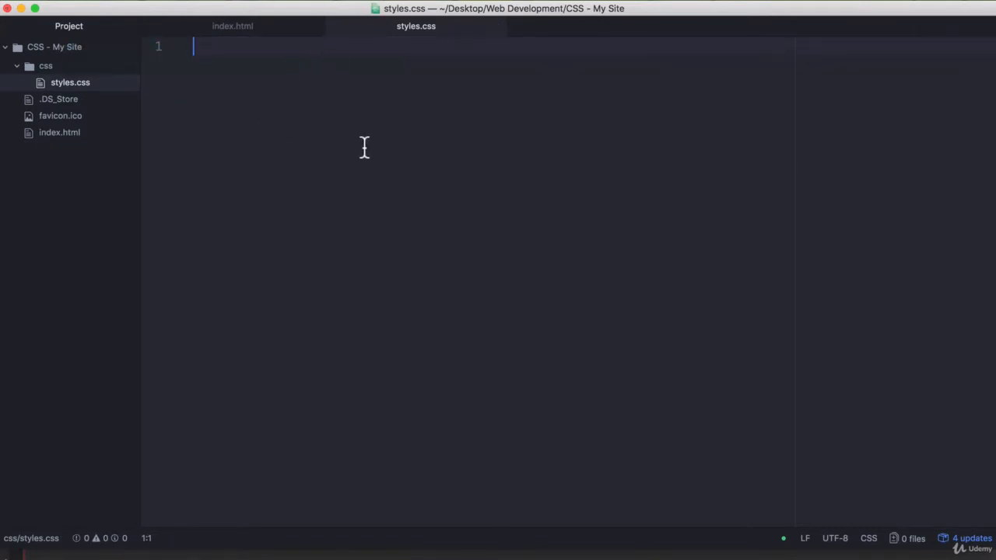
pyautogui.click(232, 26)
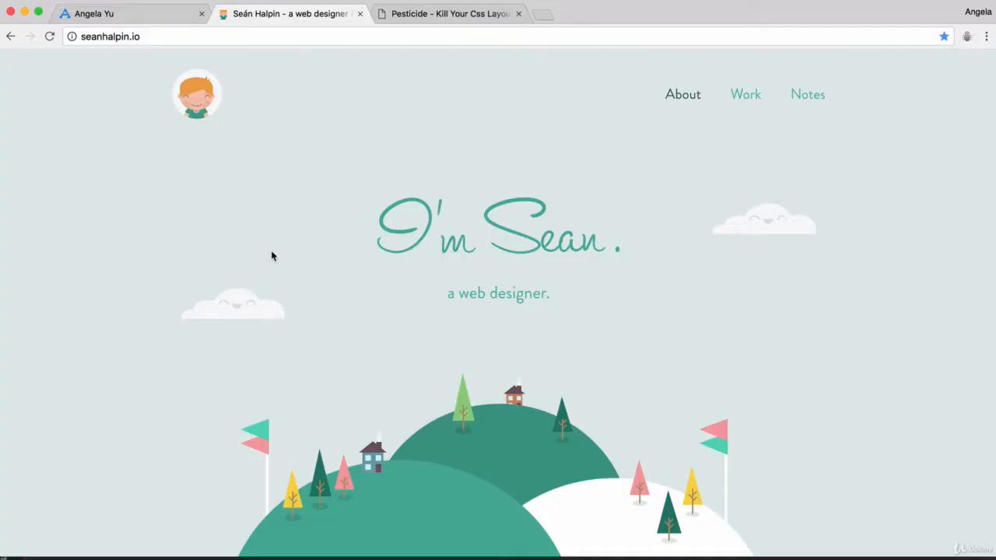
pyautogui.moveTo(457, 158)
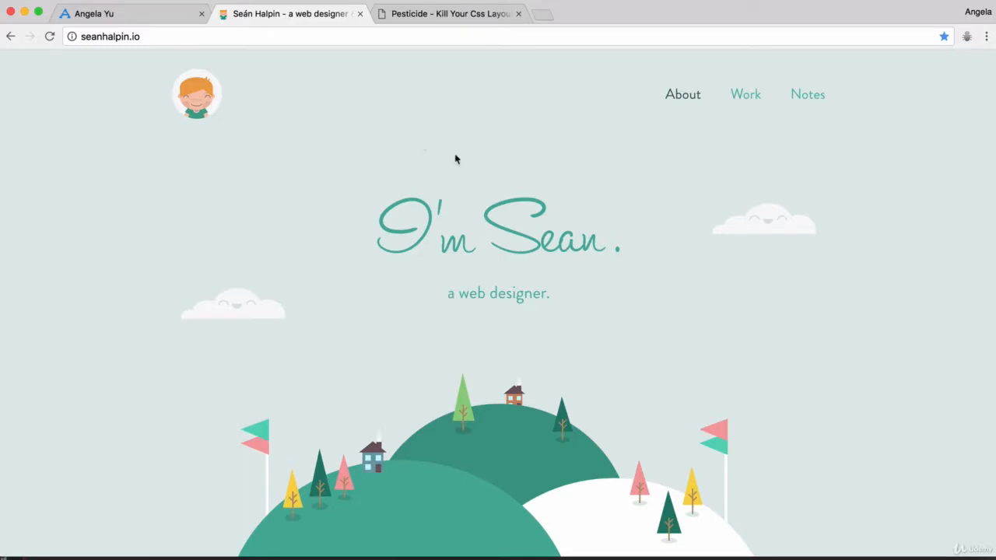
pyautogui.moveTo(444, 174)
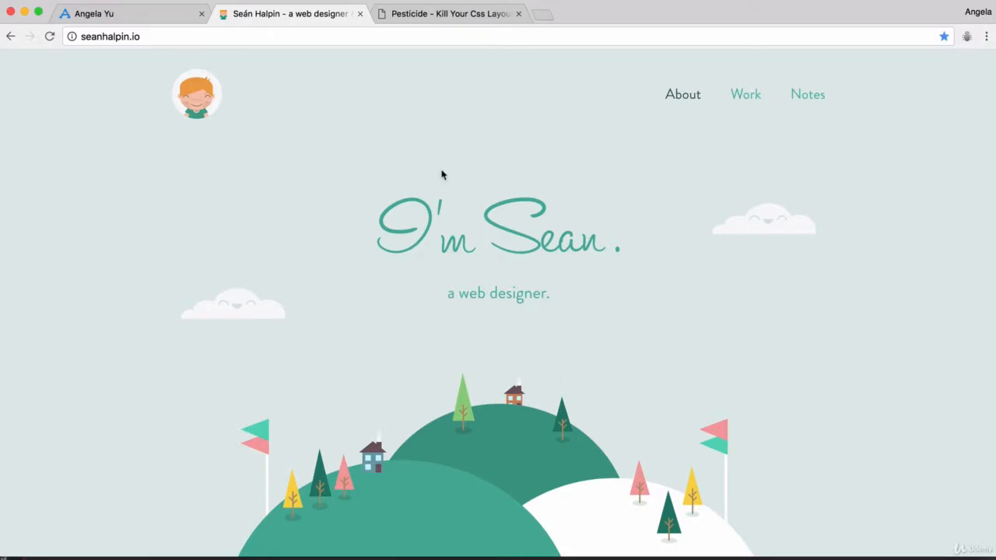
pyautogui.moveTo(480, 195)
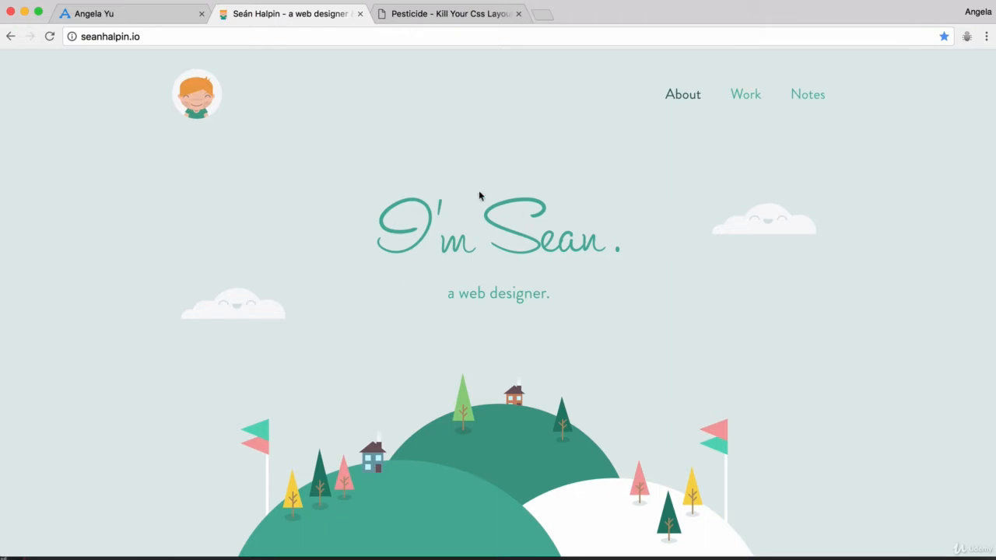
pyautogui.moveTo(510, 293)
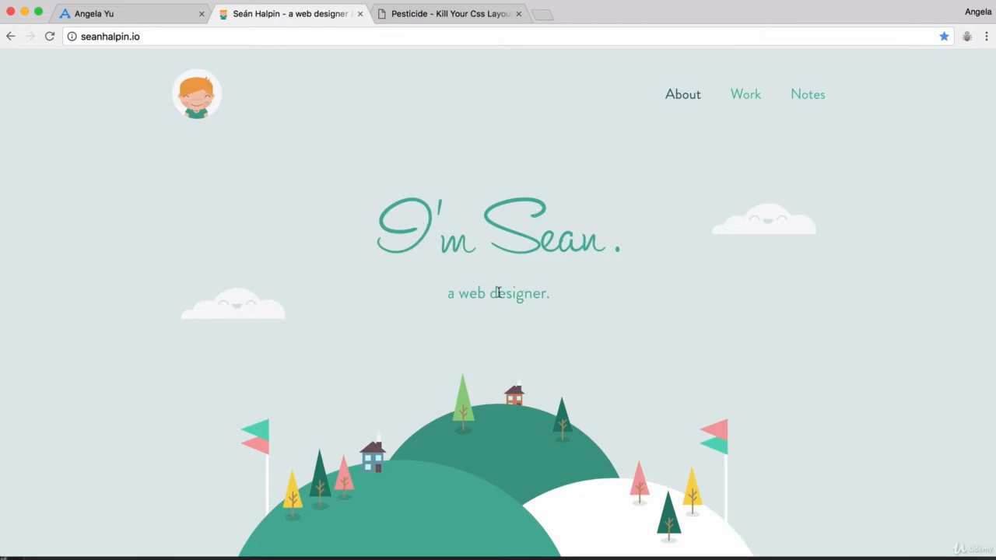
pyautogui.scroll(-3)
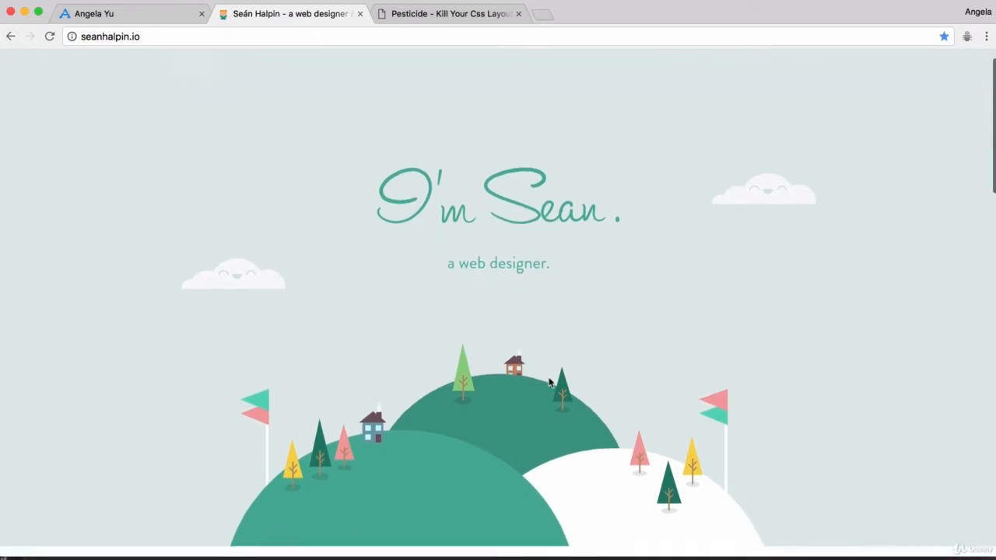
pyautogui.scroll(-3)
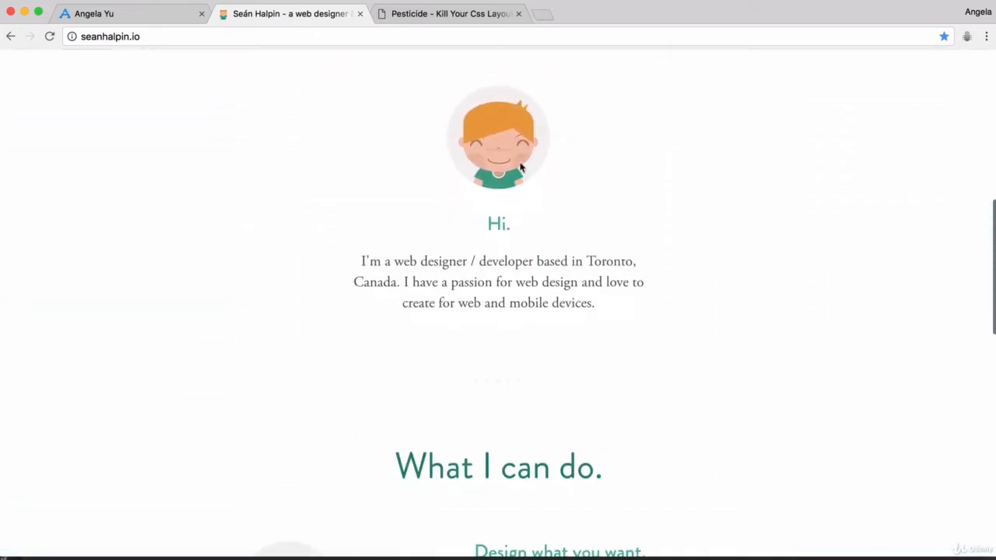
pyautogui.click(125, 13)
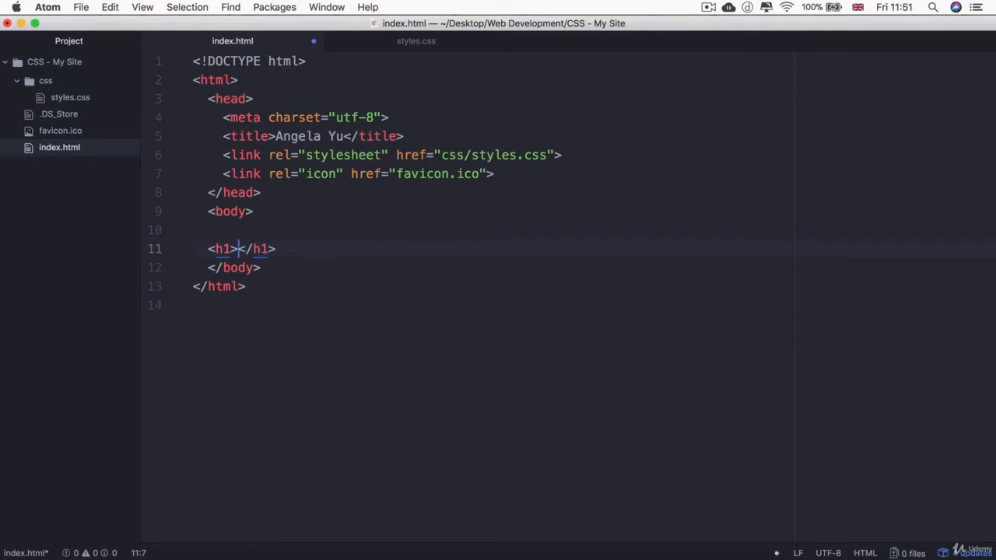
# Step: Type the "I'm Angela." heading and "a programmer." paragraph into the index.html body
pyautogui.write("I'm Angela.")
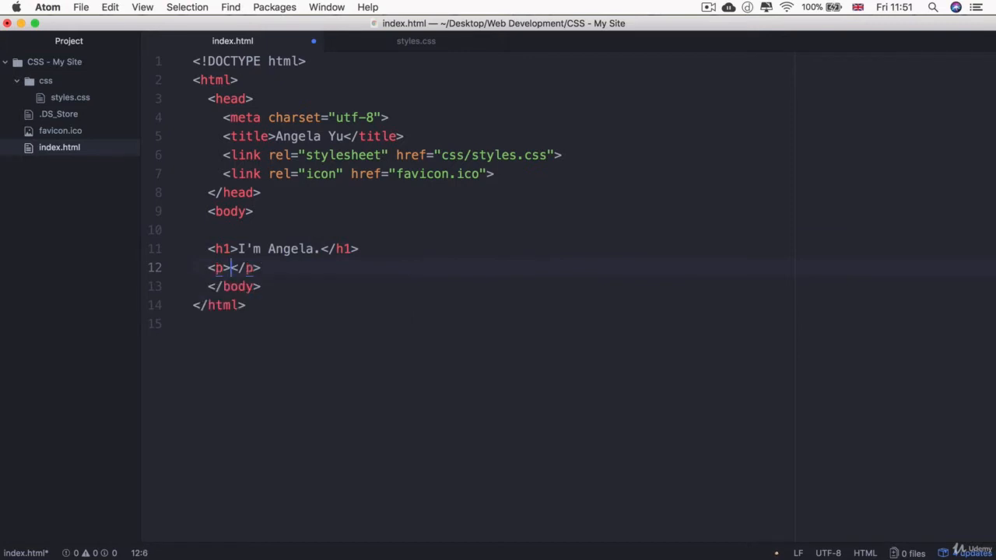
pyautogui.write('a p')
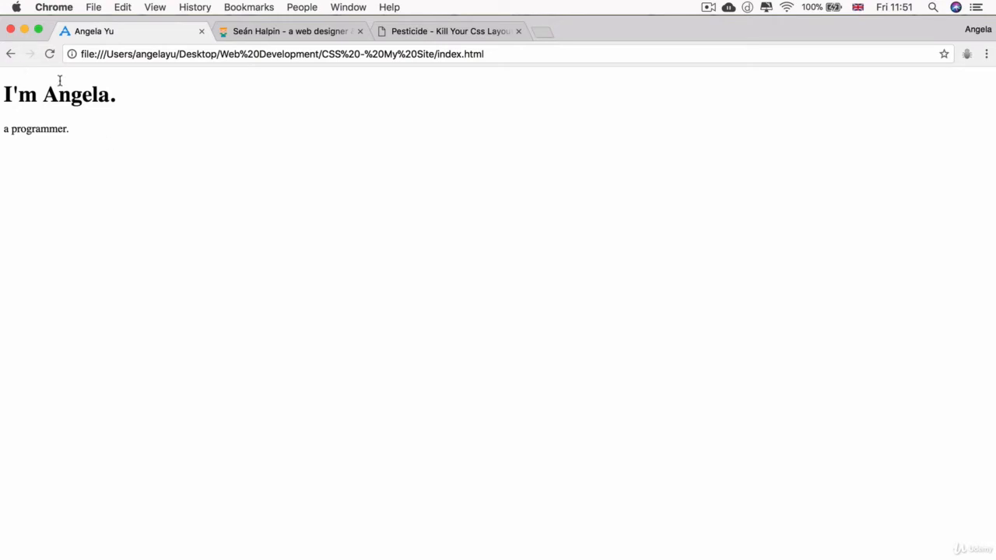
pyautogui.click(291, 31)
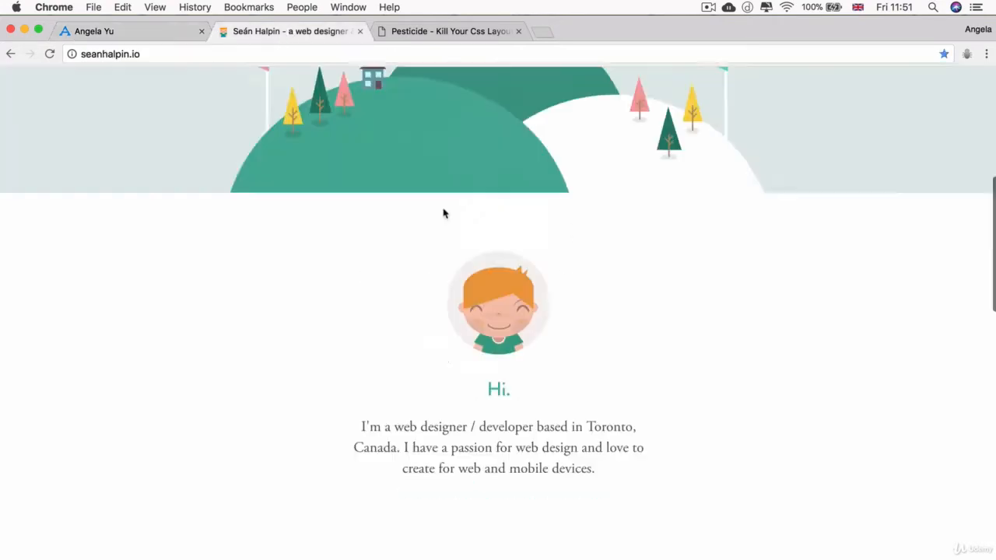
pyautogui.scroll(3)
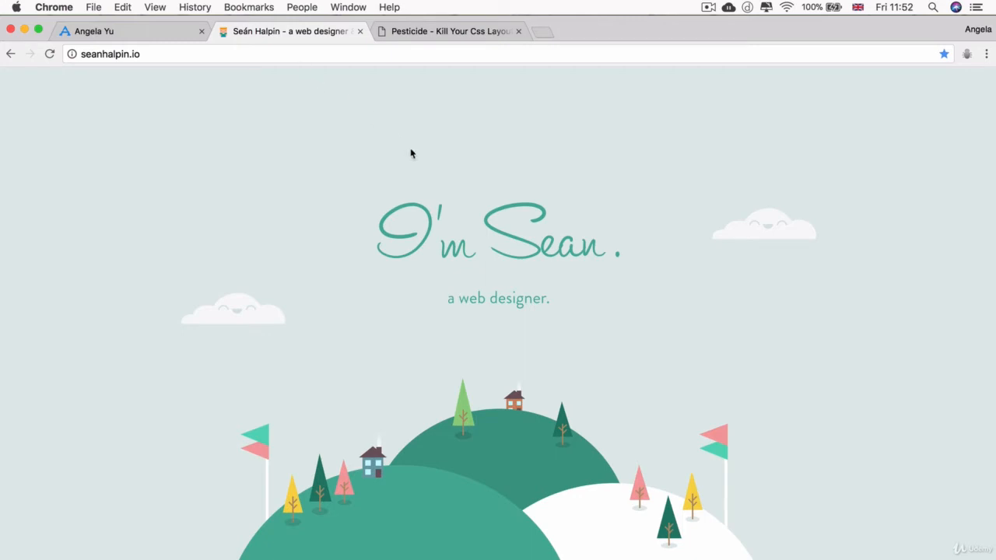
pyautogui.moveTo(400, 188)
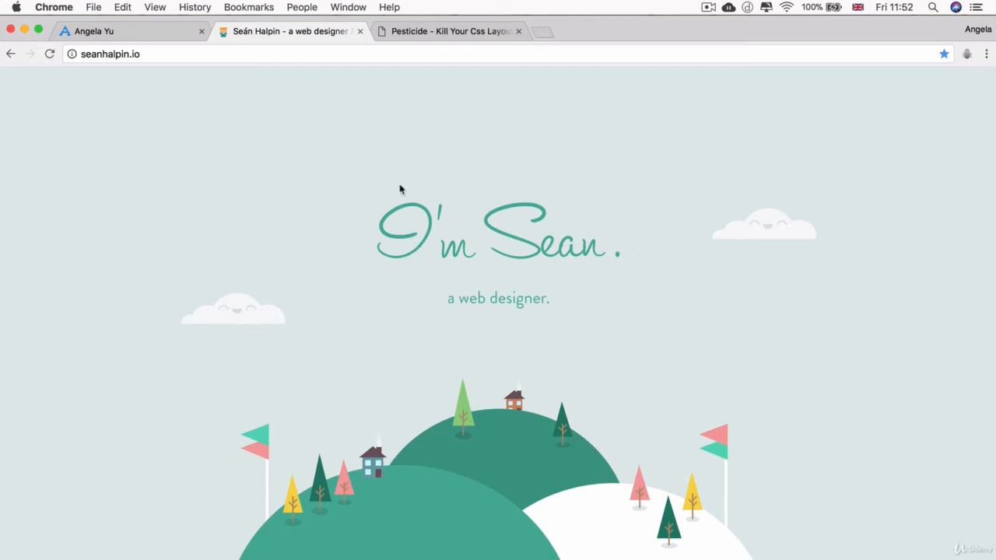
pyautogui.moveTo(415, 225)
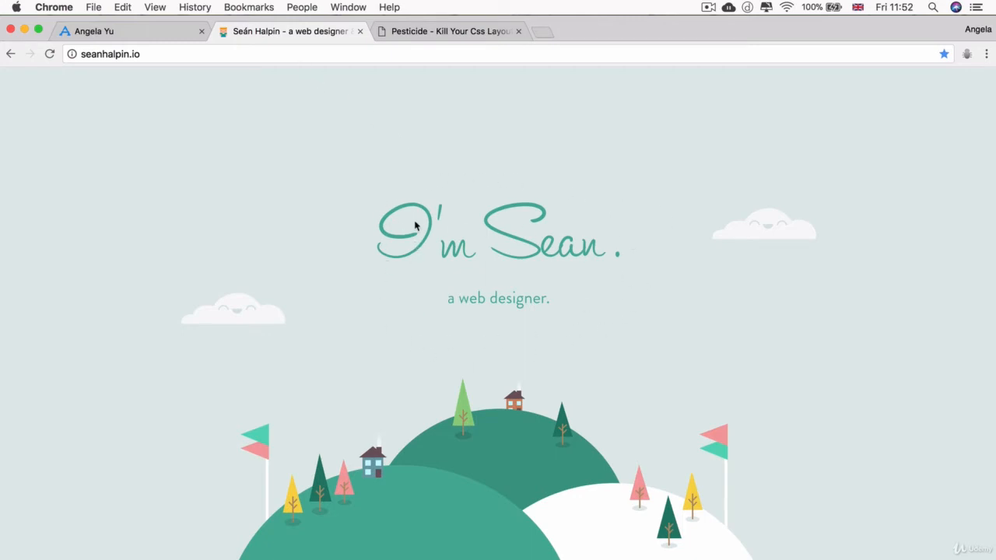
pyautogui.moveTo(671, 289)
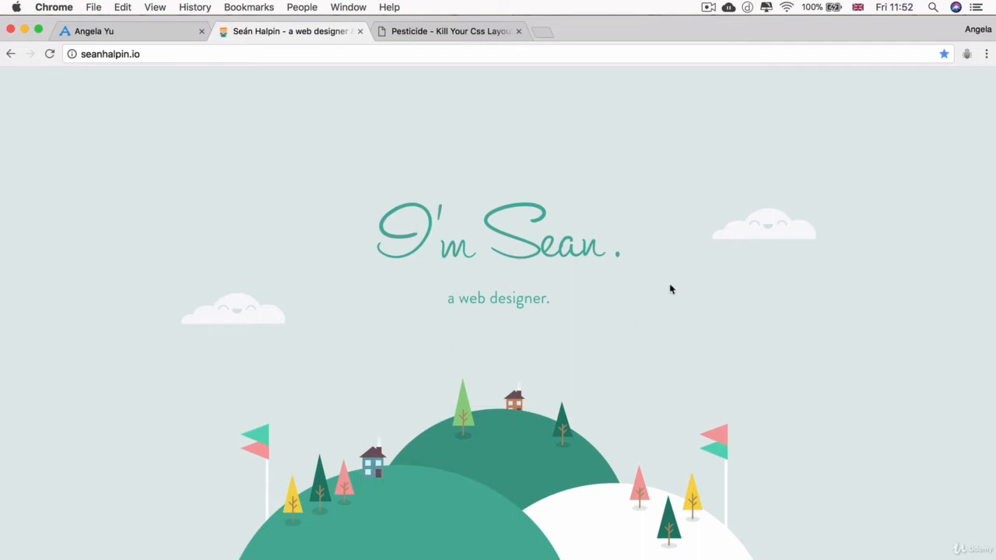
pyautogui.click(130, 31)
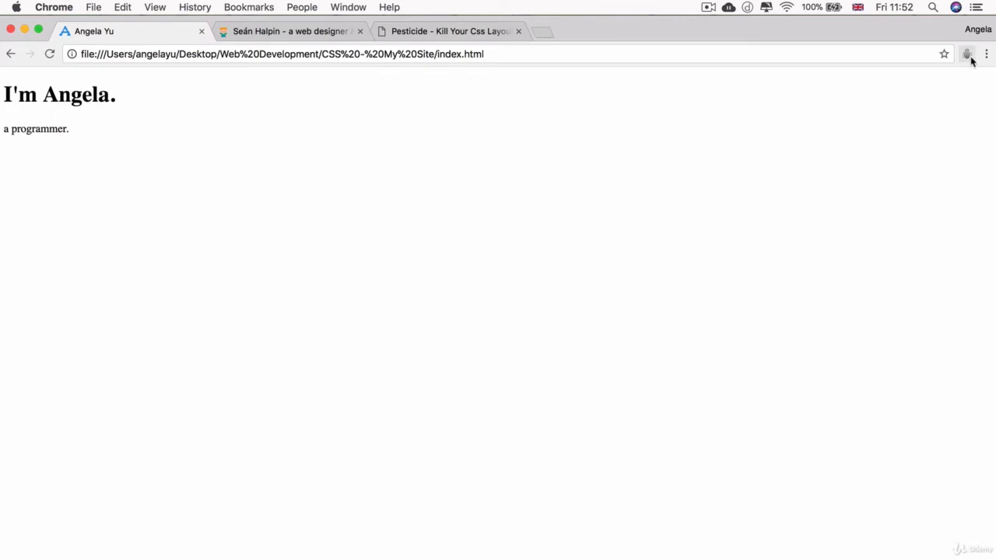
# Step: Turn on Pesticide outlines, visit its site, and return to the Angela Yu page
pyautogui.click(450, 31)
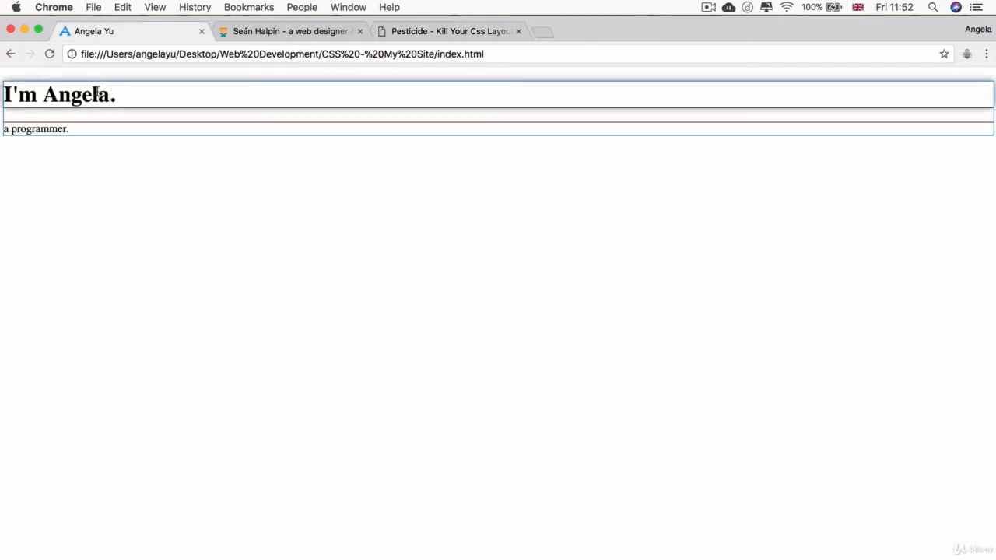
pyautogui.click(449, 31)
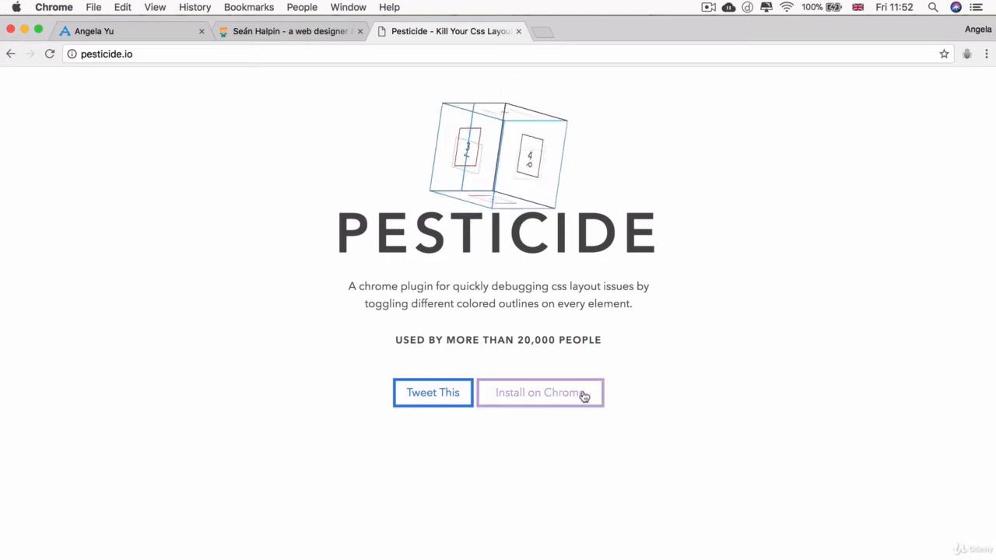
pyautogui.click(93, 31)
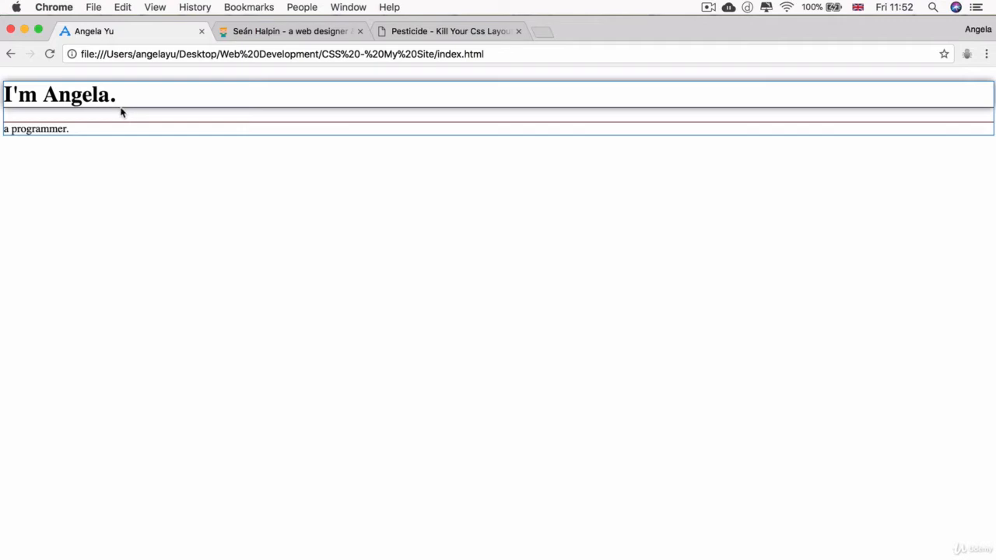
pyautogui.moveTo(60, 100)
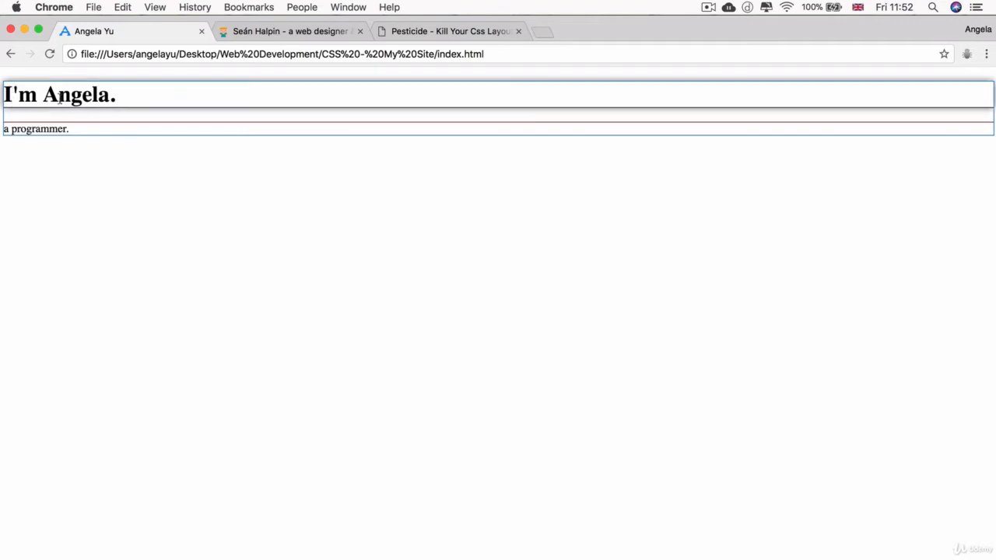
pyautogui.moveTo(739, 105)
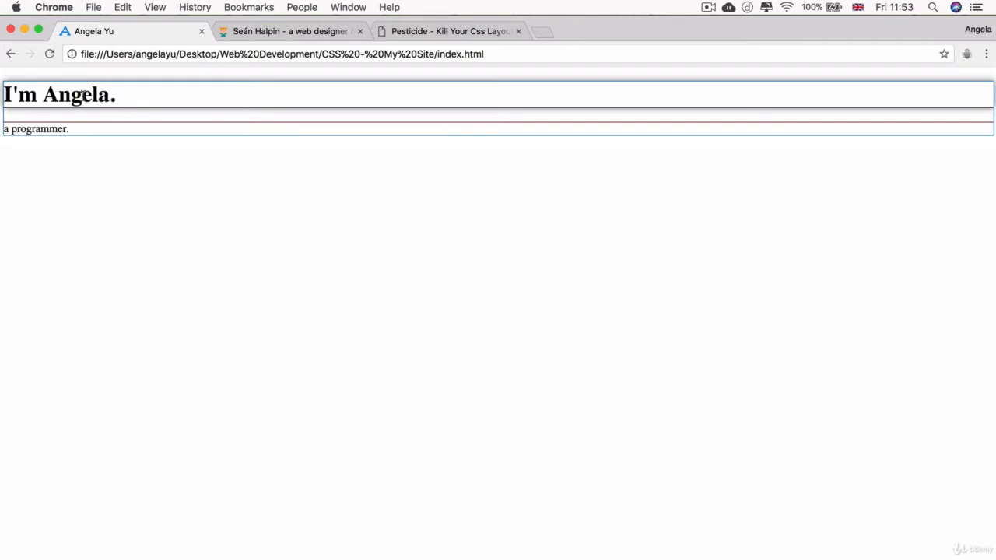
pyautogui.moveTo(50, 270)
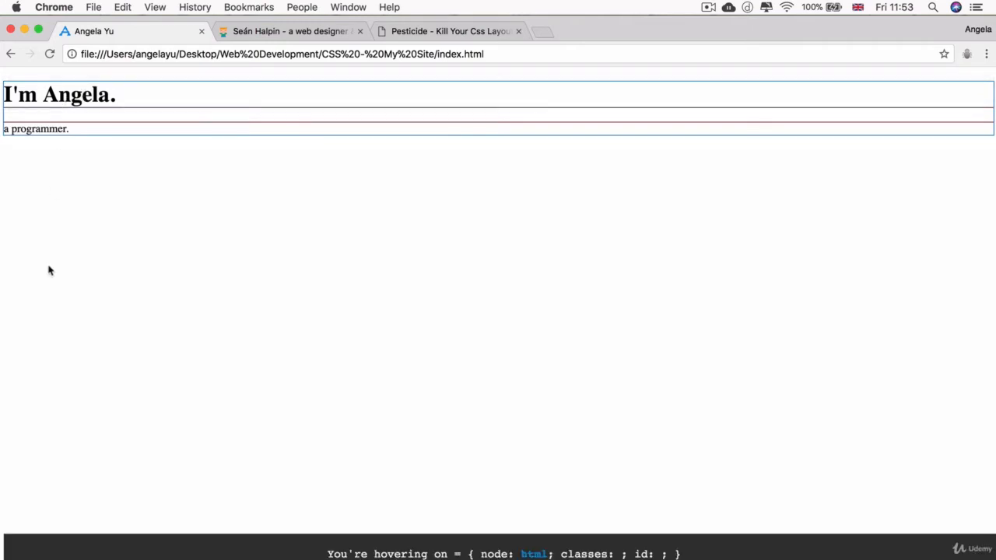
pyautogui.moveTo(81, 175)
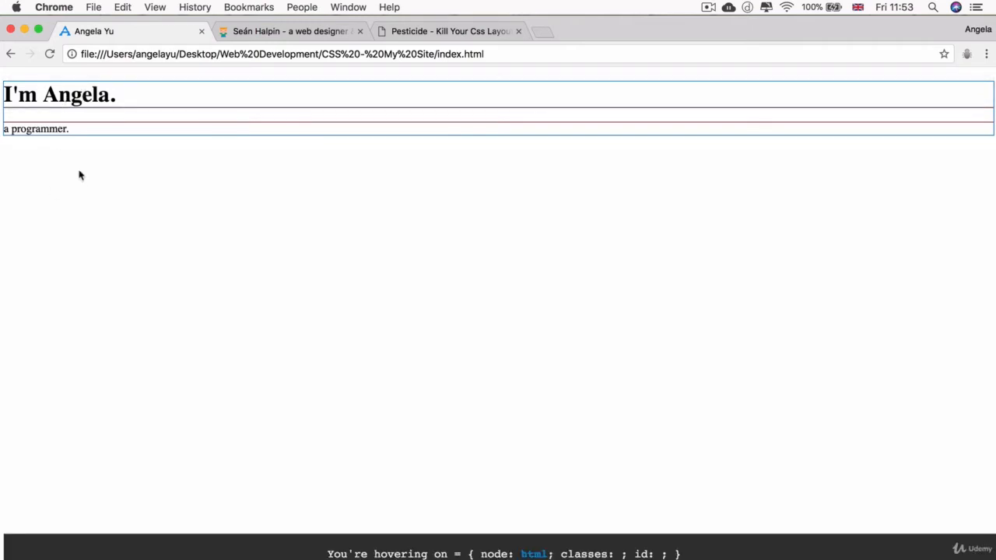
pyautogui.moveTo(55, 134)
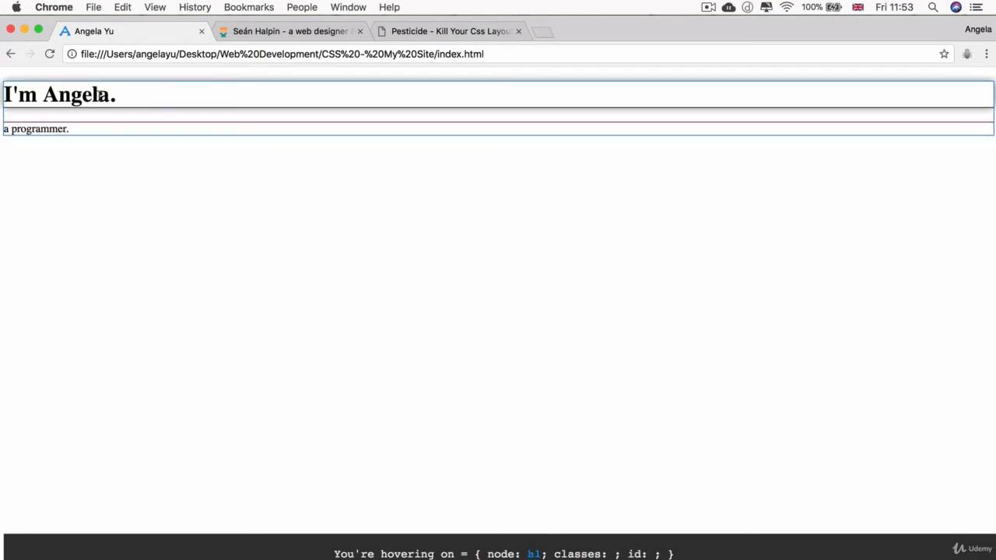
pyautogui.moveTo(14, 115)
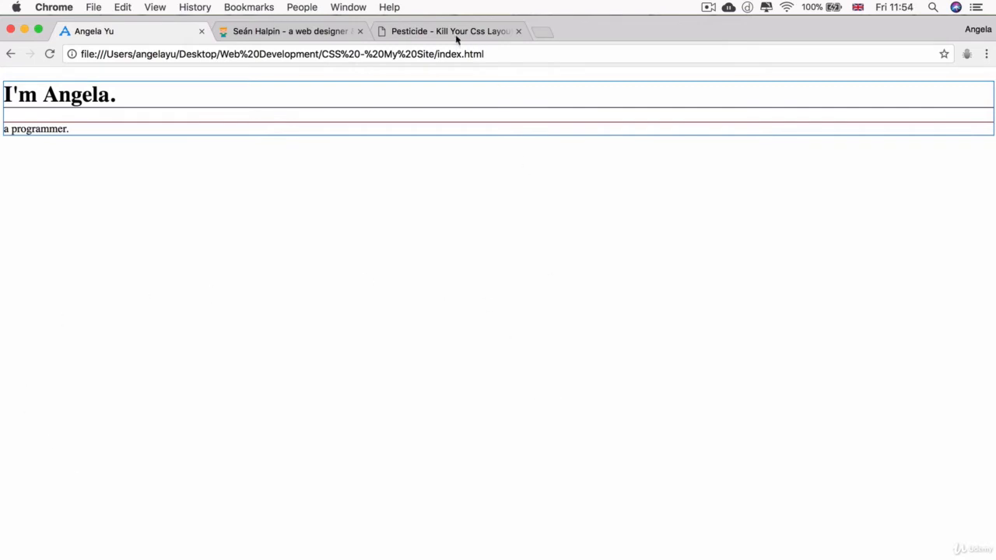
pyautogui.moveTo(499, 265)
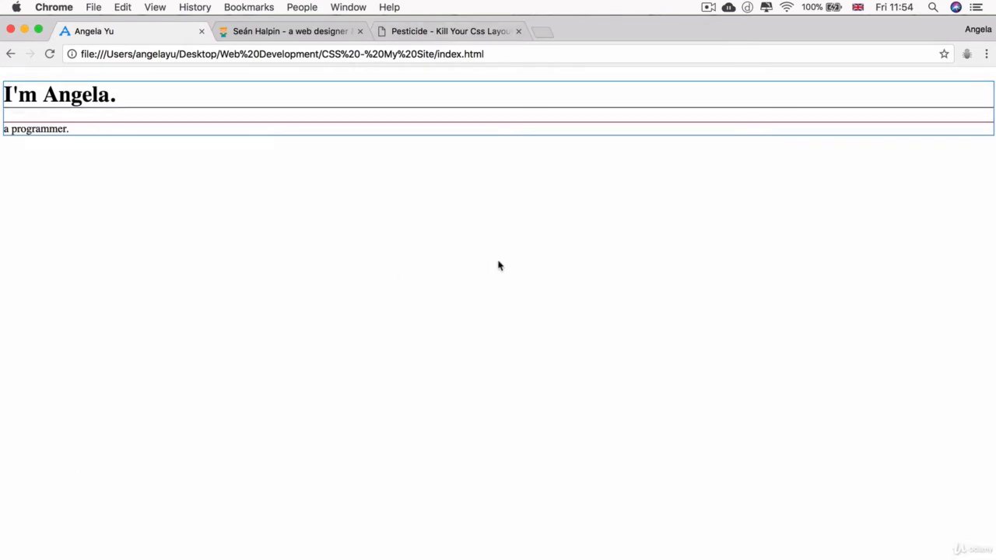
pyautogui.moveTo(448, 286)
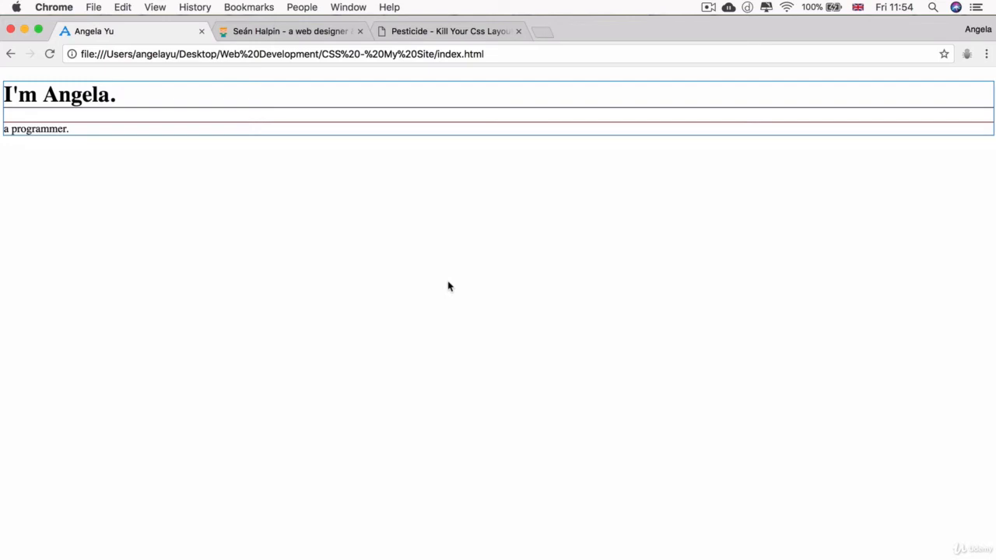
pyautogui.moveTo(459, 193)
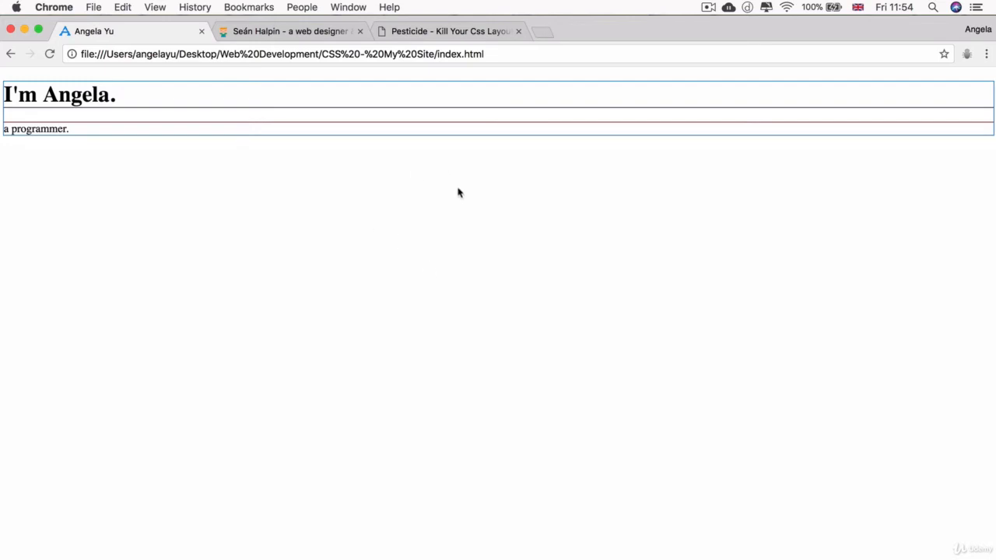
pyautogui.moveTo(544, 297)
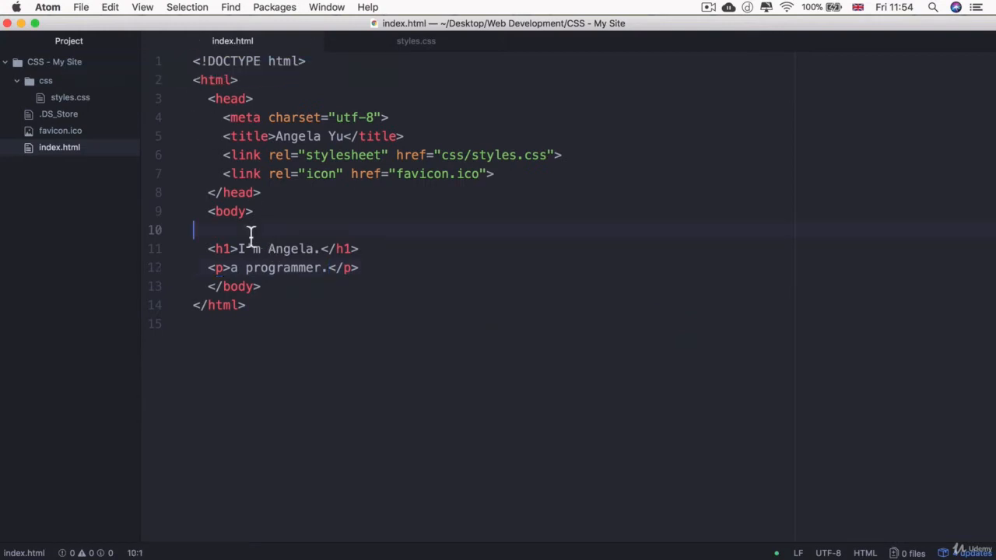
# Step: Insert an empty div with class="" above the h1 in index.html and save
pyautogui.write('div class="">')
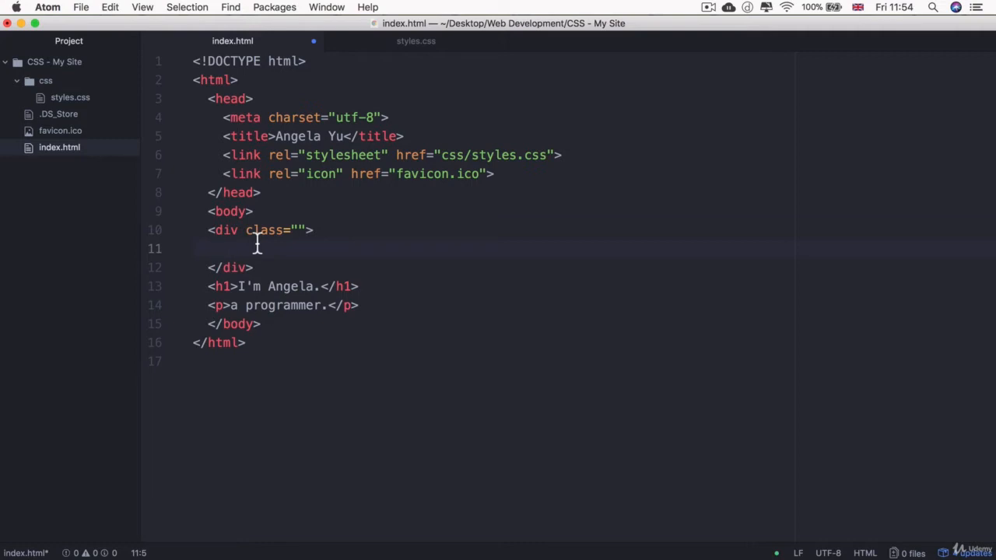
pyautogui.moveTo(266, 247)
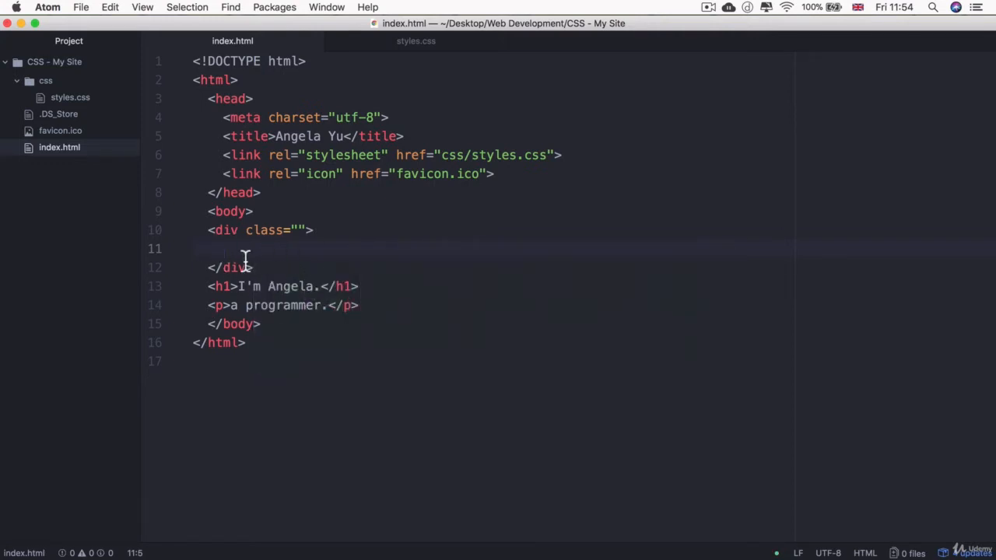
pyautogui.click(53, 7)
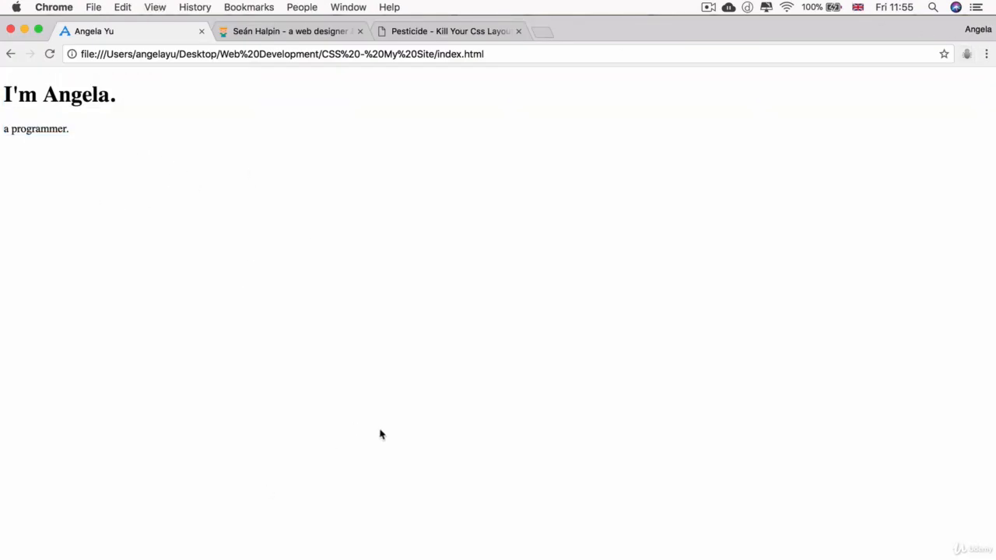
pyautogui.moveTo(213, 225)
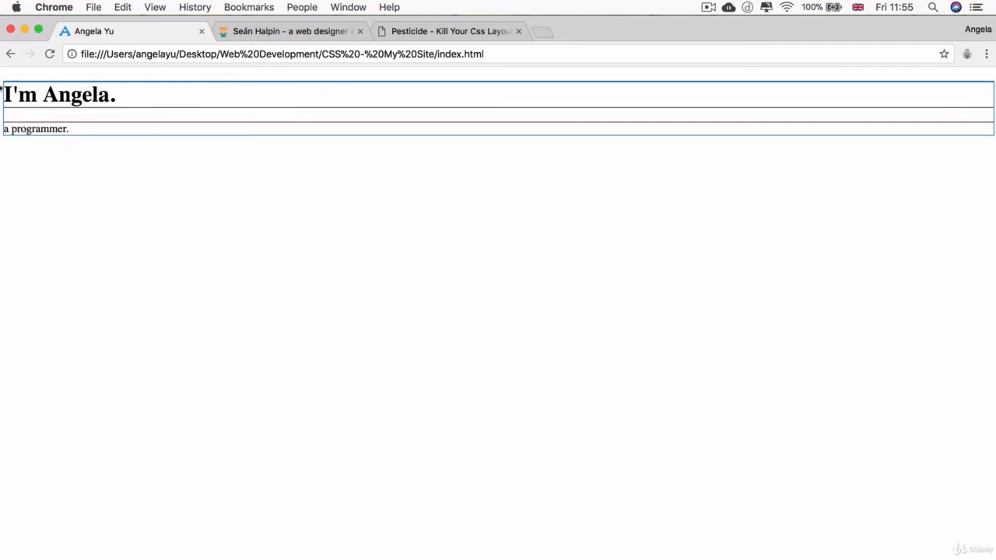
pyautogui.moveTo(229, 86)
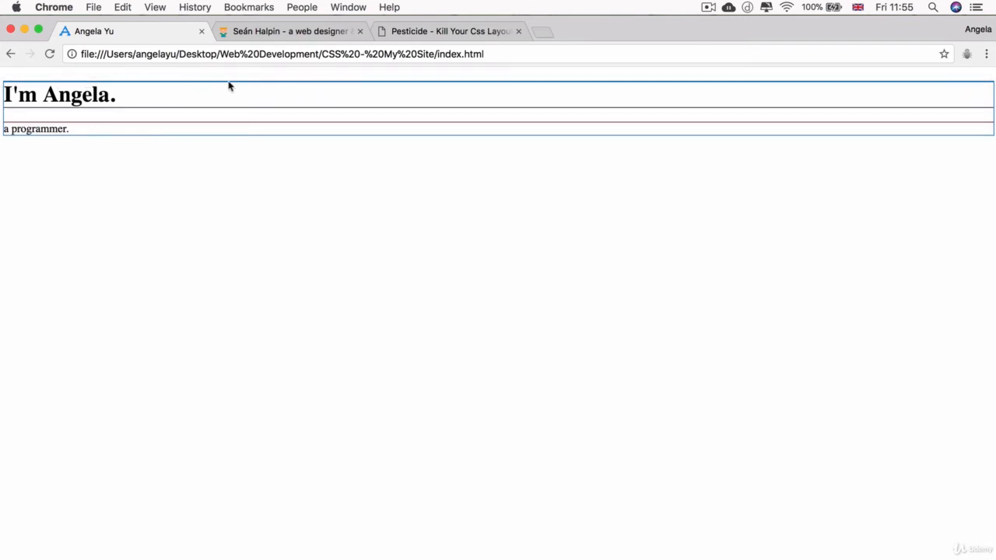
# Step: Inspect the heading in DevTools and select the empty div, showing 1424 wide by 0 tall
pyautogui.rightClick(77, 94)
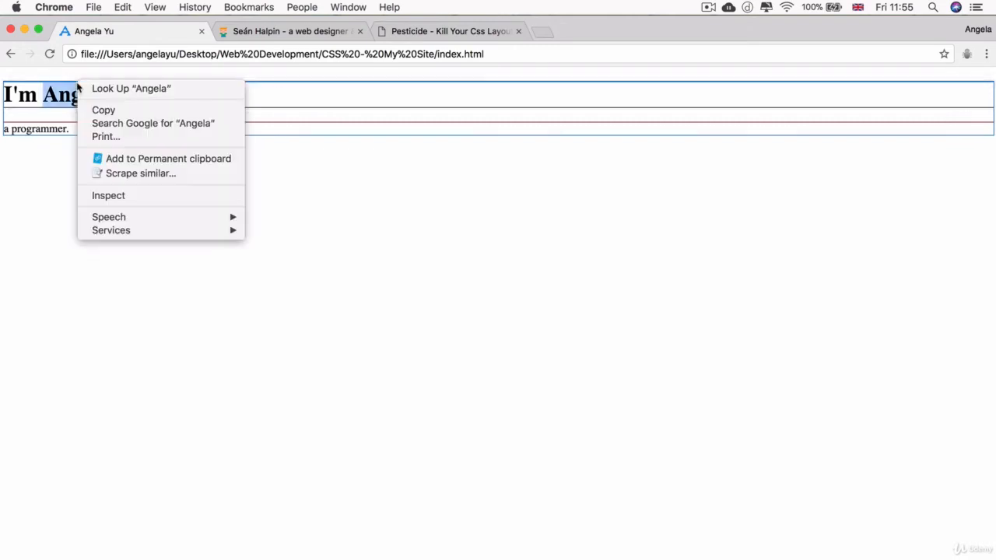
pyautogui.click(108, 195)
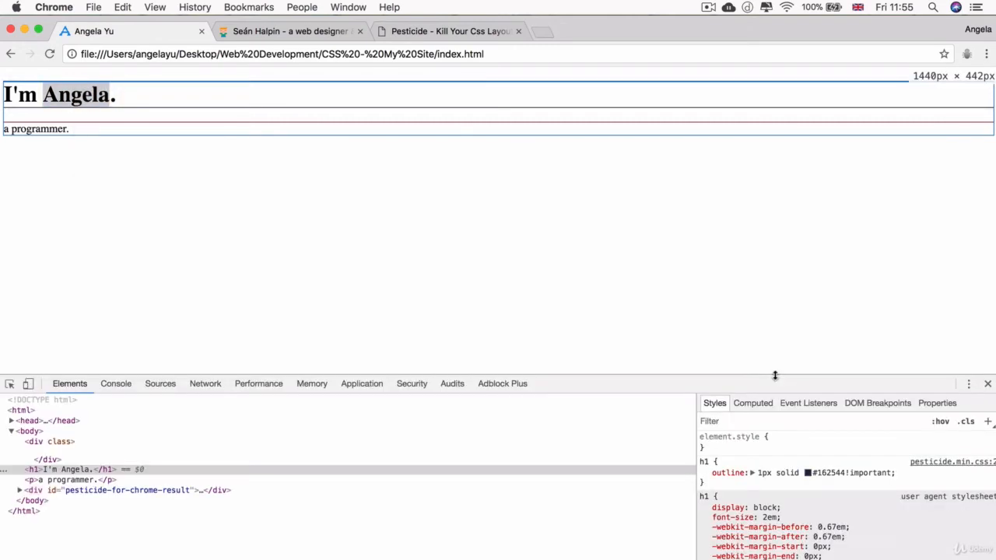
pyautogui.click(49, 420)
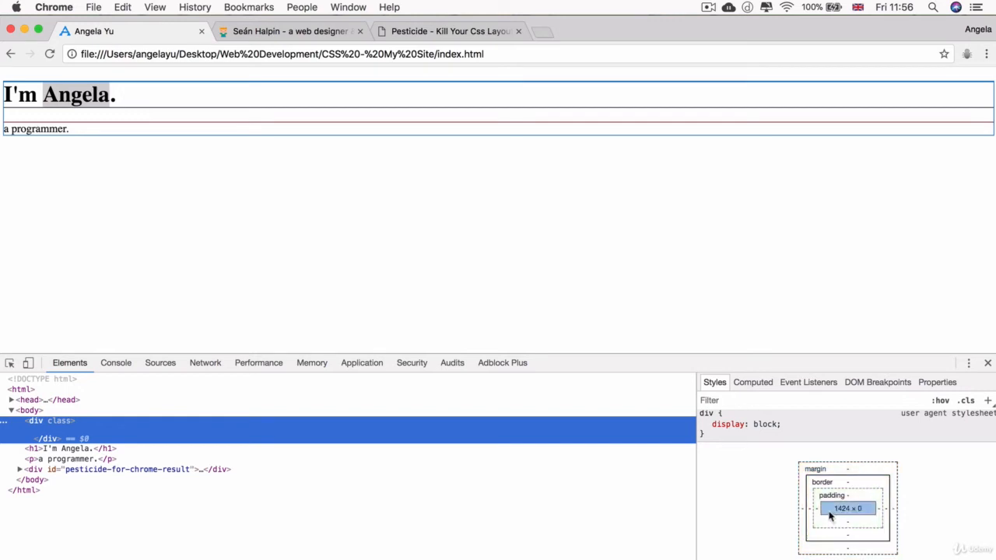
pyautogui.moveTo(834, 516)
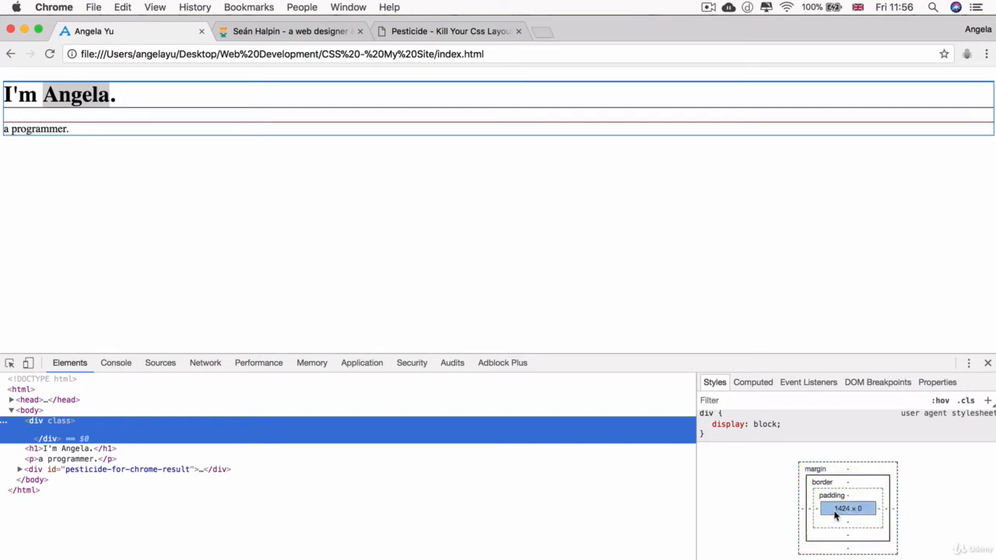
pyautogui.moveTo(850, 513)
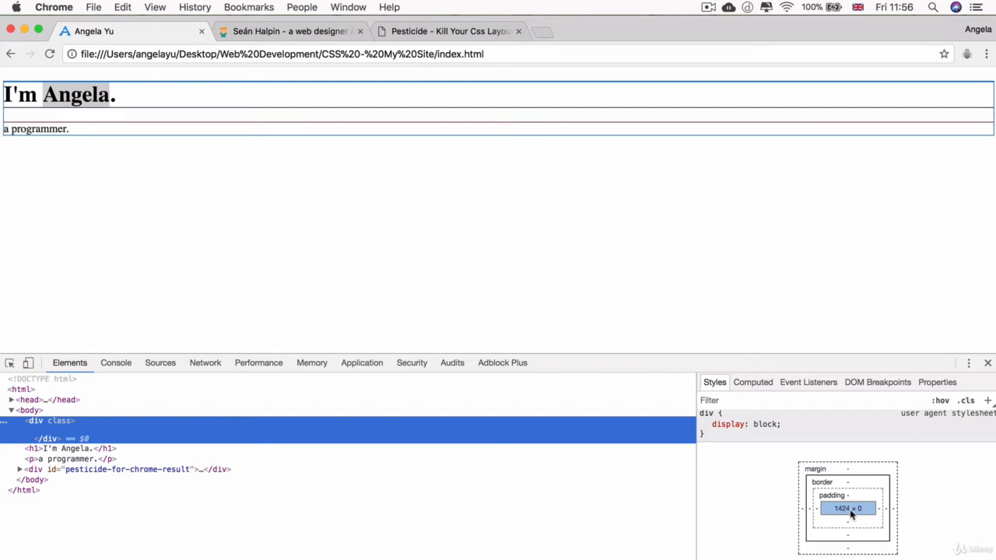
pyautogui.moveTo(866, 514)
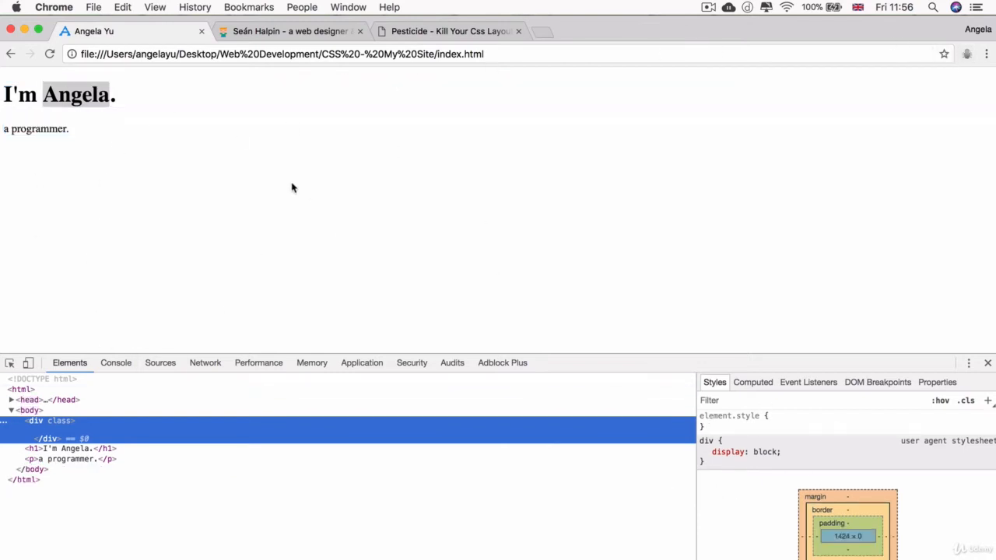
pyautogui.moveTo(763, 498)
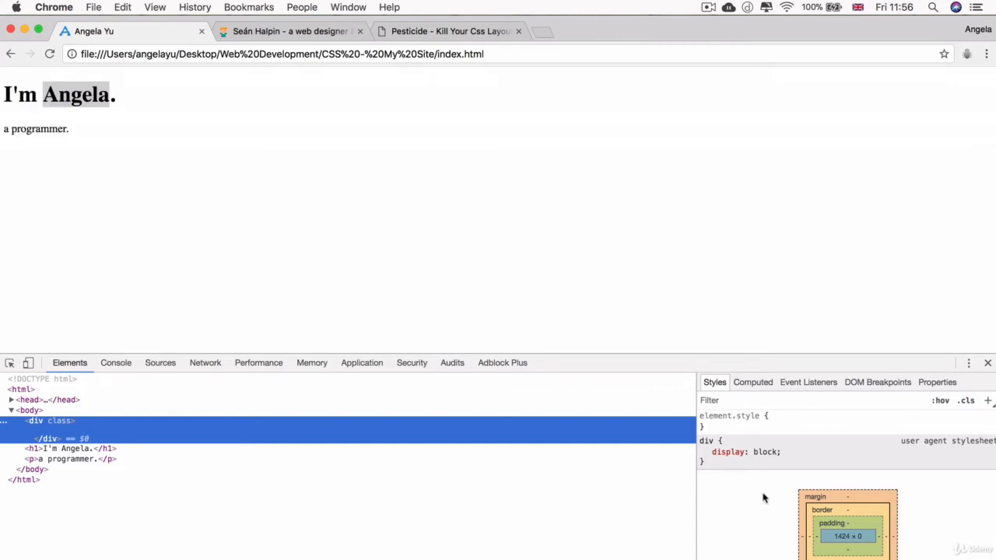
pyautogui.moveTo(811, 534)
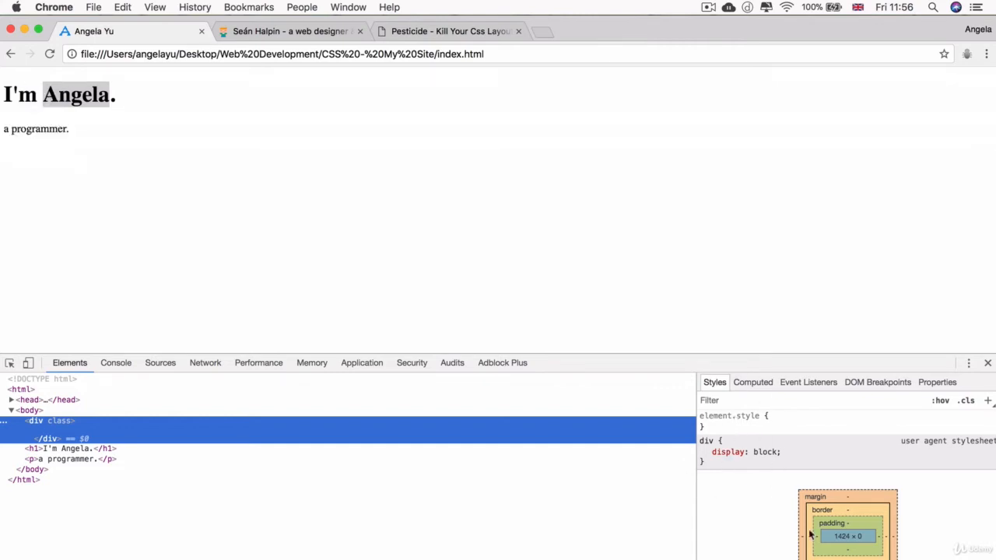
pyautogui.moveTo(463, 220)
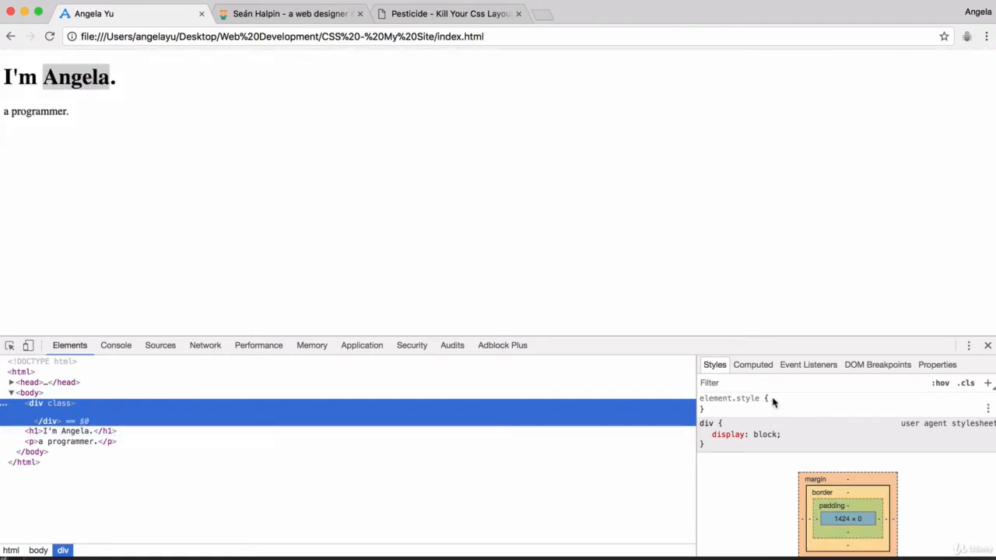
# Step: Add inline styles background-color: blue and height: 100px to the empty div
pyautogui.click(731, 408)
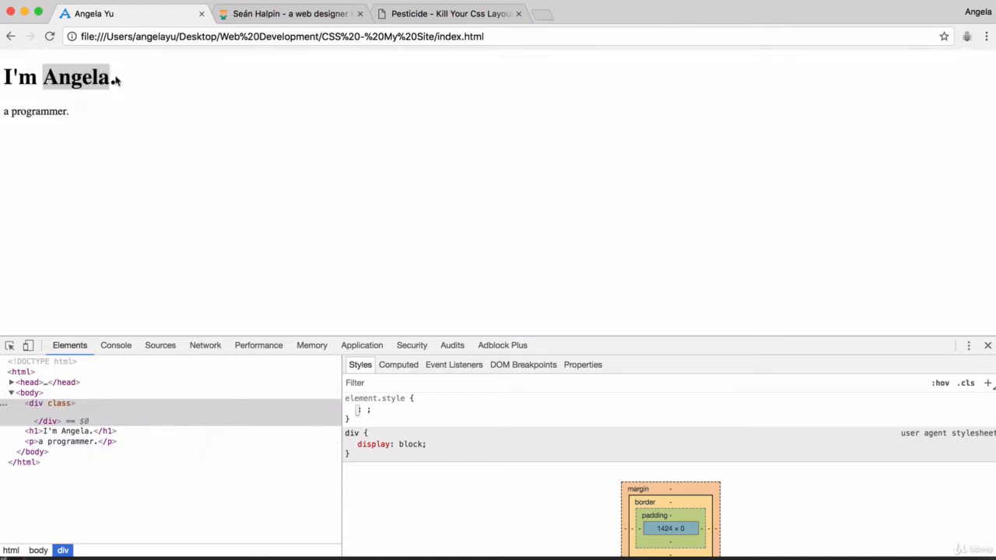
pyautogui.moveTo(454, 408)
pyautogui.write('background-color: blue;')
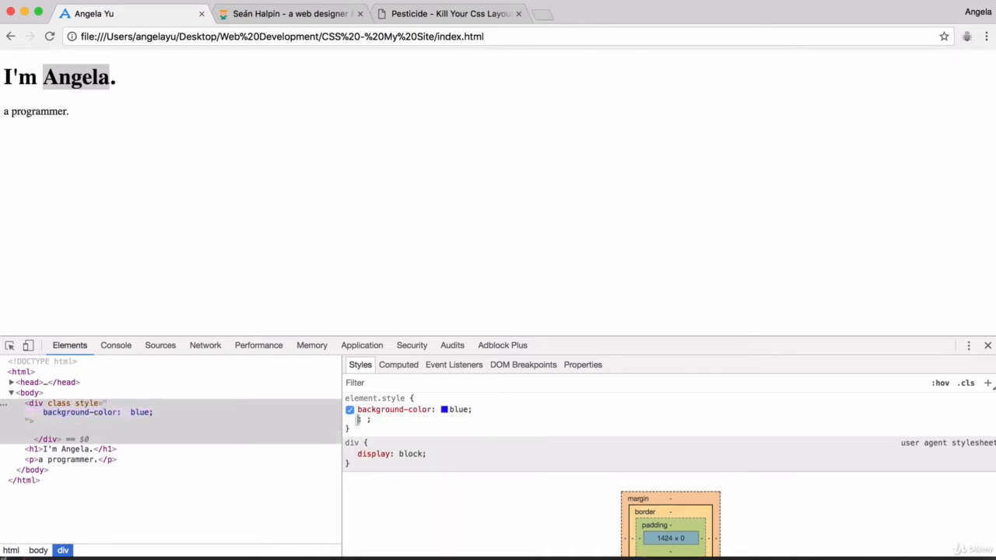
pyautogui.click(350, 409)
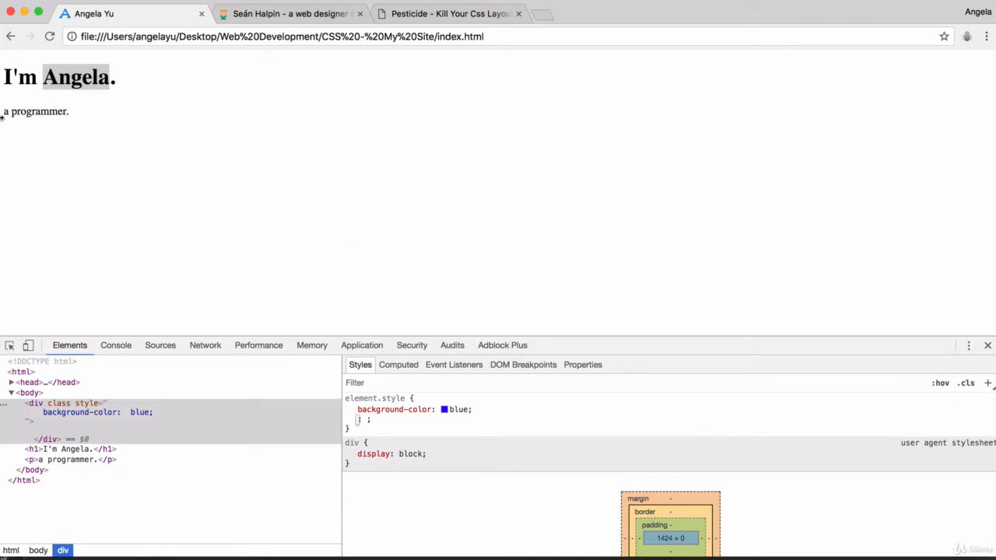
pyautogui.write('height')
pyautogui.write('1')
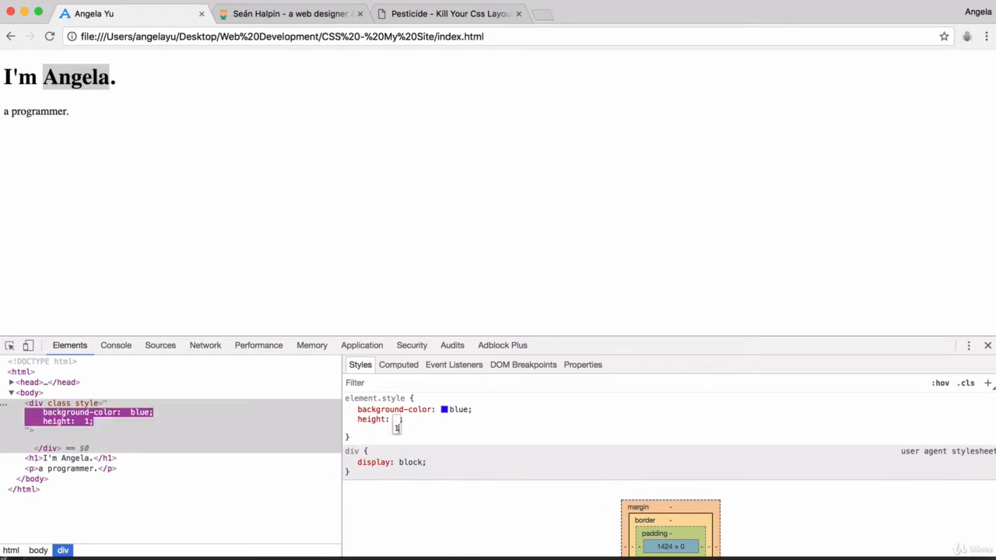
pyautogui.write('00px;')
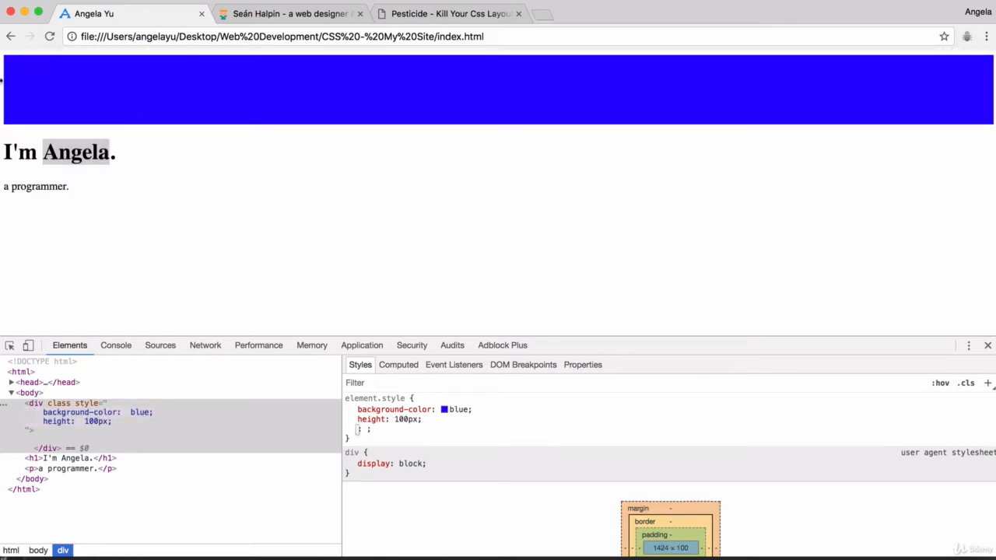
pyautogui.moveTo(143, 136)
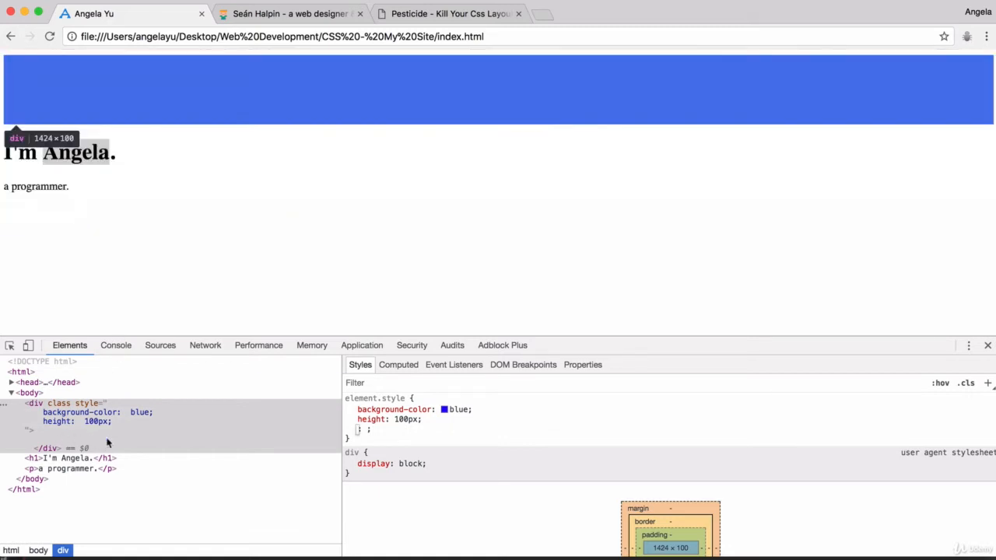
pyautogui.moveTo(106, 350)
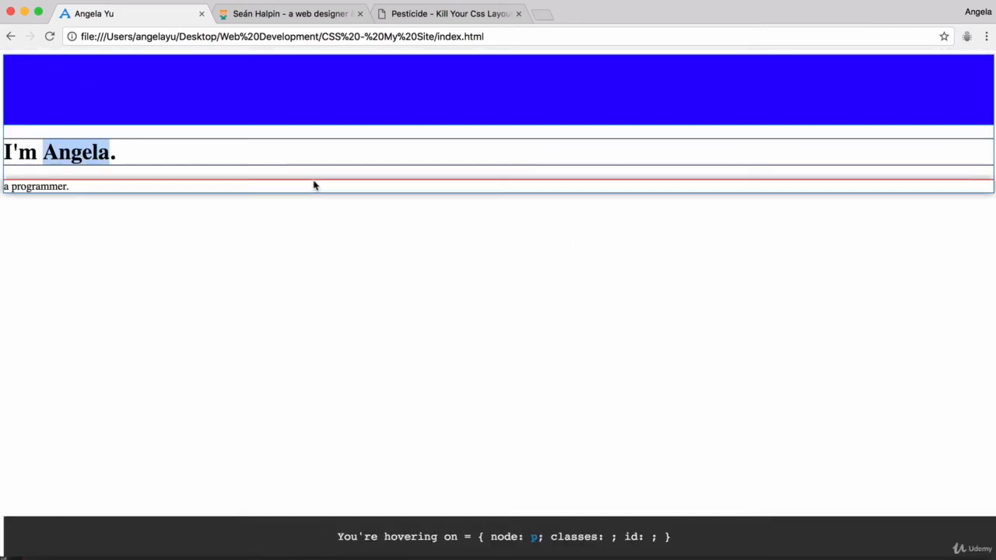
pyautogui.moveTo(255, 76)
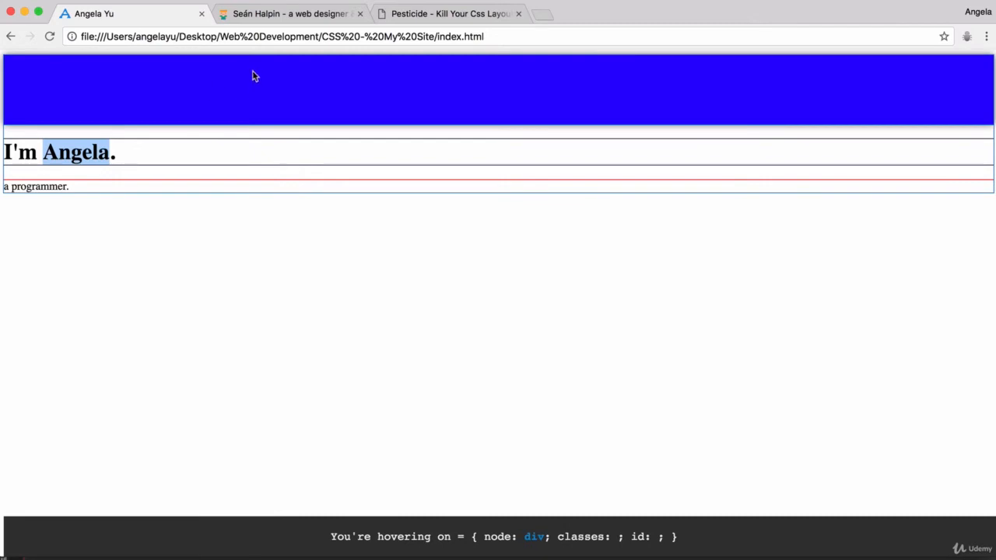
pyautogui.moveTo(77, 184)
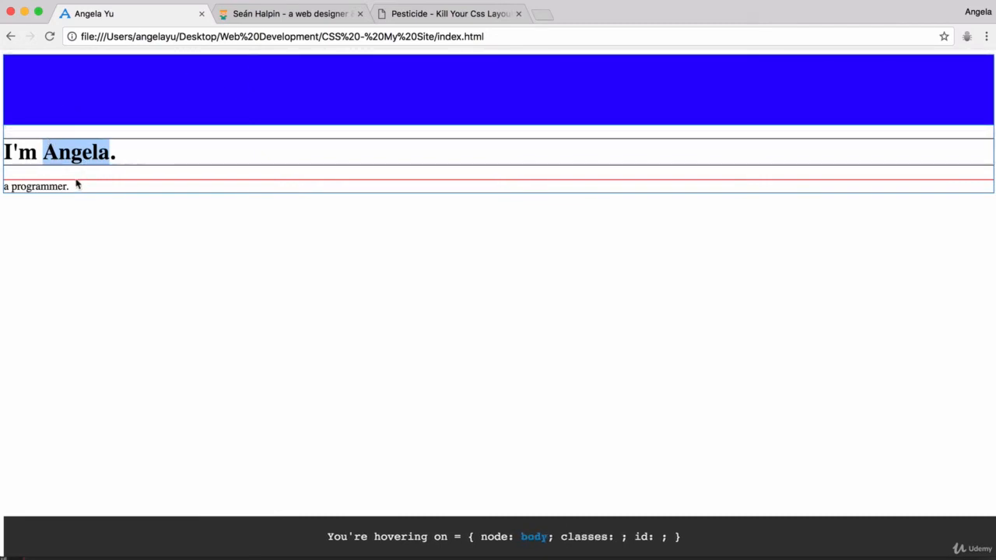
pyautogui.moveTo(33, 72)
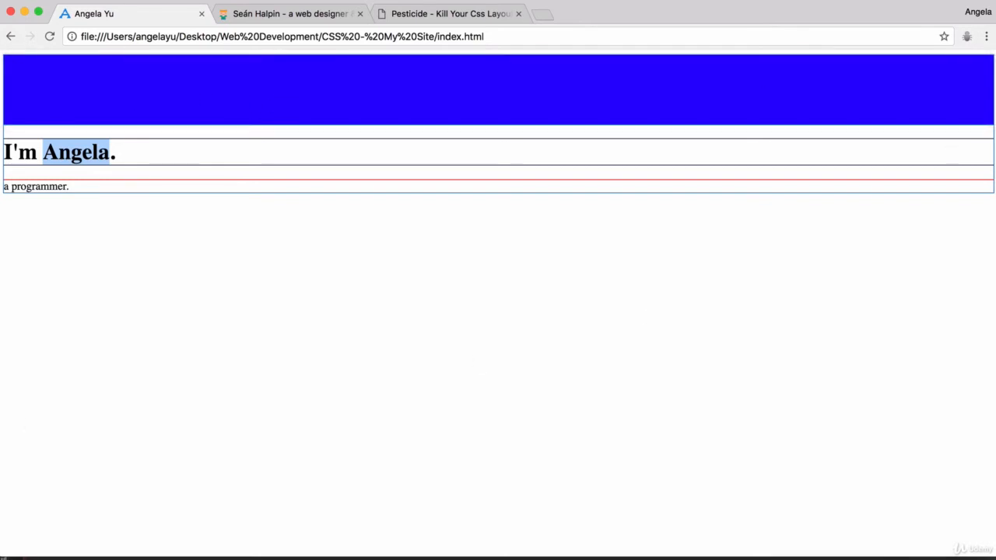
# Step: Scroll through the designer's portfolio site, then switch back to the local Angela Yu page
pyautogui.click(292, 13)
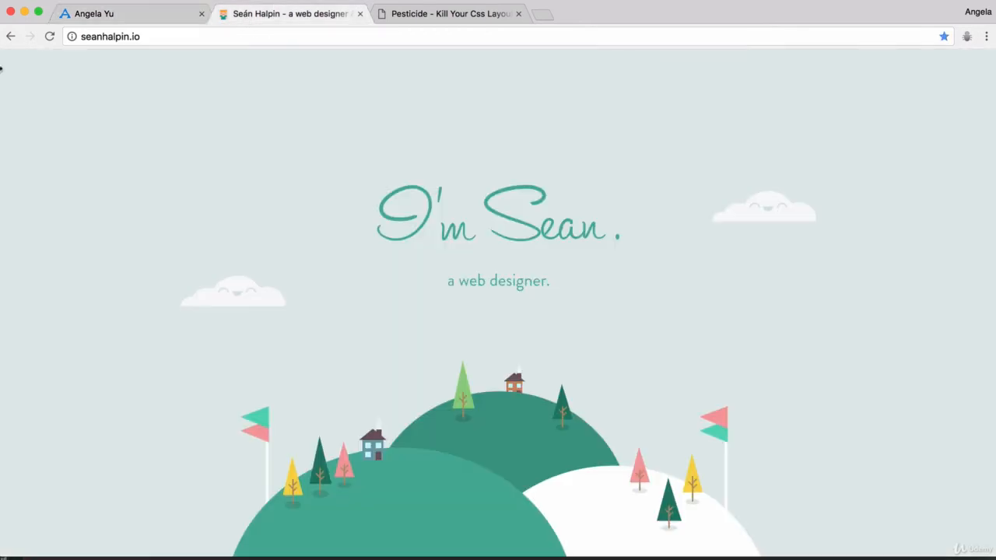
pyautogui.scroll(-3)
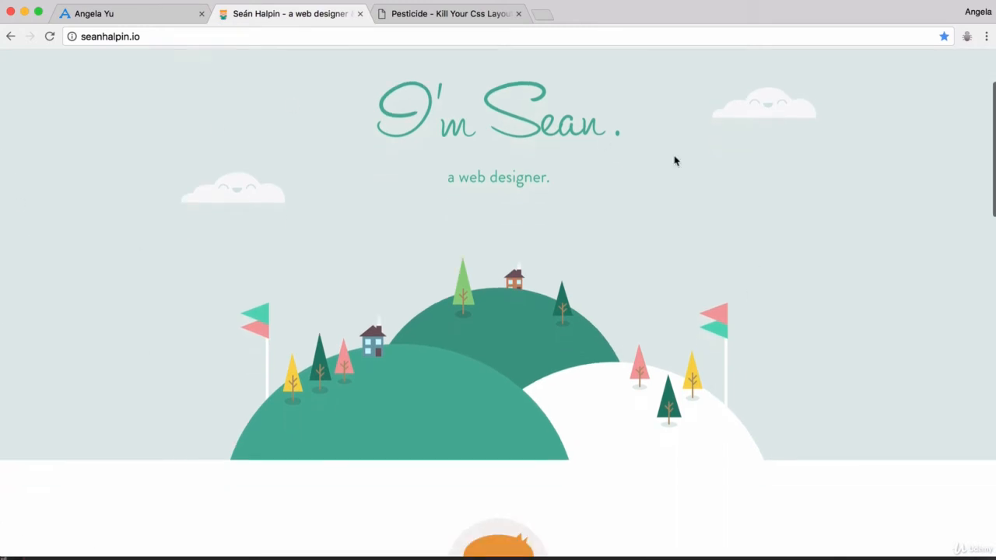
pyautogui.moveTo(469, 134)
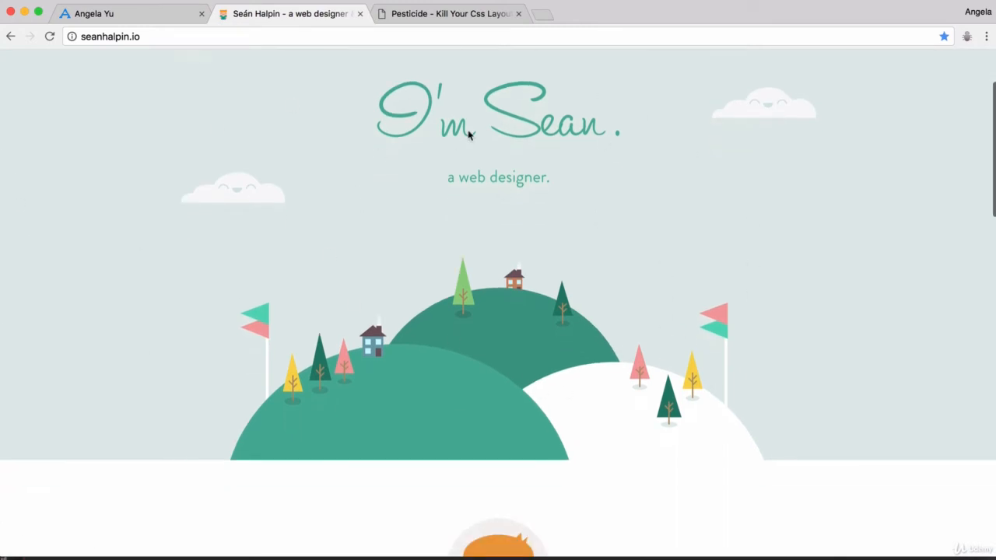
pyautogui.moveTo(452, 269)
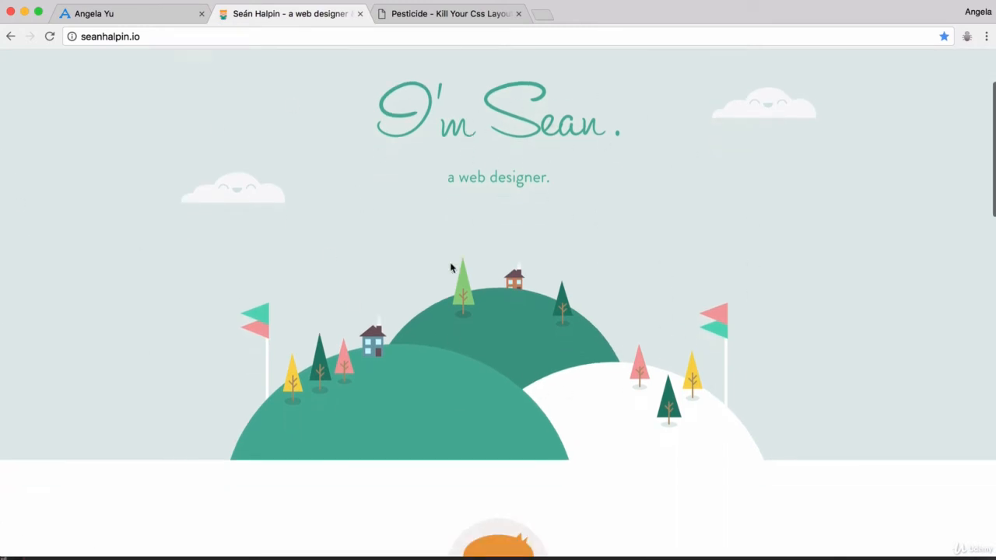
pyautogui.scroll(3)
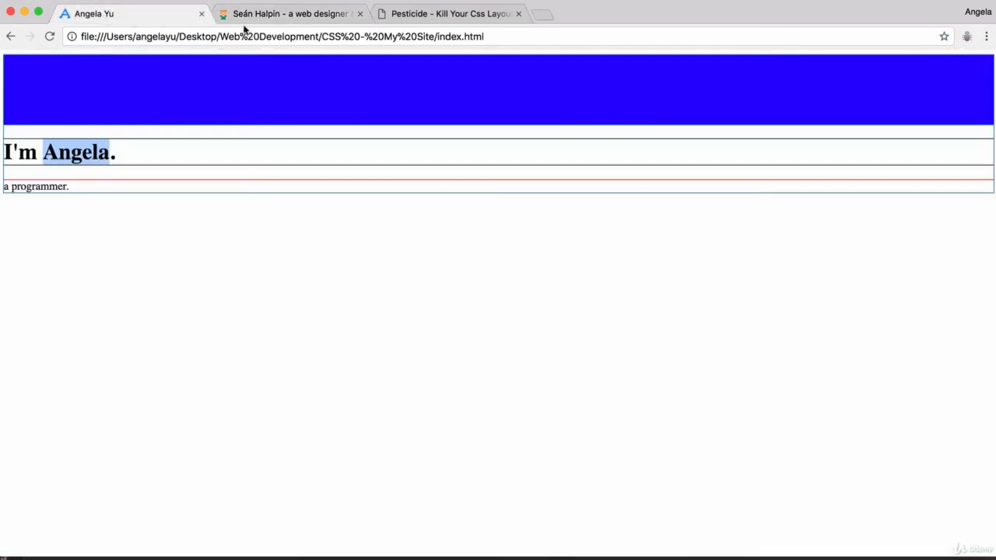
pyautogui.moveTo(388, 304)
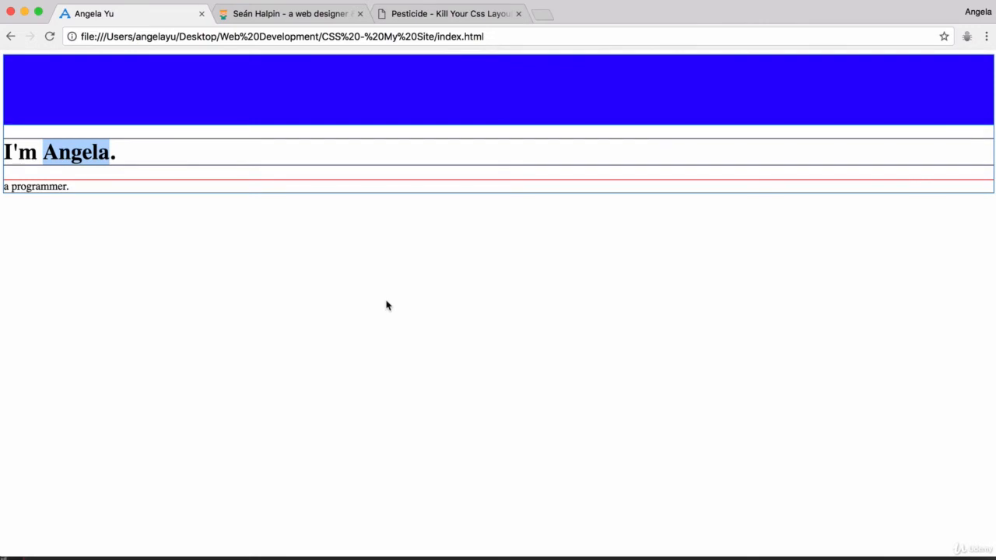
# Step: Reload the local page so only heading and paragraph remain, and inspect the empty div
pyautogui.press('F12')
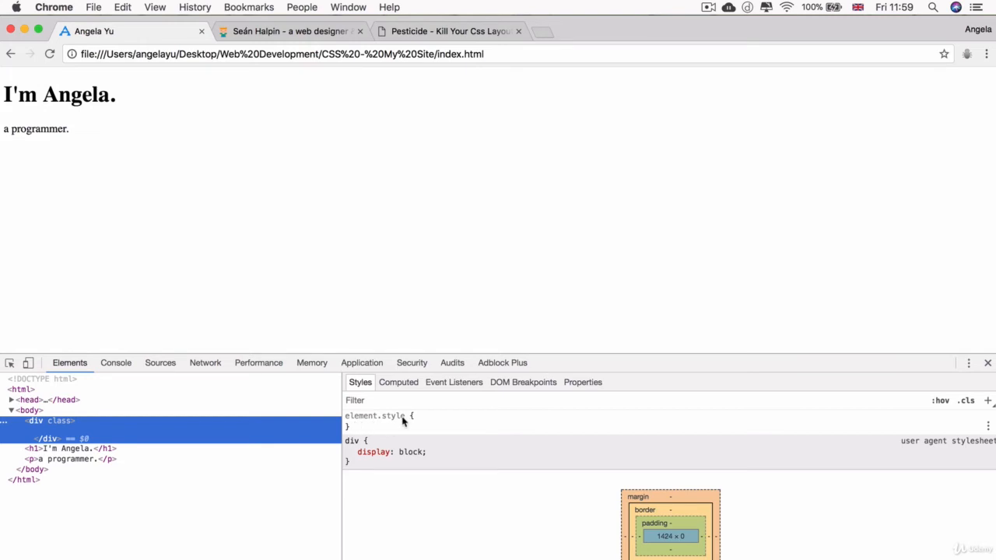
pyautogui.click(987, 363)
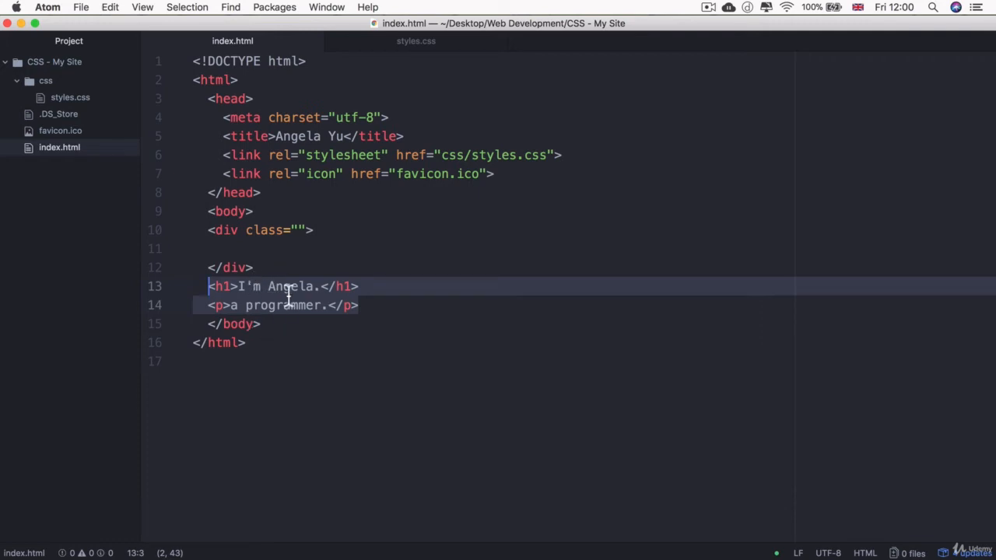
pyautogui.moveTo(272, 363)
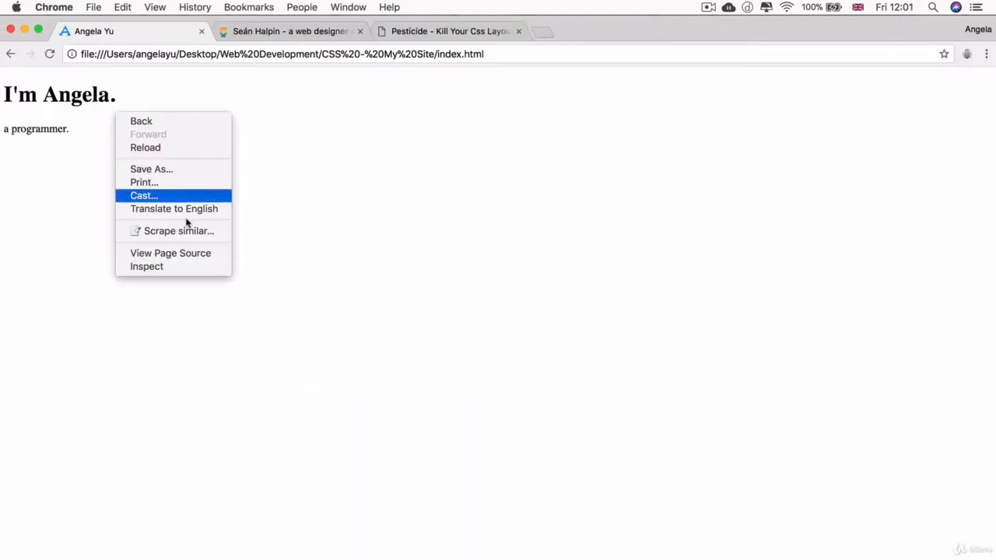
# Step: Inspect the div wrapping the heading and paragraph, then visit the Color Hunt palette site
pyautogui.click(146, 267)
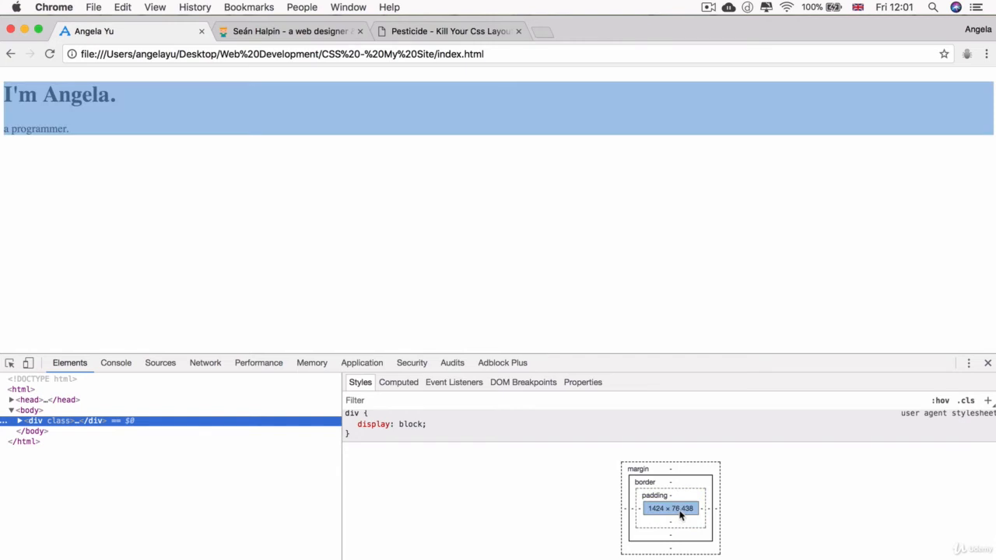
pyautogui.moveTo(673, 518)
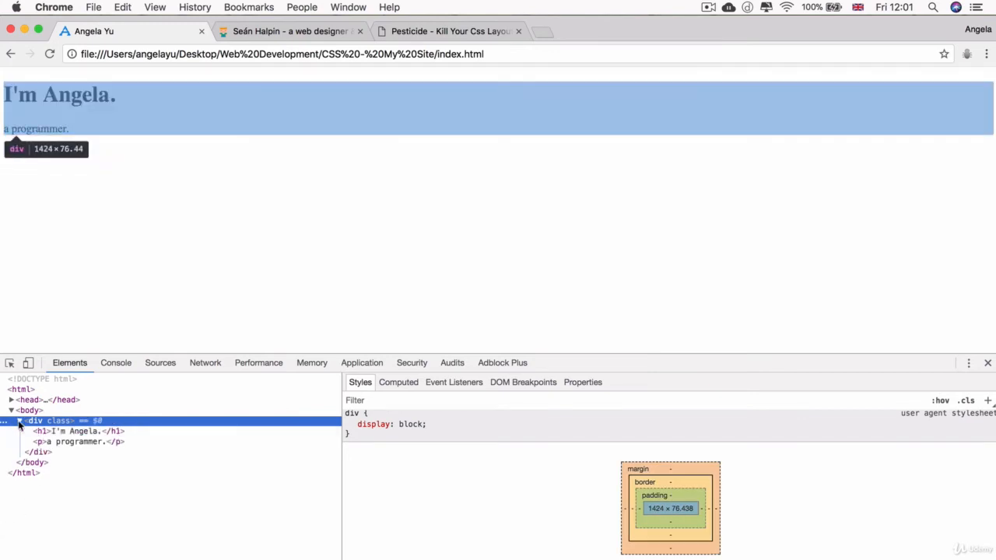
pyautogui.moveTo(71, 431)
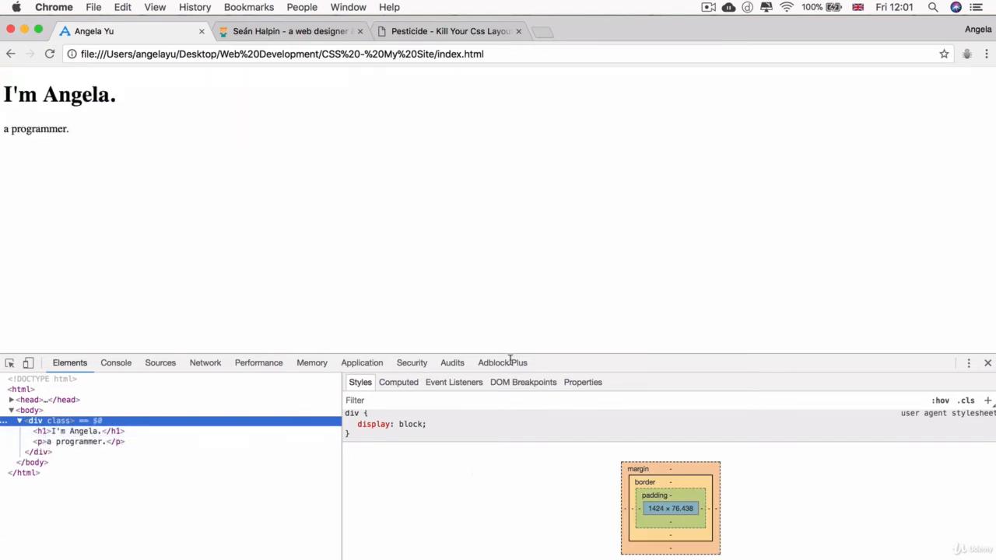
pyautogui.moveTo(43, 117)
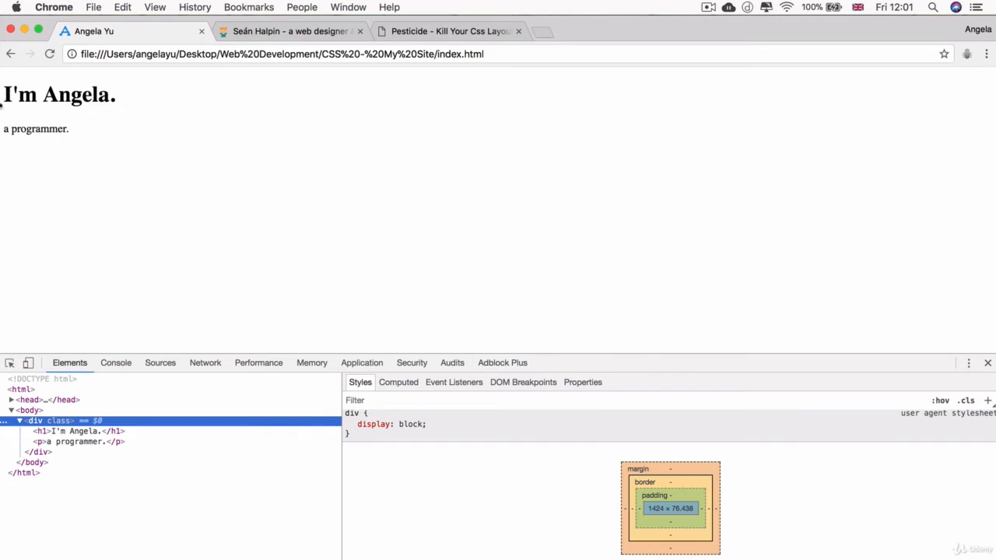
pyautogui.moveTo(175, 80)
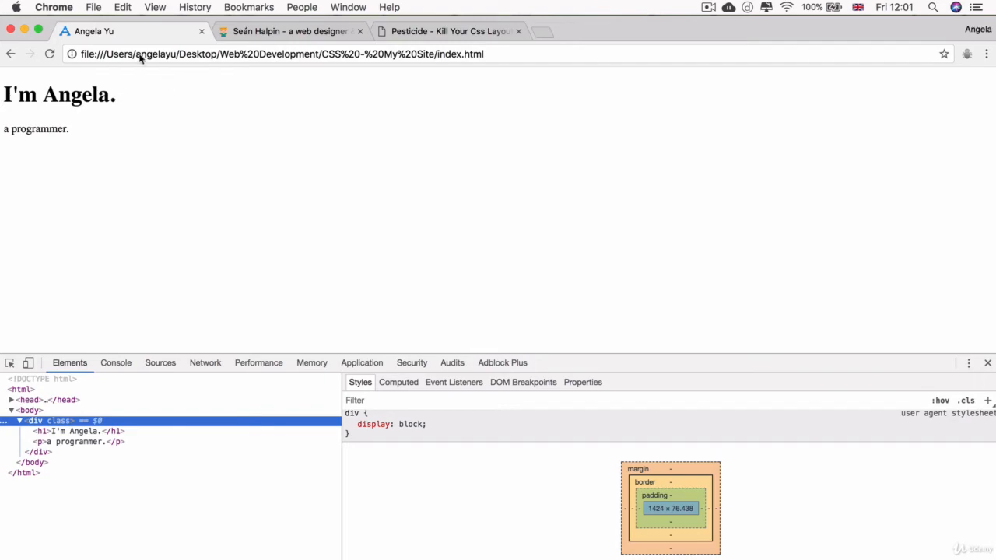
pyautogui.click(542, 31)
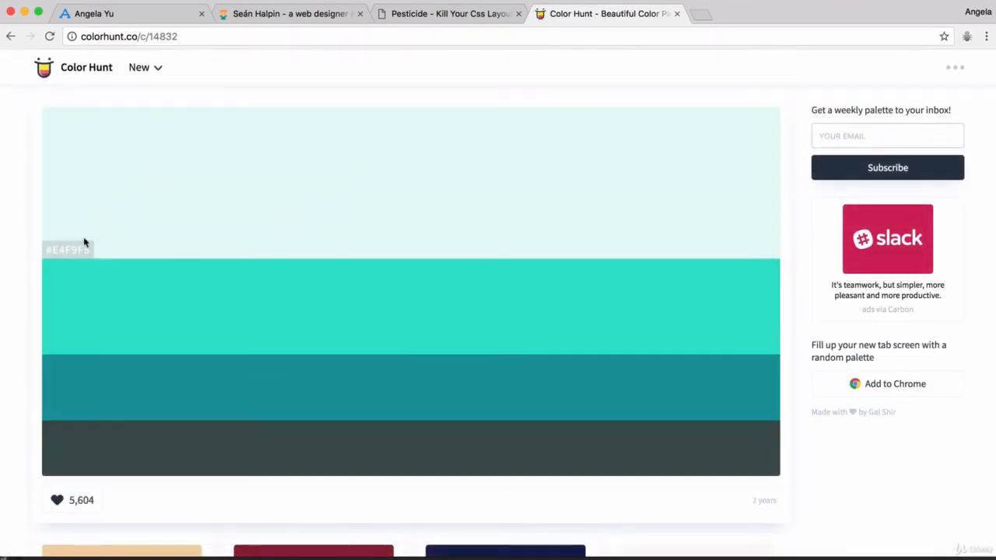
pyautogui.moveTo(199, 220)
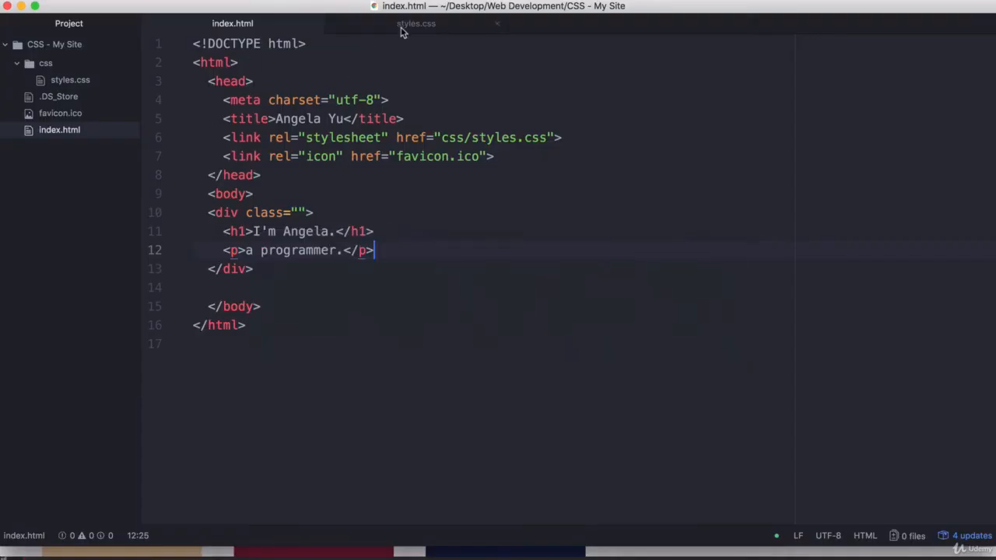
# Step: Write a div rule with background-color: #E4F9F5 in styles.css and save it
pyautogui.click(415, 23)
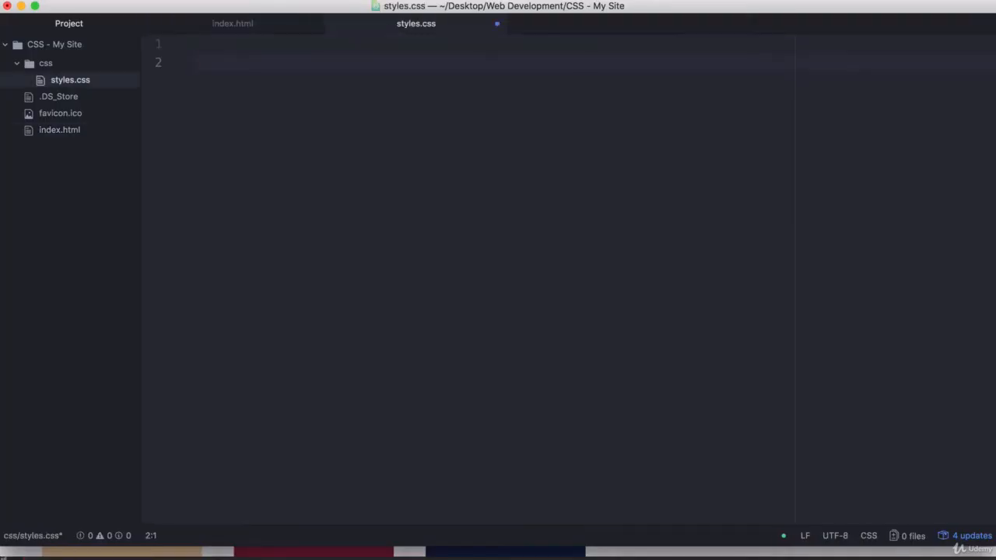
pyautogui.write('div {')
pyautogui.write('background-color:')
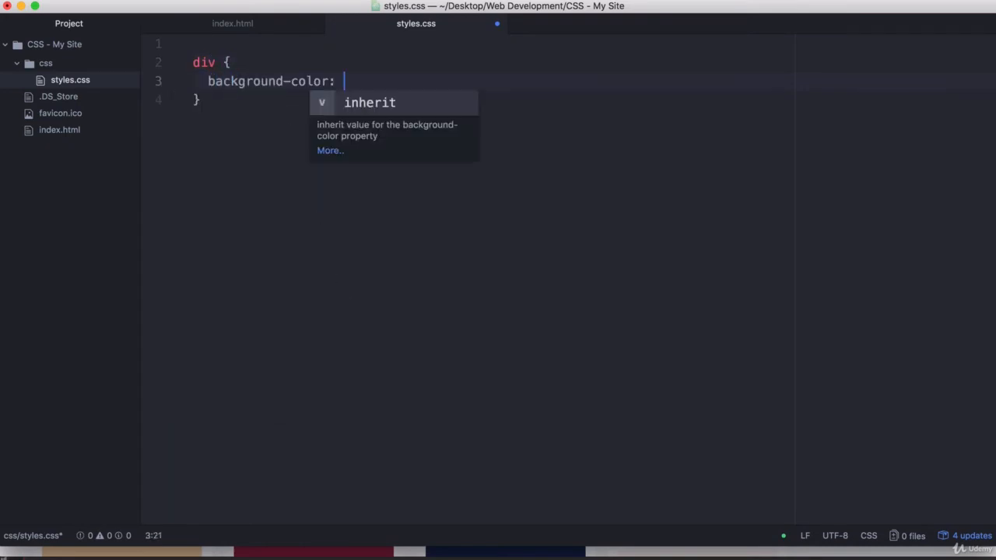
pyautogui.write('#E4F9F5;')
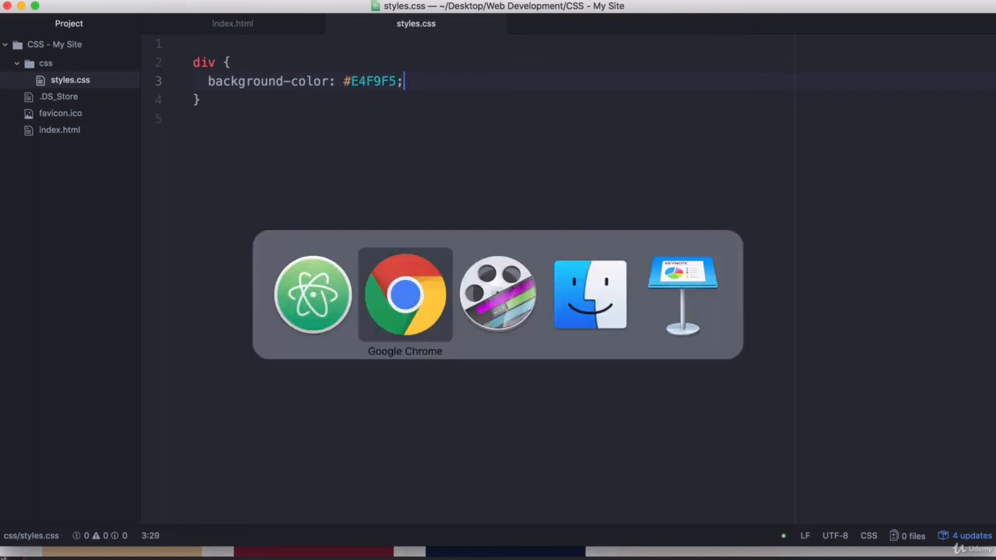
# Step: Return to Chrome's 'Angela Yu' tab to view the div's new light mint background
pyautogui.click(405, 295)
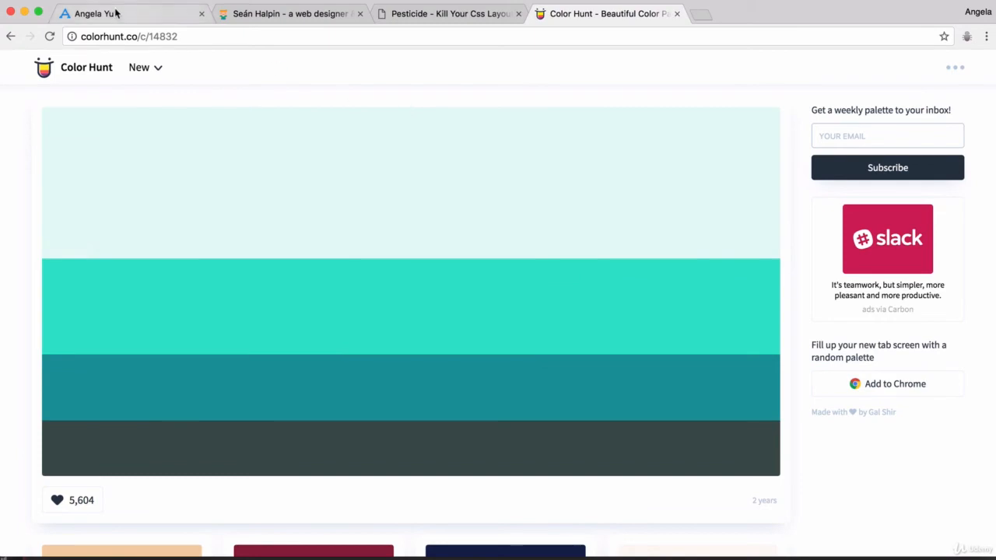
pyautogui.click(125, 13)
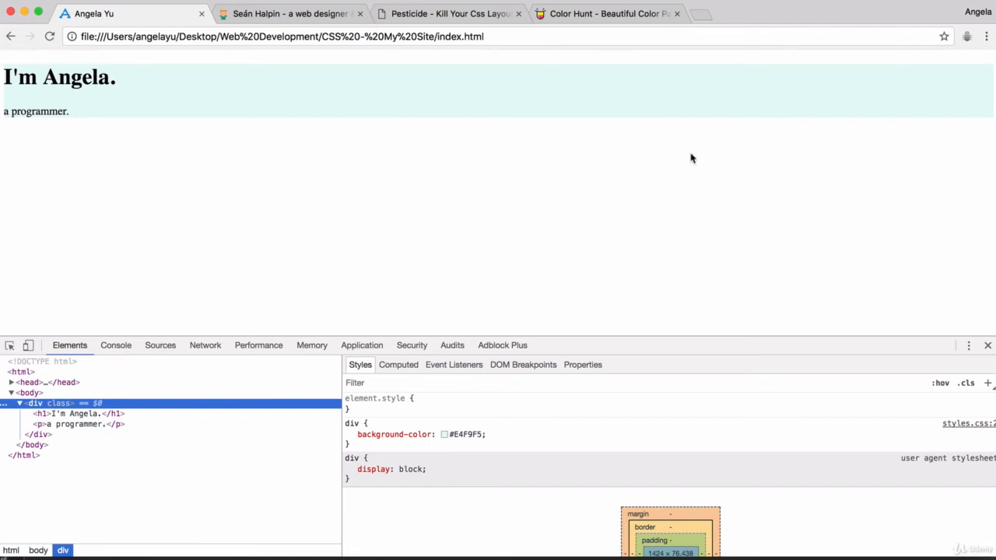
pyautogui.moveTo(871, 100)
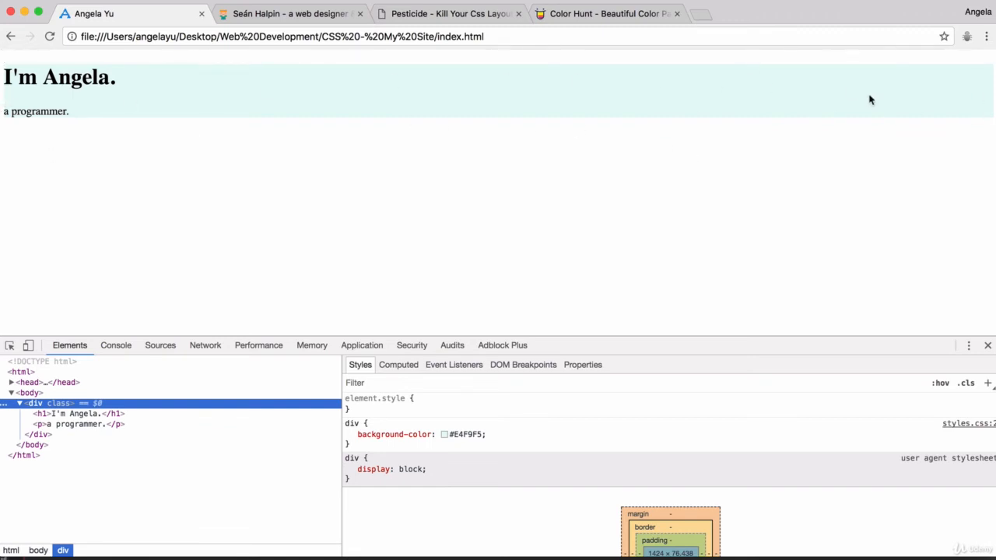
pyautogui.moveTo(910, 330)
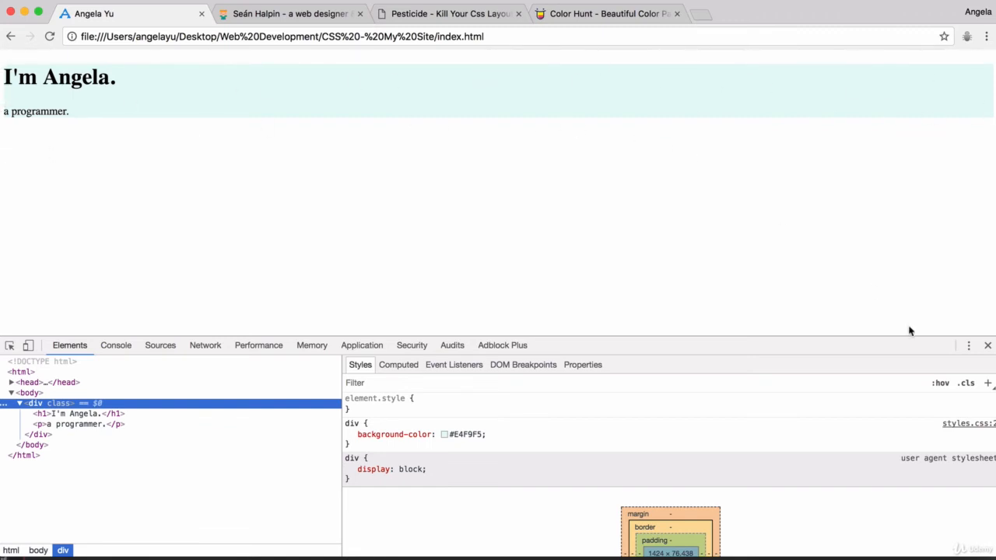
pyautogui.moveTo(987, 345)
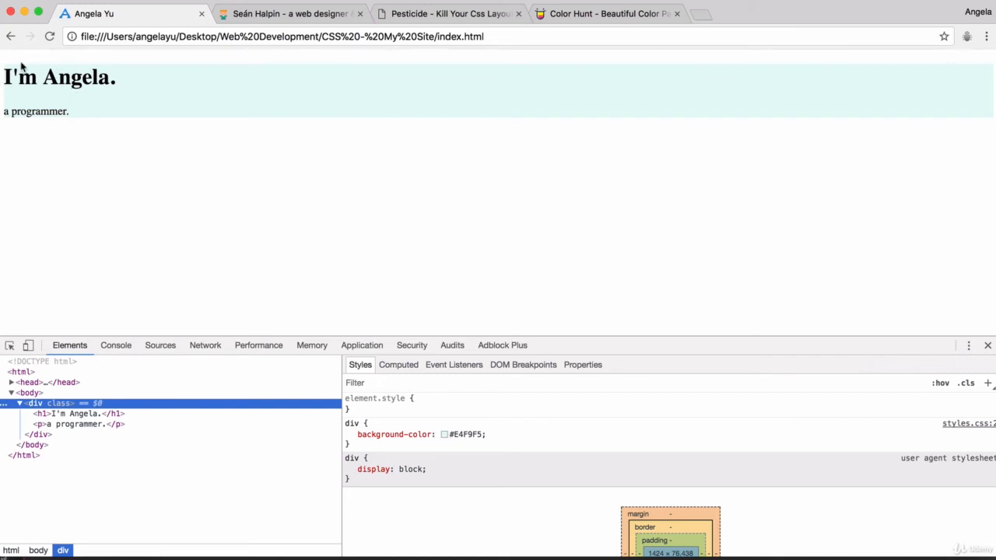
pyautogui.moveTo(55, 63)
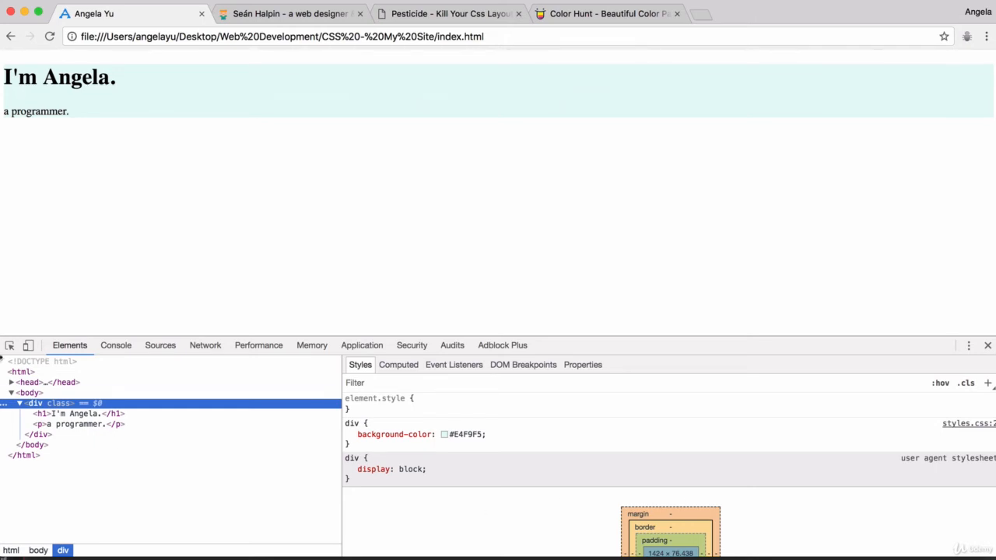
# Step: Select the body node in Elements to reveal its default 8px margin on every side
pyautogui.click(30, 393)
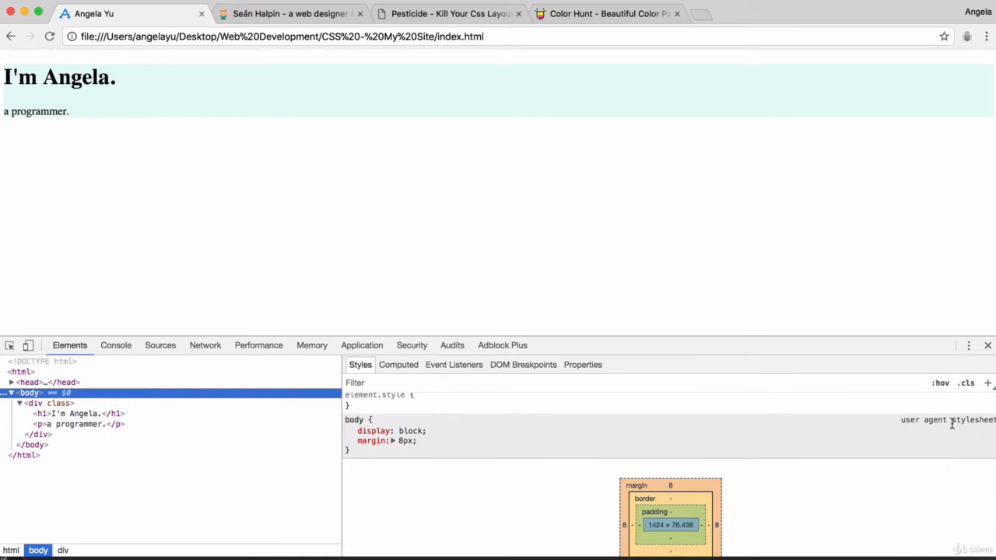
pyautogui.moveTo(443, 440)
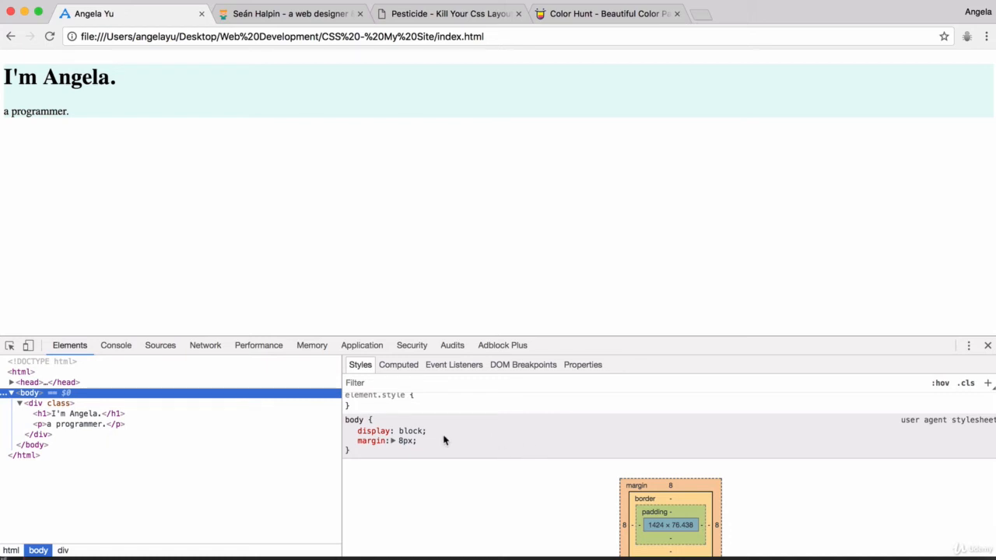
pyautogui.moveTo(420, 443)
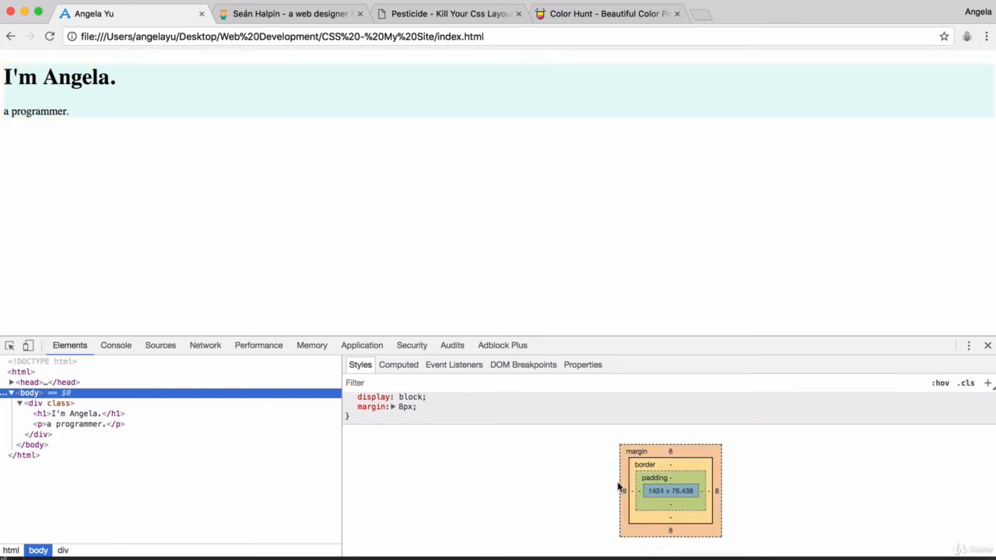
pyautogui.moveTo(623, 492)
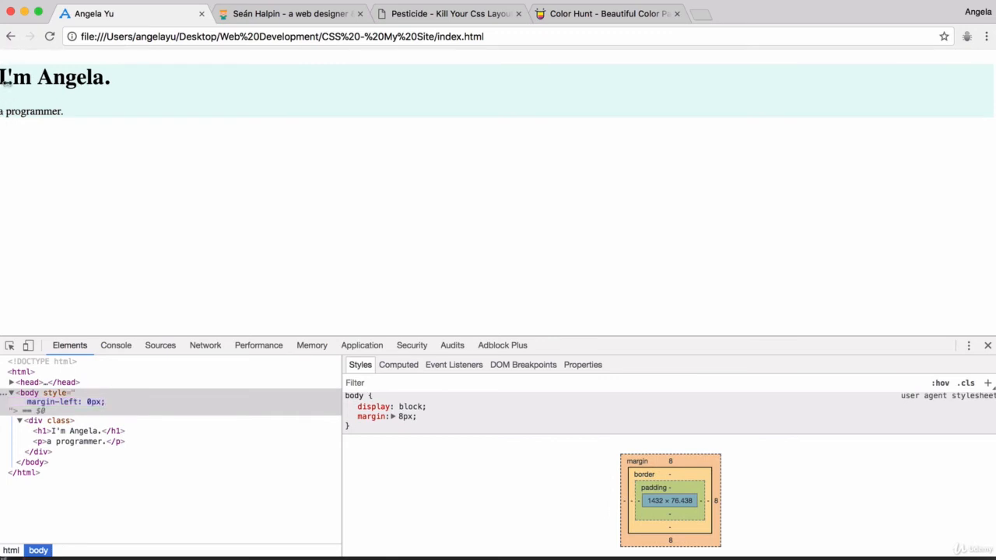
pyautogui.moveTo(669, 460)
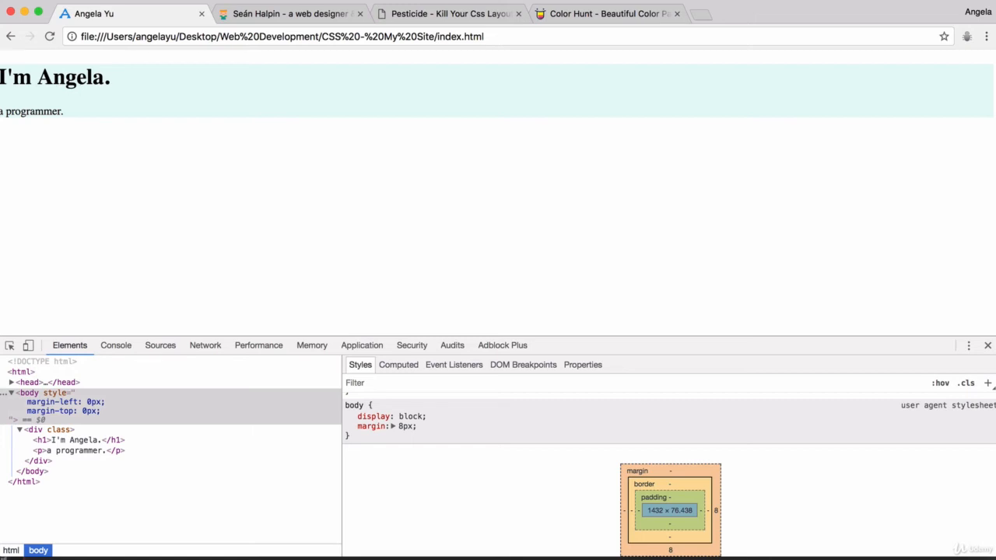
pyautogui.moveTo(148, 418)
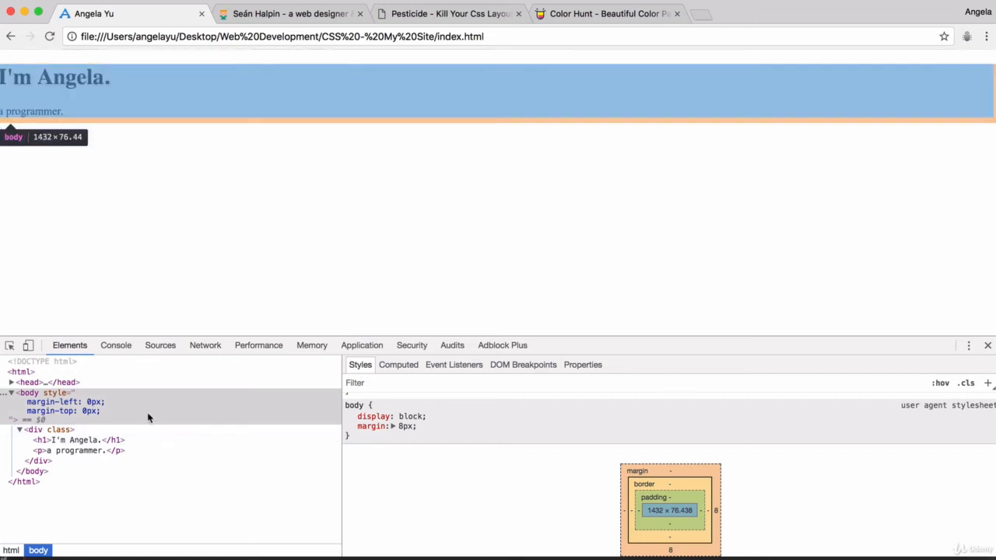
pyautogui.moveTo(35, 430)
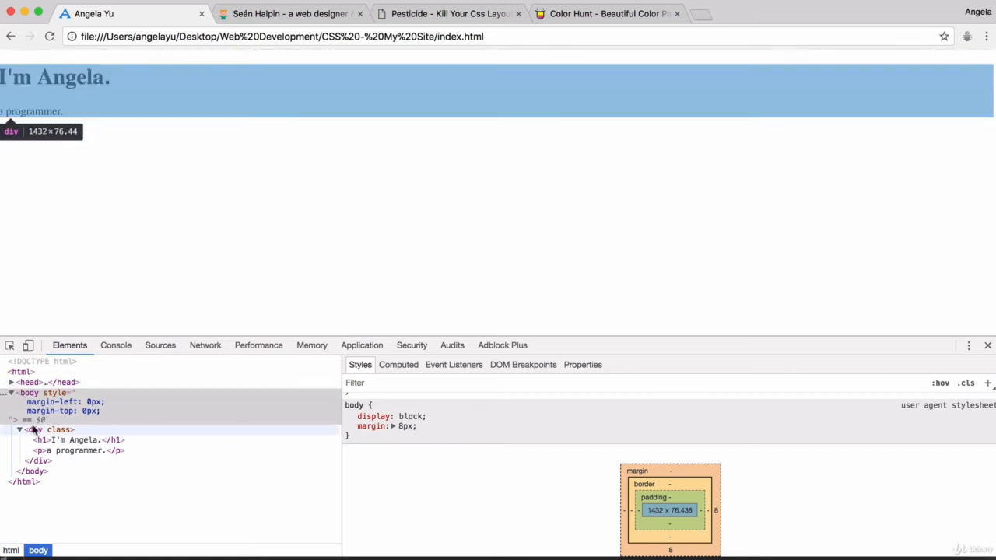
# Step: Select the div node in Elements to inspect its size and spacing now that the body margins are zeroed
pyautogui.click(77, 440)
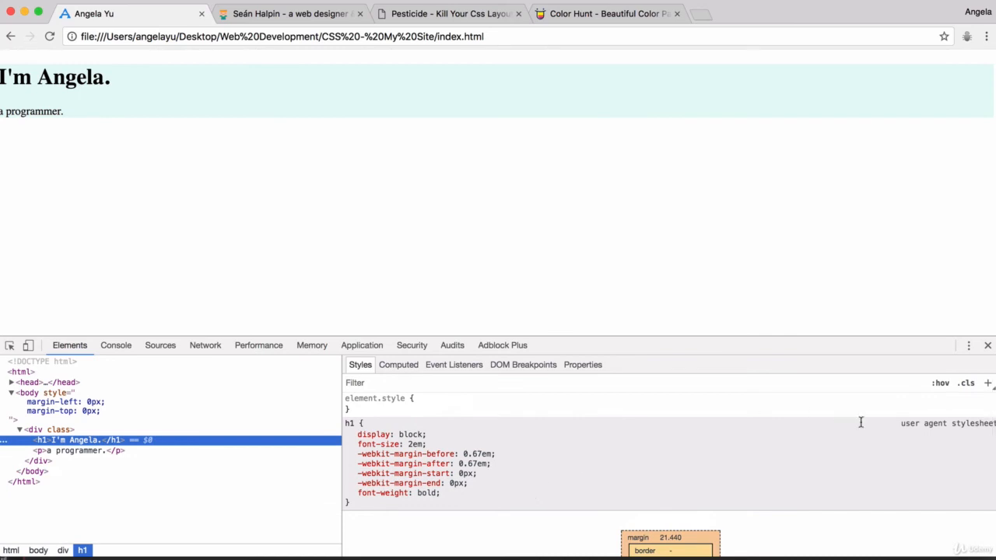
pyautogui.moveTo(393, 412)
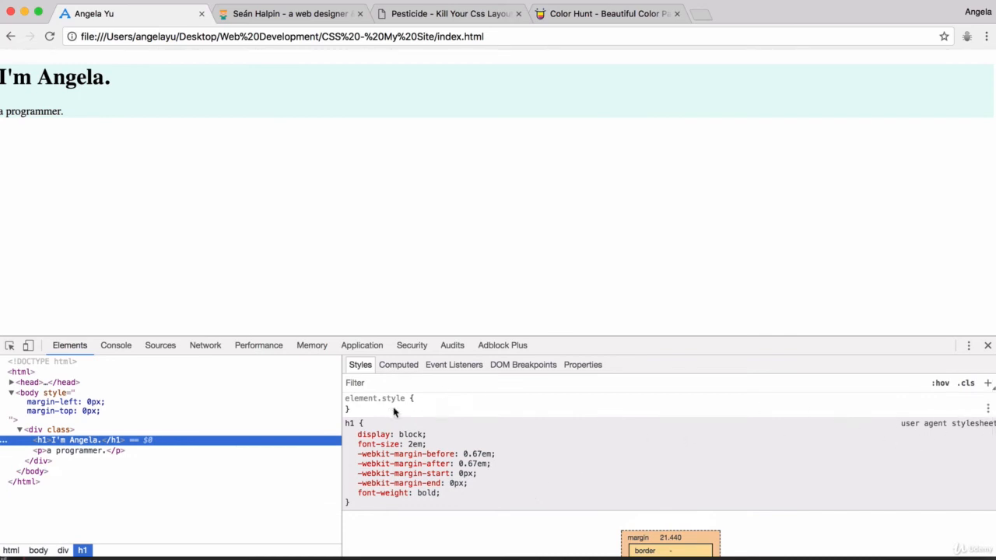
pyautogui.moveTo(322, 450)
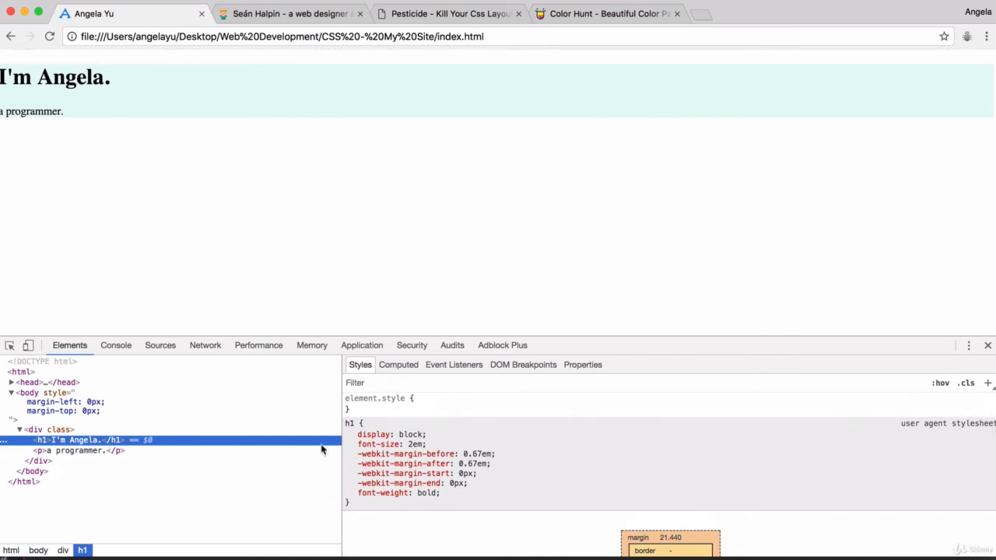
pyautogui.moveTo(462, 453)
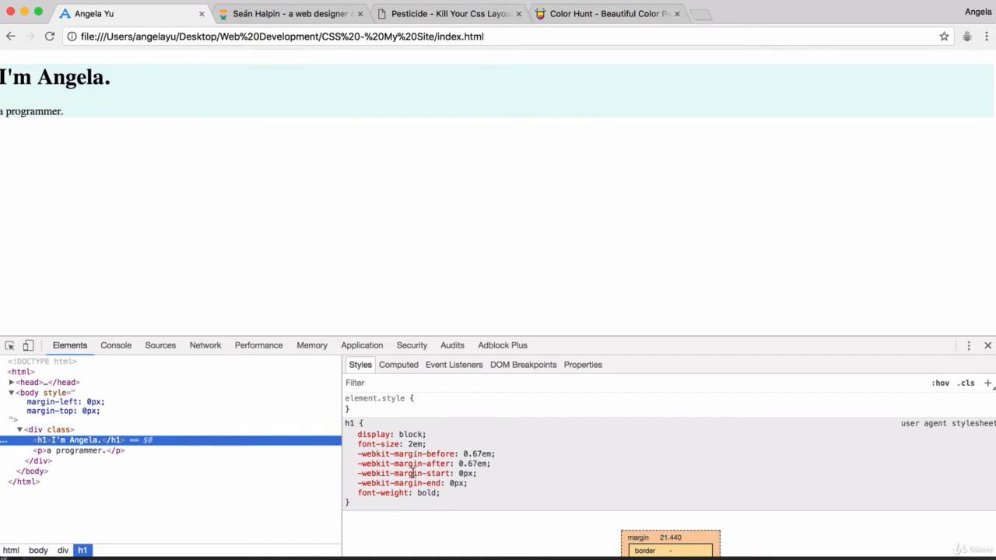
pyautogui.moveTo(498, 454)
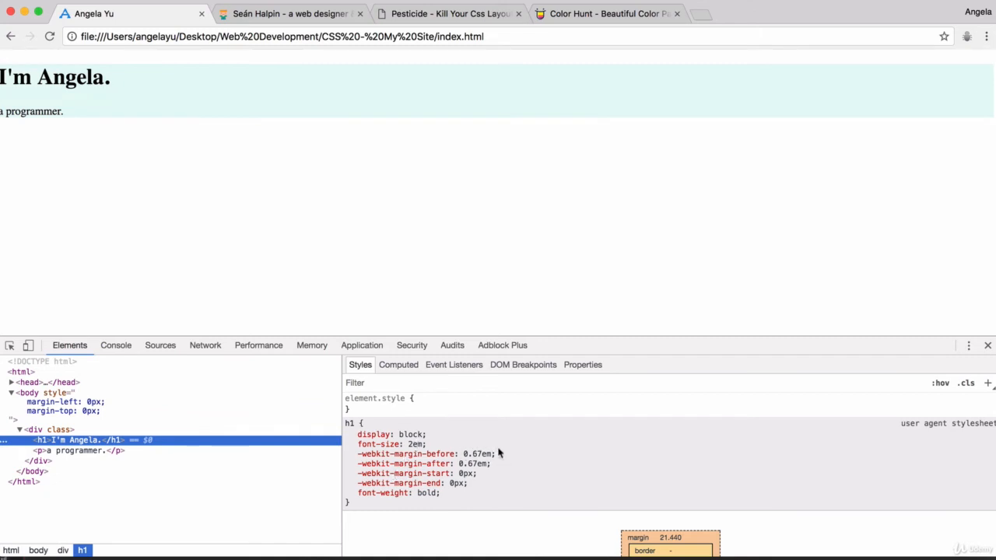
pyautogui.moveTo(449, 463)
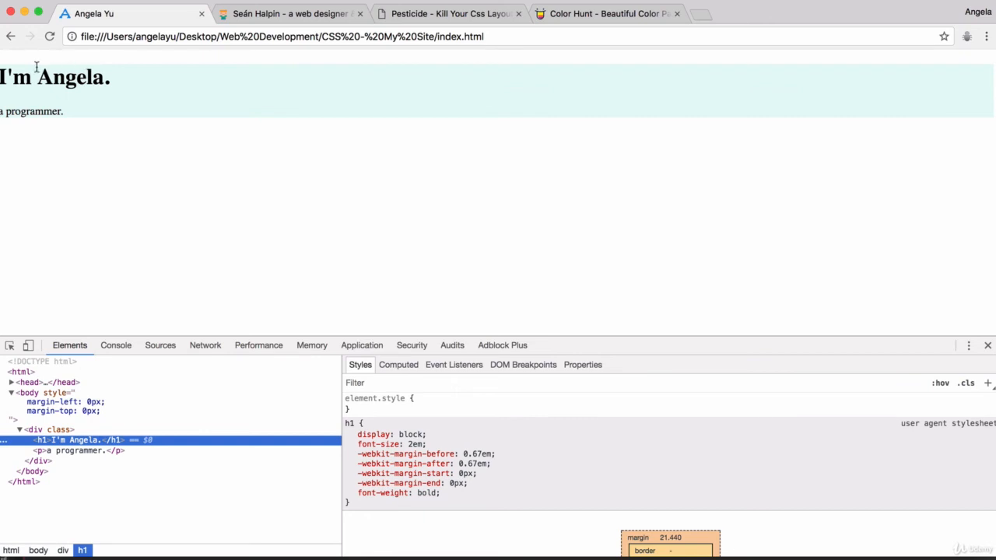
pyautogui.moveTo(90, 100)
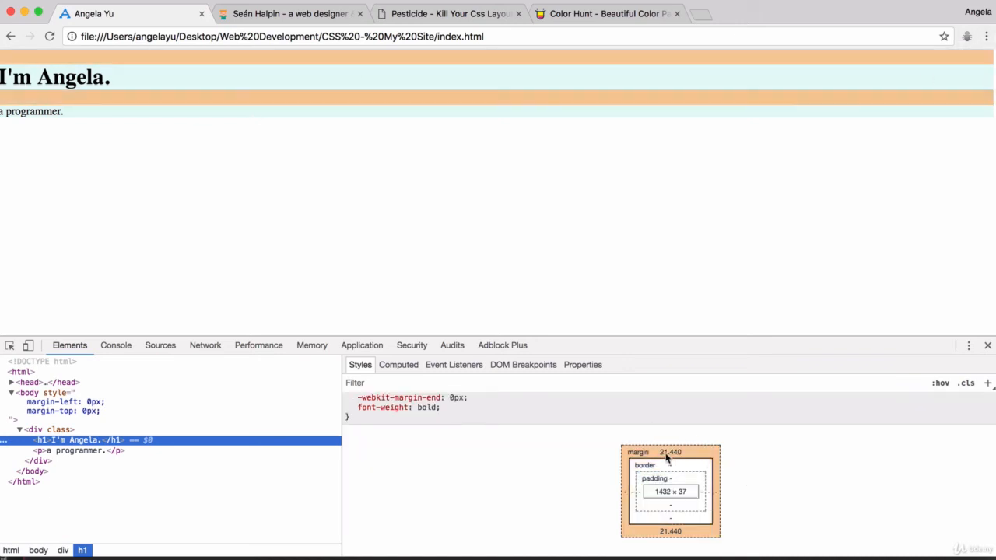
pyautogui.moveTo(210, 270)
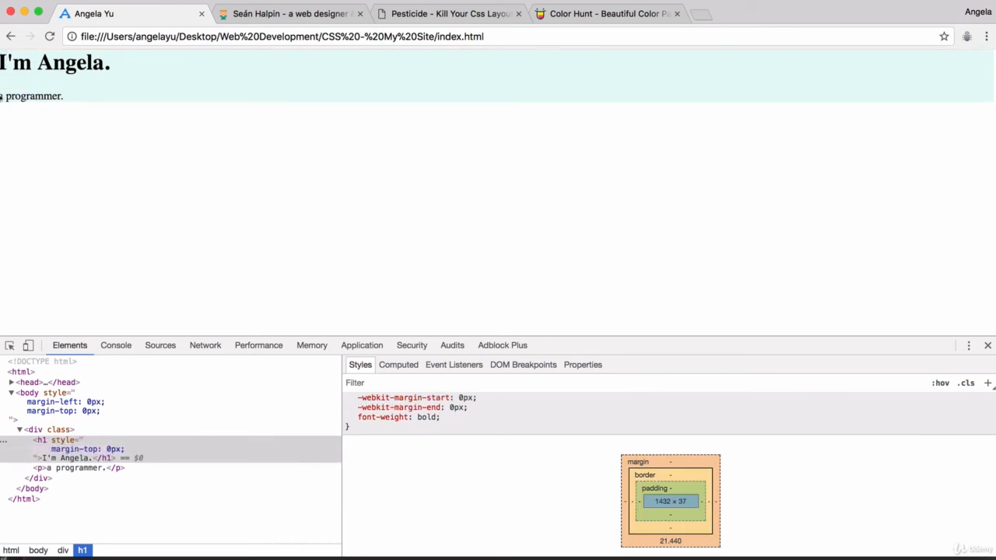
pyautogui.moveTo(318, 79)
pyautogui.write('margin-right: 0px;')
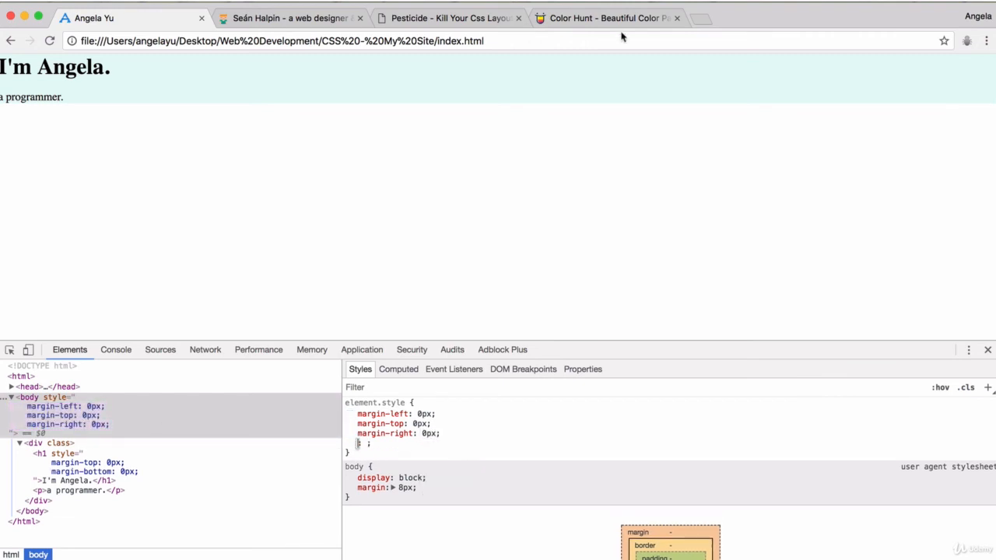
pyautogui.moveTo(990, 75)
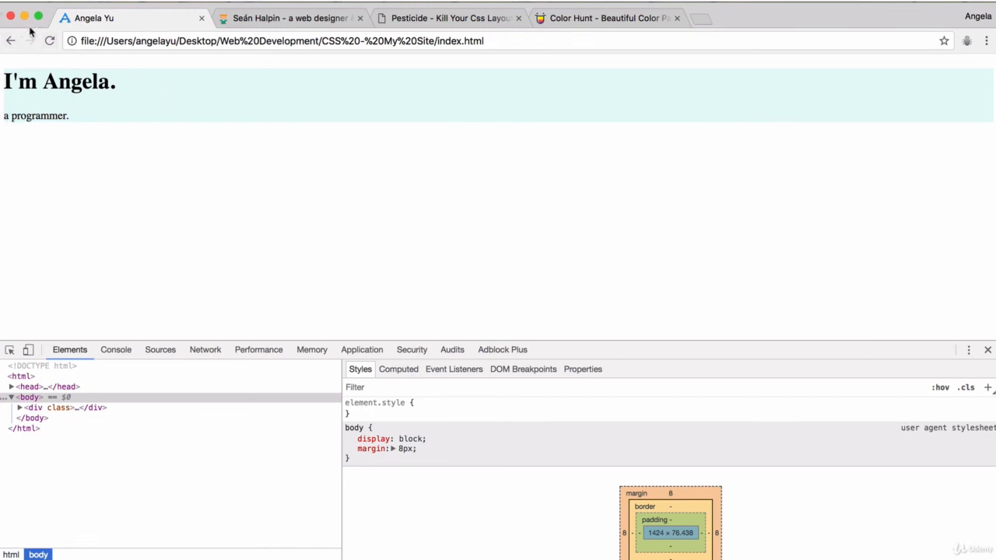
pyautogui.moveTo(12, 127)
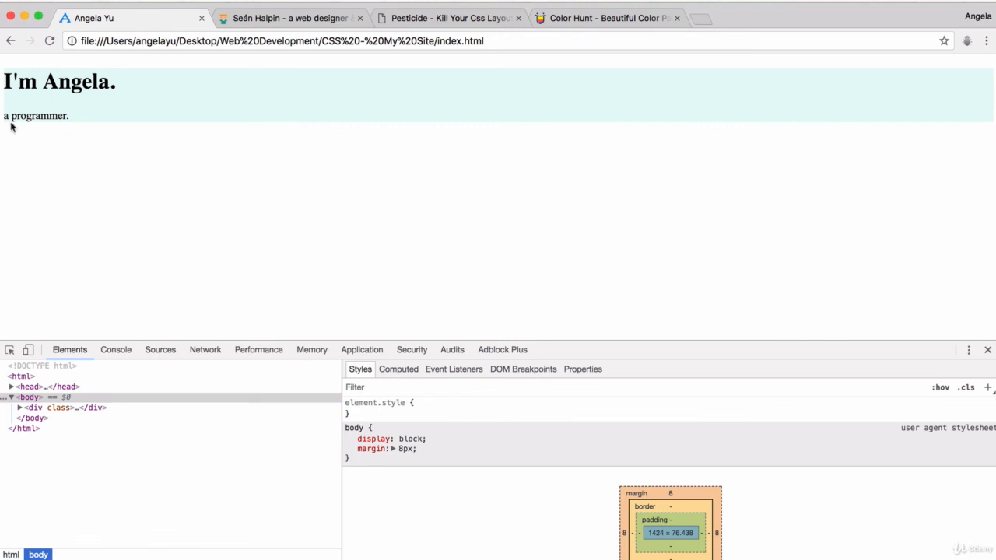
pyautogui.moveTo(18, 68)
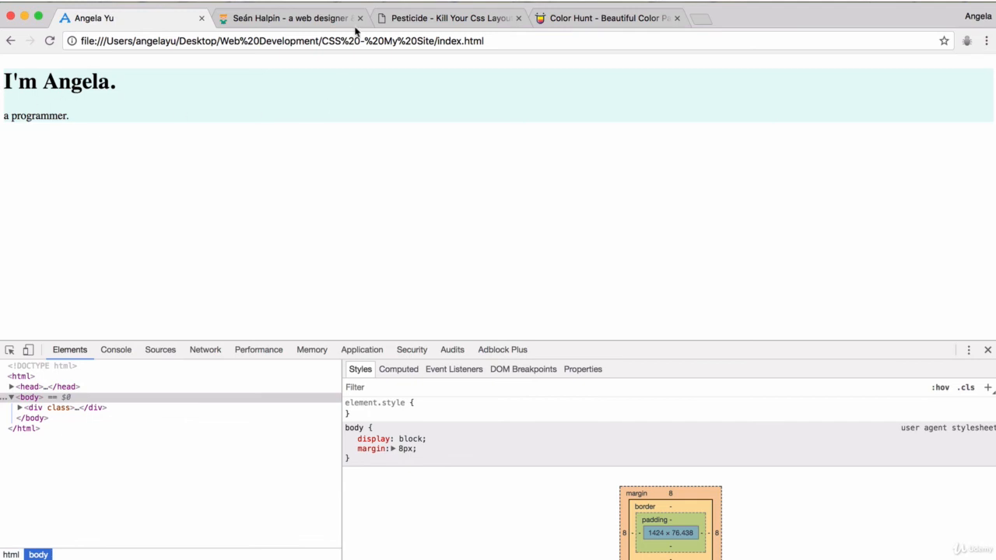
pyautogui.moveTo(514, 102)
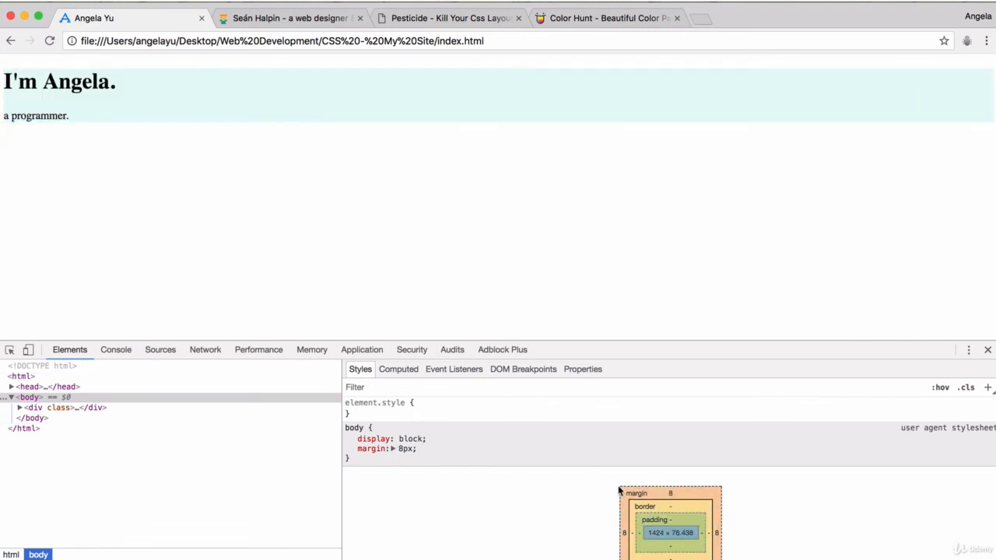
pyautogui.moveTo(134, 427)
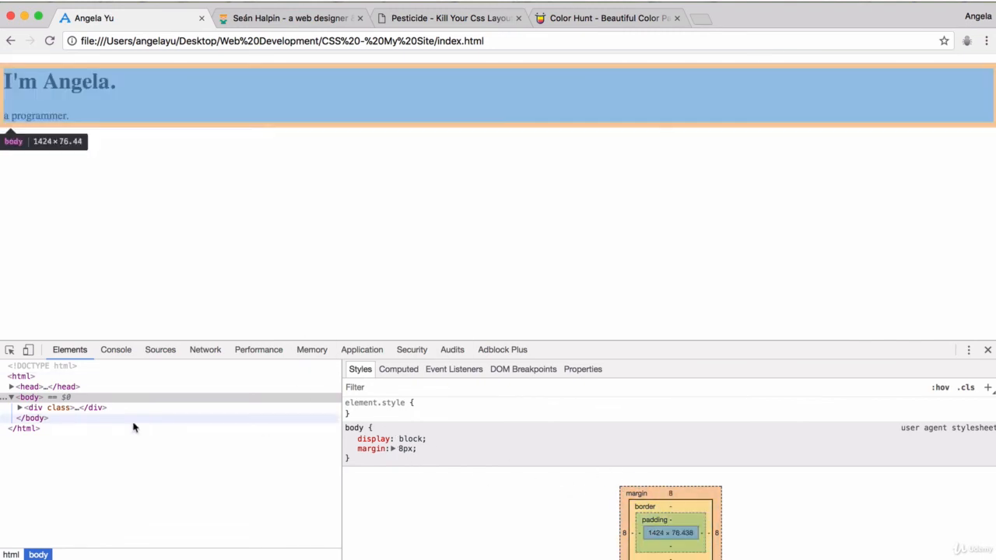
# Step: Select the h1 inside the div and toggle its margin-top: 0px on and off to compare
pyautogui.click(19, 407)
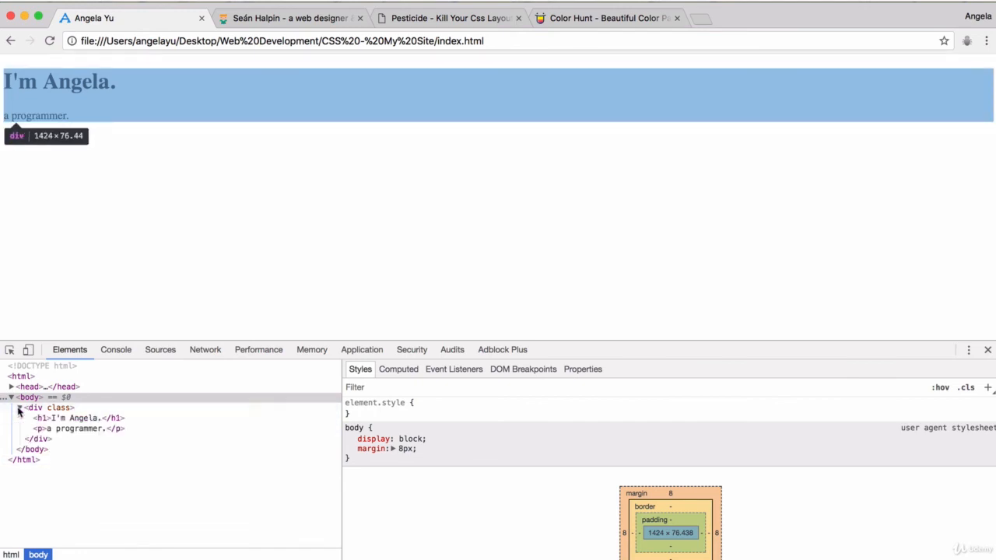
pyautogui.click(43, 417)
pyautogui.write('margin-top: 0px;')
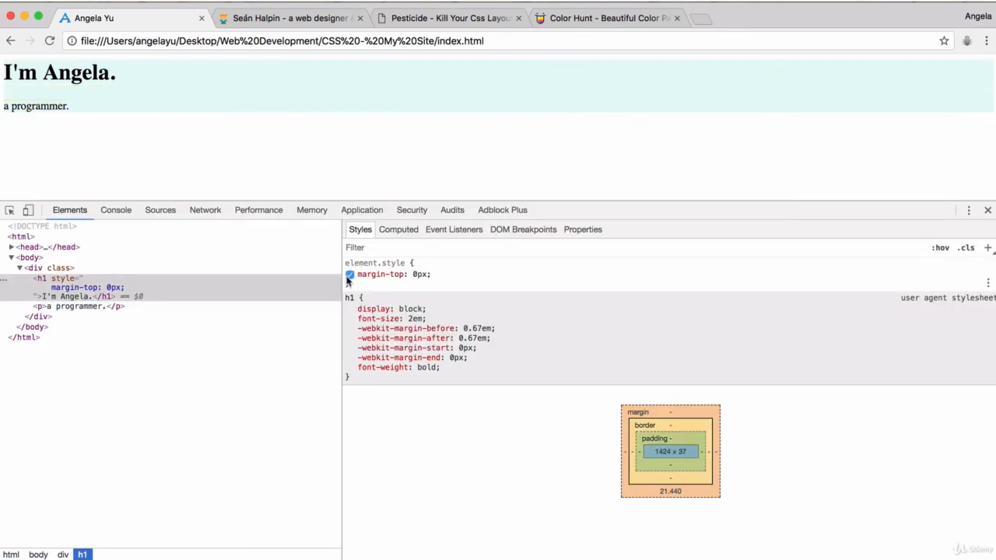
pyautogui.click(349, 274)
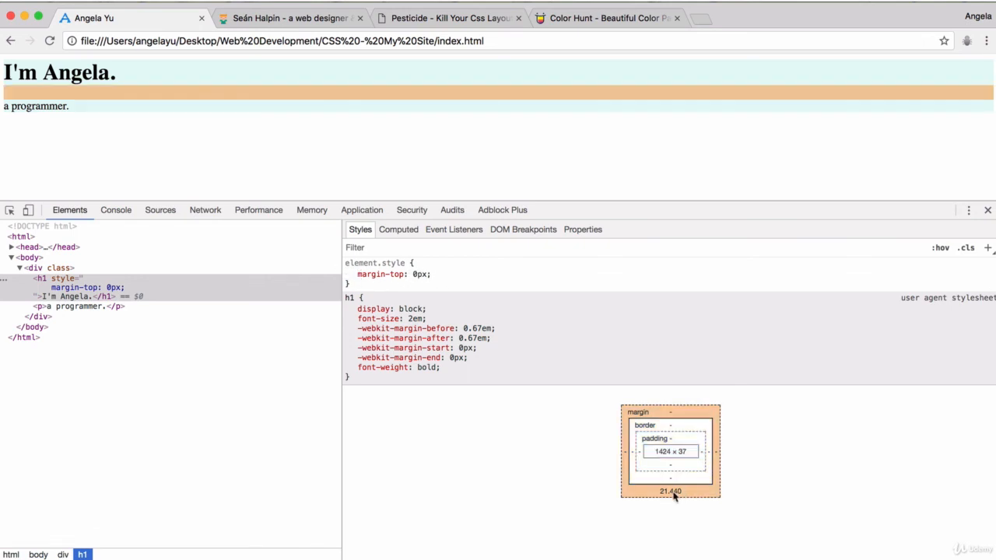
pyautogui.doubleClick(670, 491)
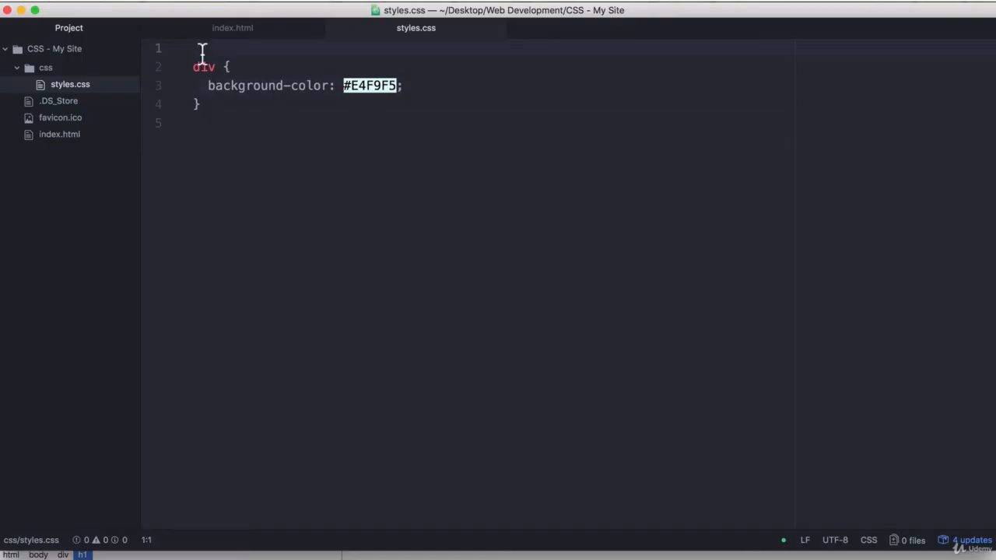
# Step: Add a body rule with margin: 0; above the div rule in styles.css
pyautogui.write('body {')
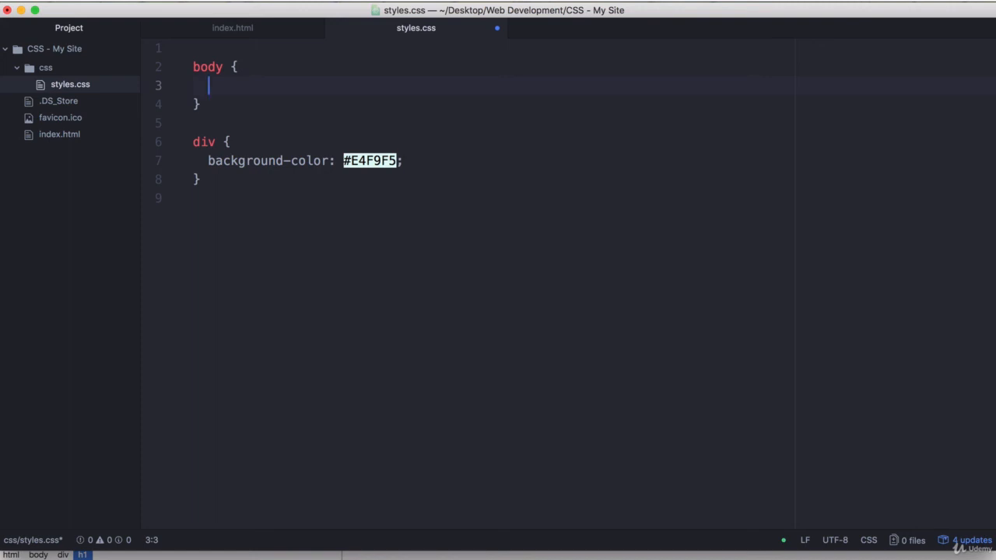
pyautogui.write('margin:')
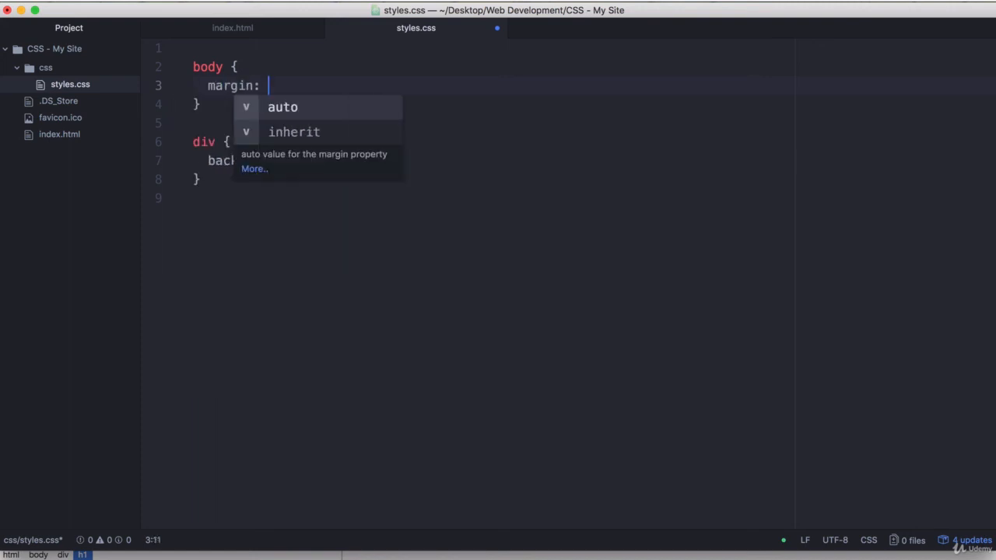
pyautogui.write('0;')
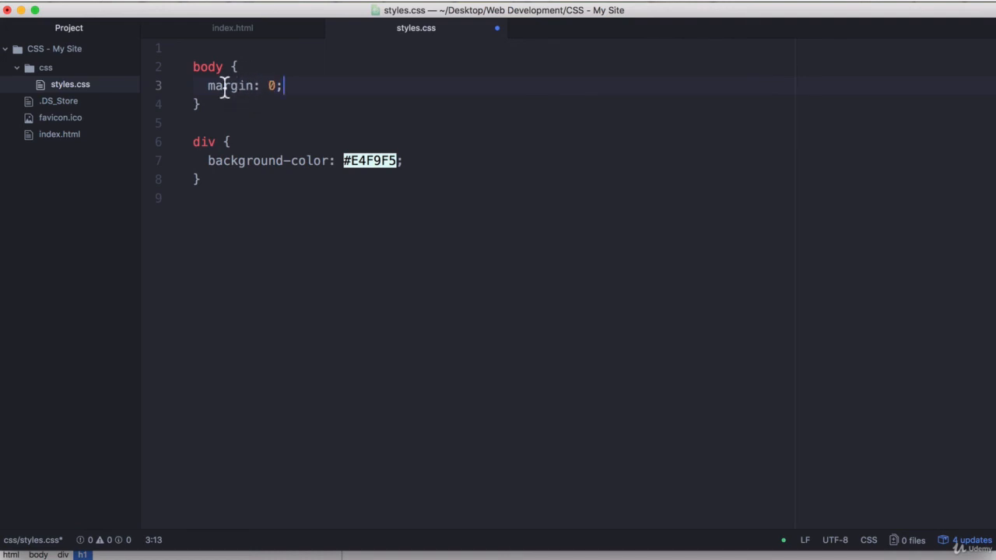
pyautogui.press('enter')
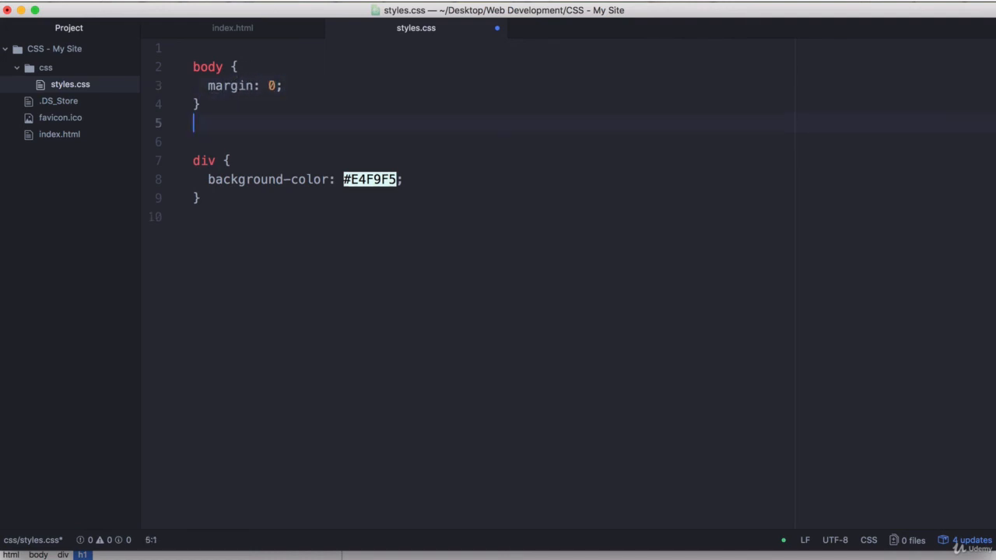
# Step: Add an h1 rule with margin-top: 0; below the body rule
pyautogui.write('h1')
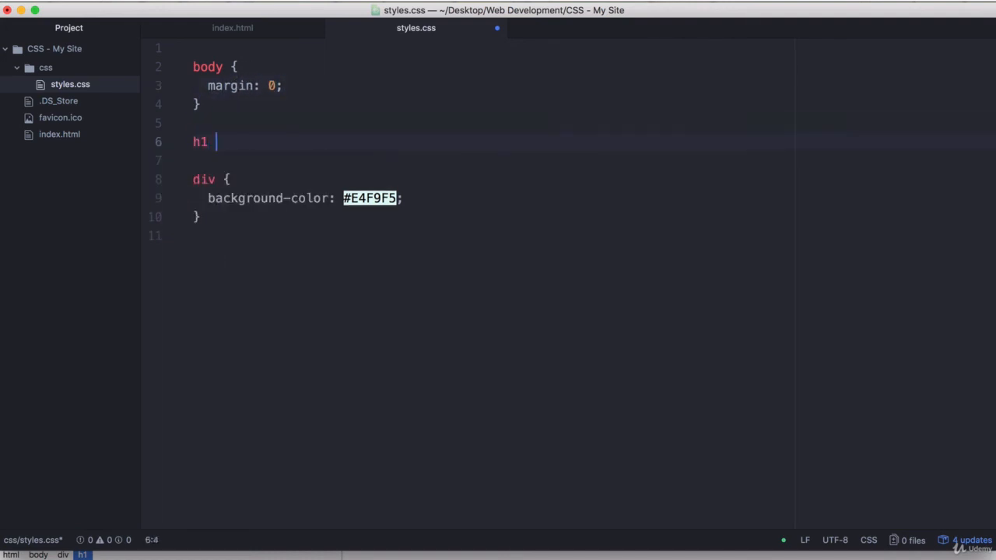
pyautogui.write('{')
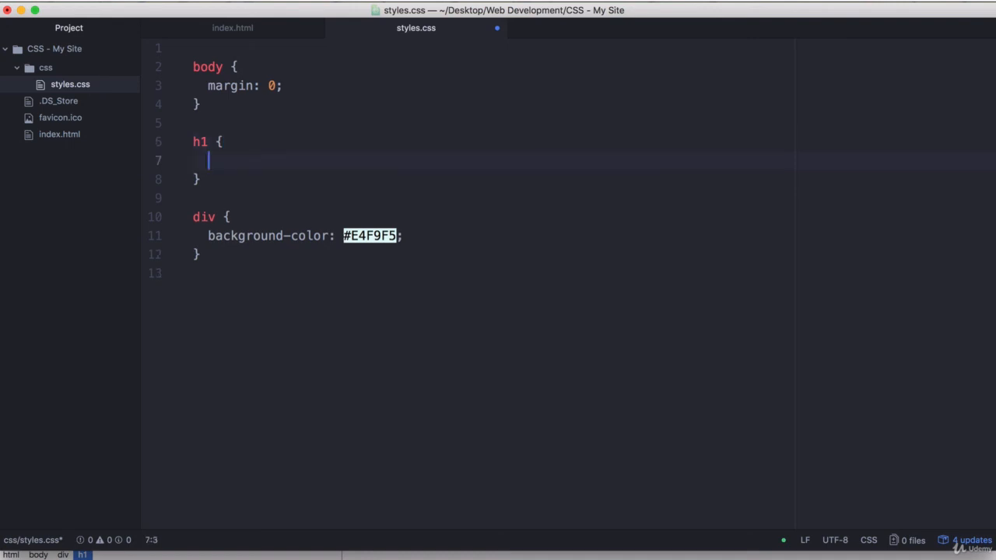
pyautogui.write('margin-top:')
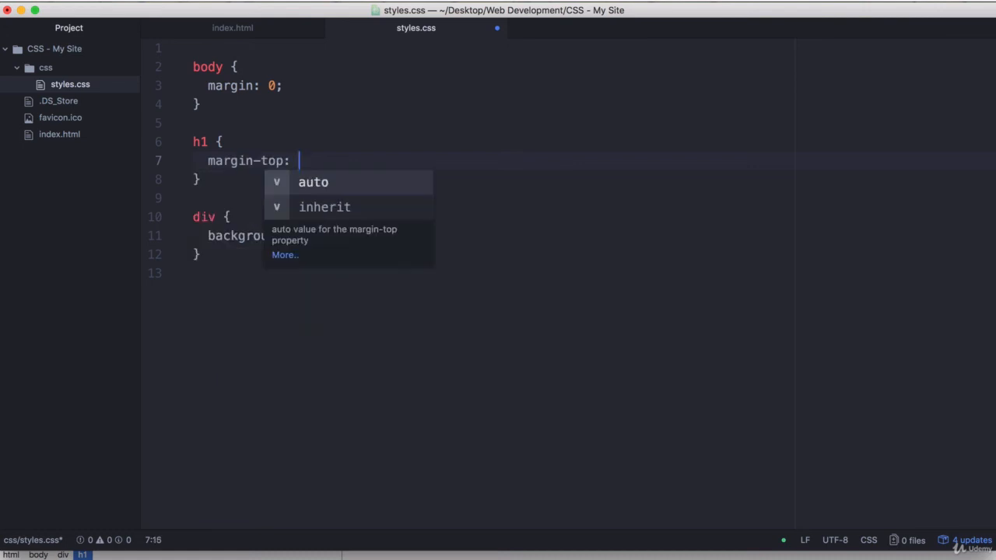
pyautogui.write('0;')
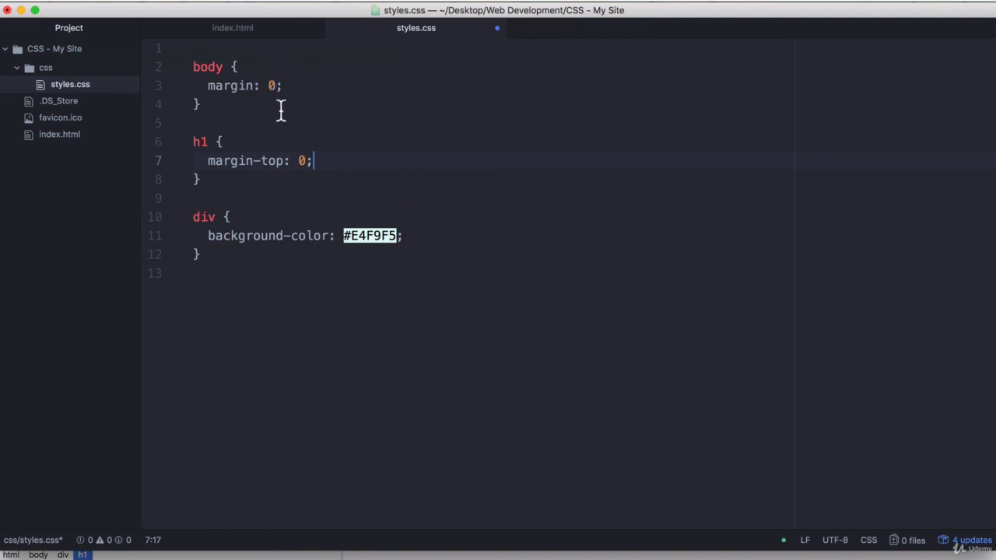
pyautogui.press('backspace')
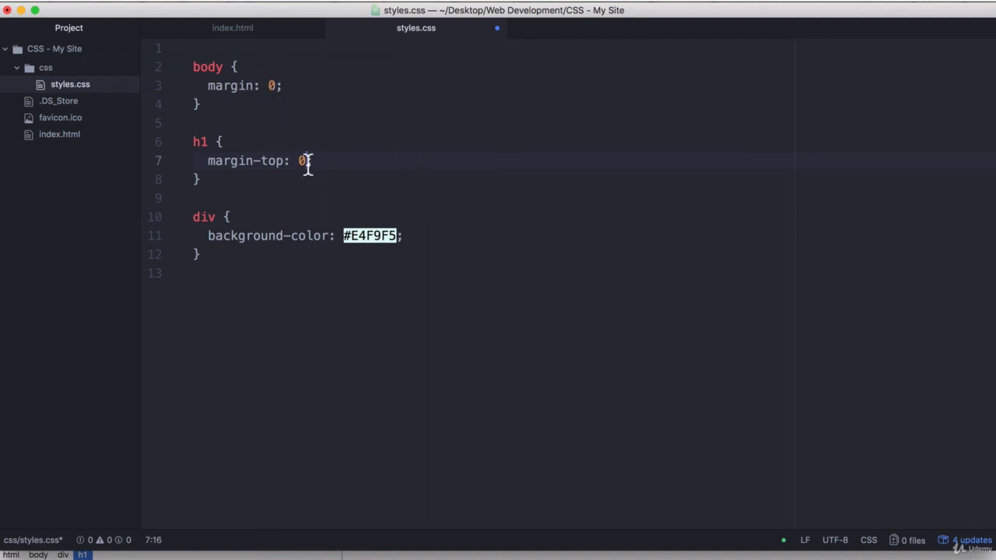
pyautogui.write(';')
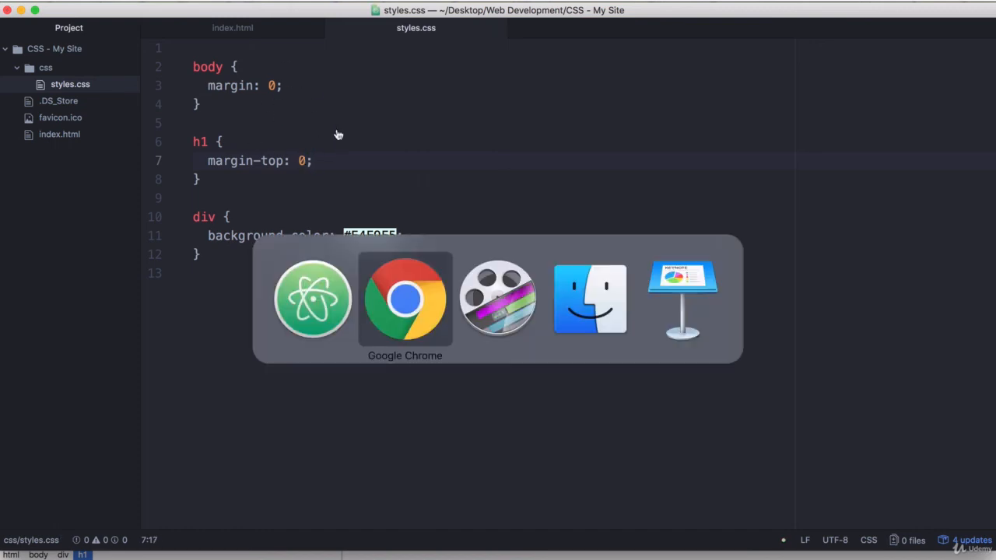
# Step: Switch back to Chrome to check that styles.css's zero body margin makes the teal div flush
pyautogui.click(405, 298)
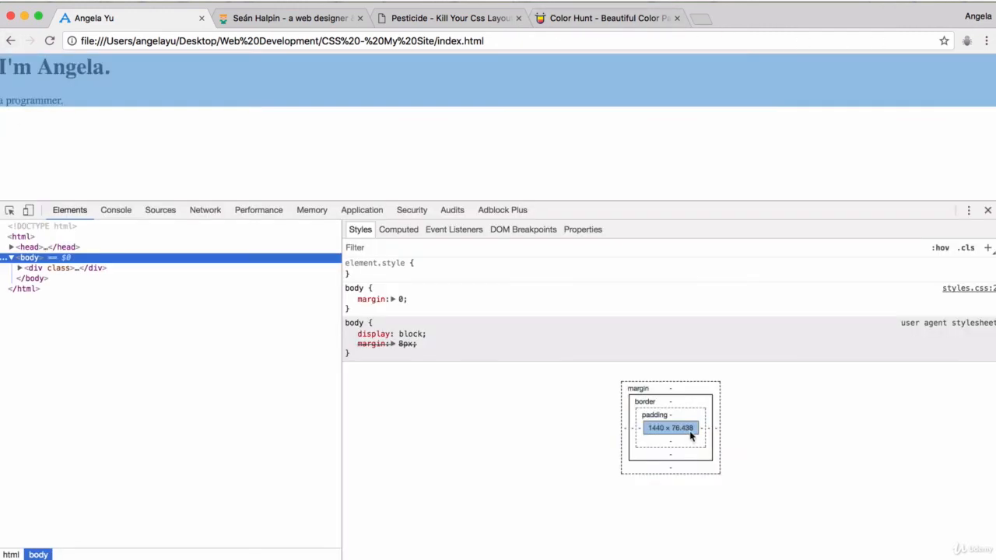
pyautogui.moveTo(708, 446)
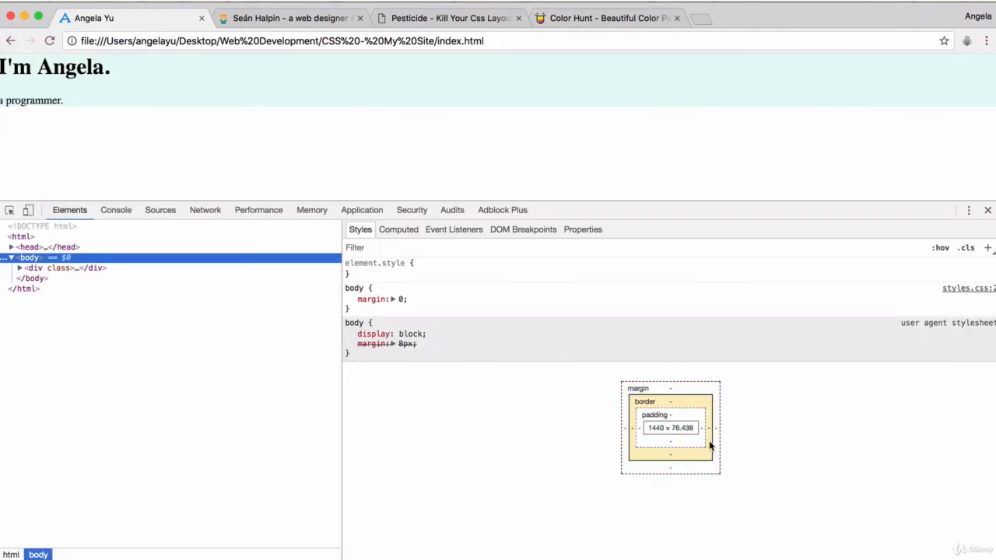
pyautogui.moveTo(671, 420)
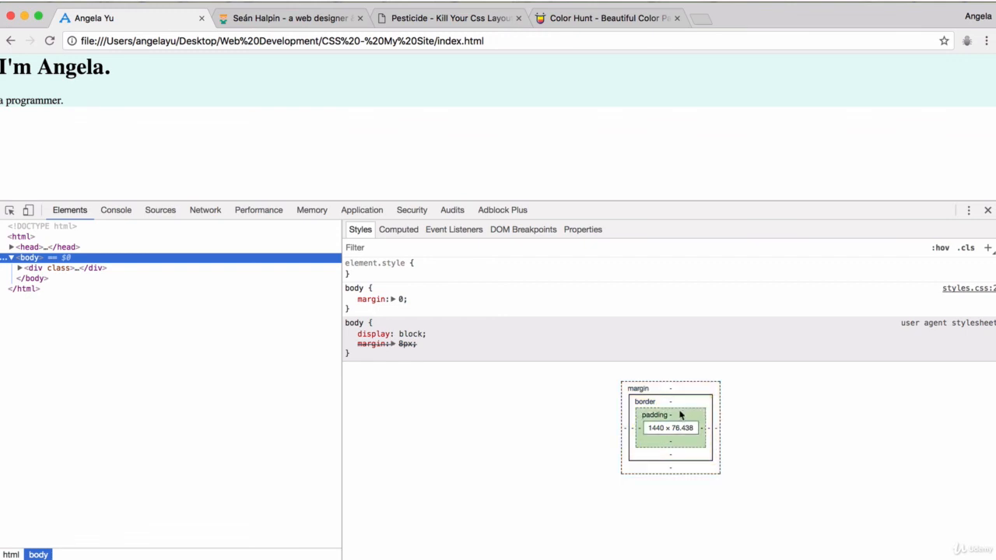
pyautogui.moveTo(609, 412)
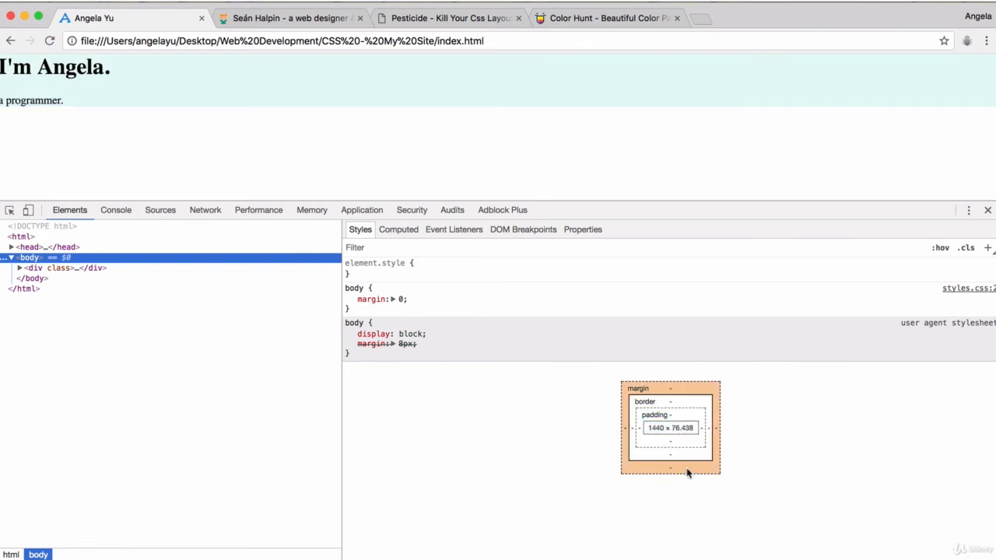
pyautogui.moveTo(670, 420)
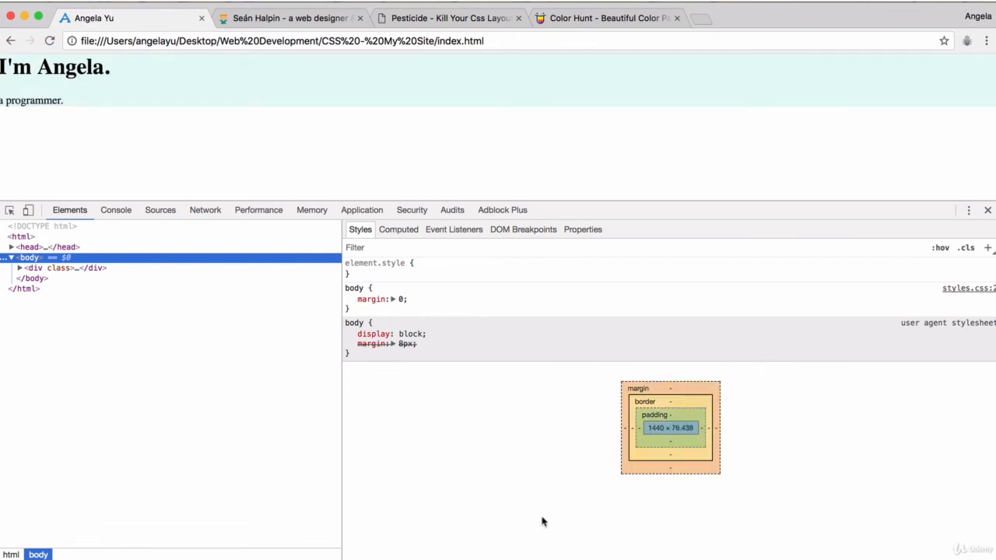
pyautogui.moveTo(860, 478)
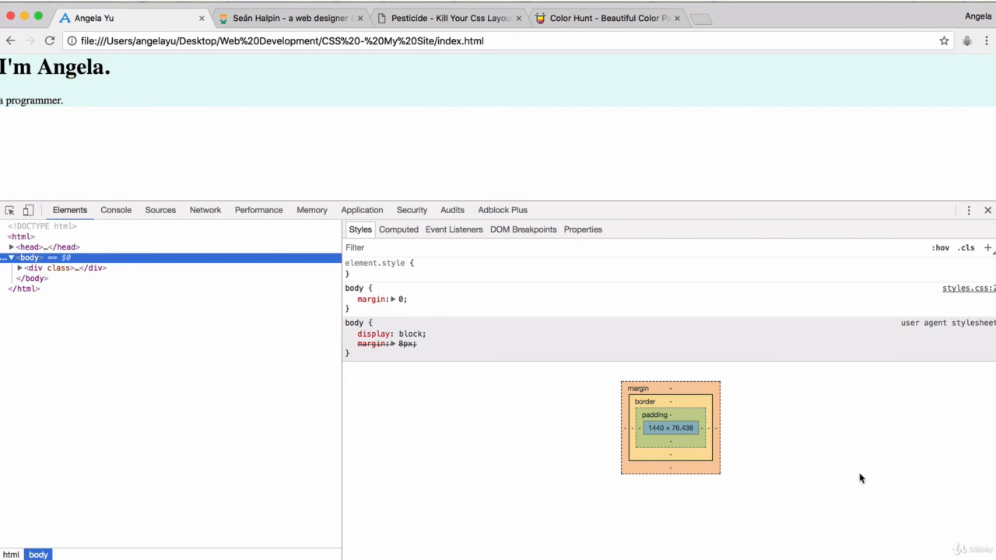